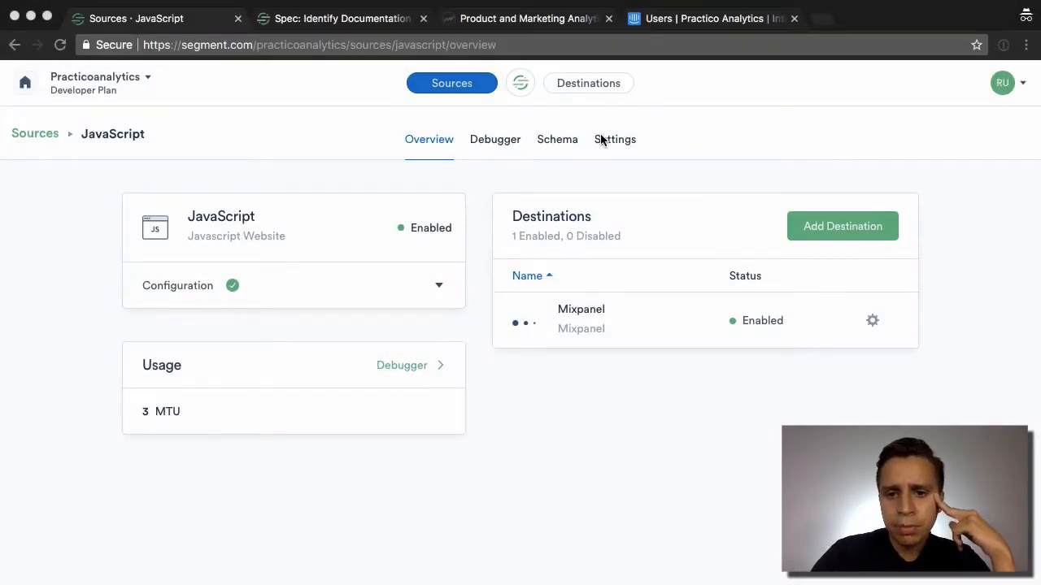
{"action": "mouse_move", "coordinate": [843, 226]}
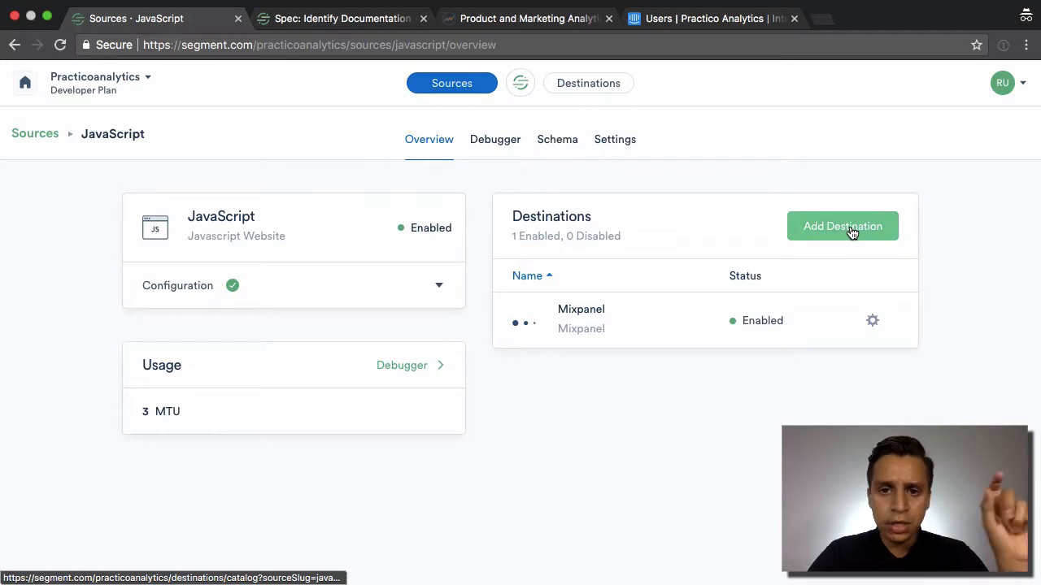
- Find Intercom by searching 'interc' and connect it to the JavaScript source
{"action": "left_click", "coordinate": [843, 226]}
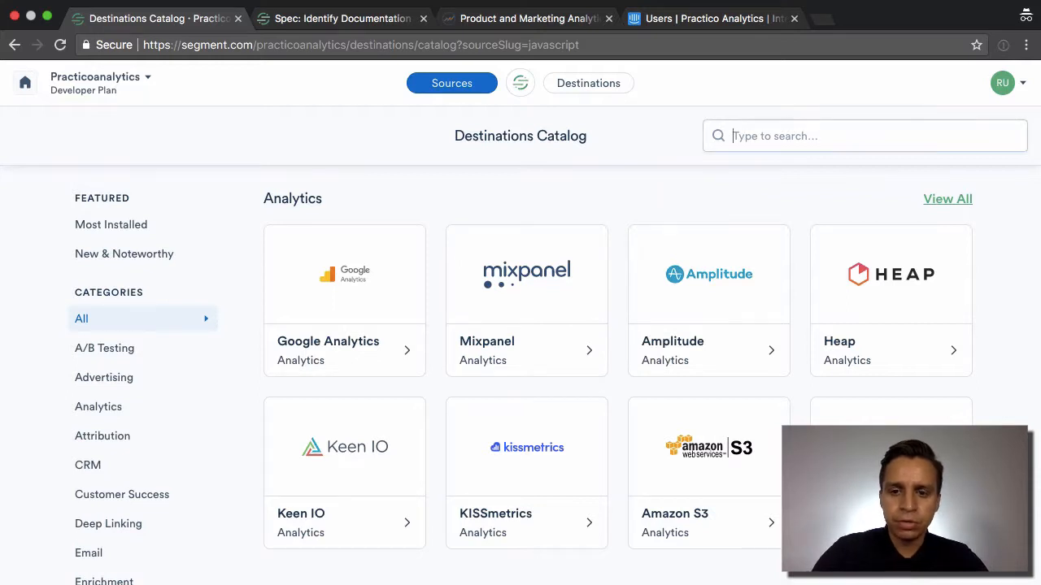
{"action": "type", "text": "interc"}
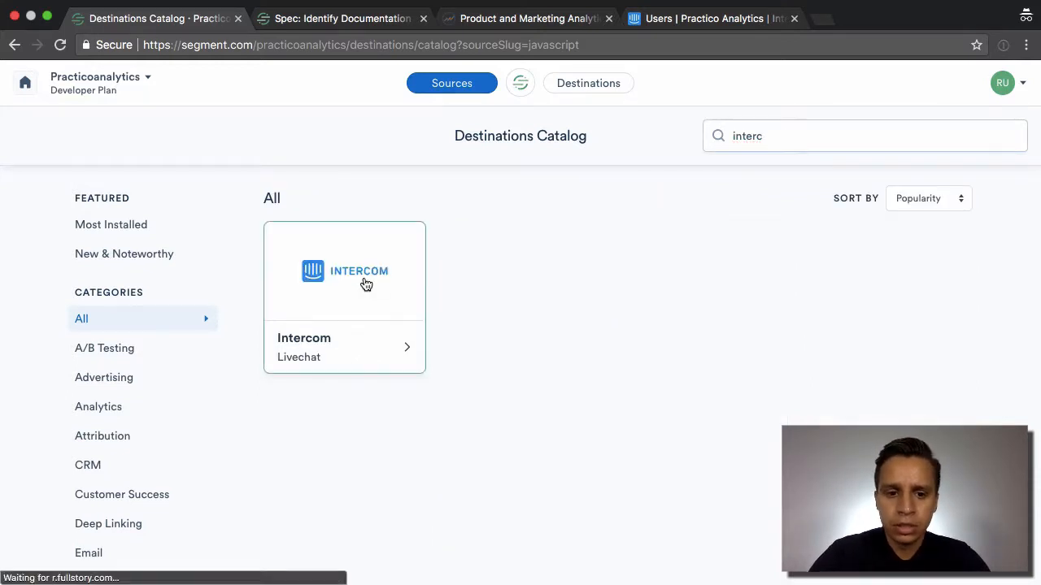
{"action": "left_click", "coordinate": [344, 297]}
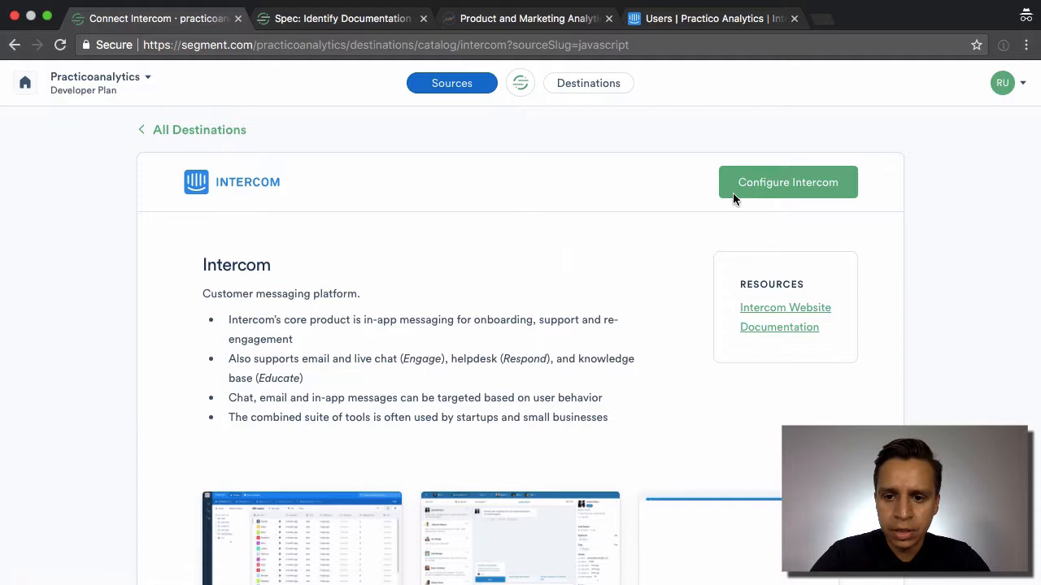
{"action": "left_click", "coordinate": [787, 182]}
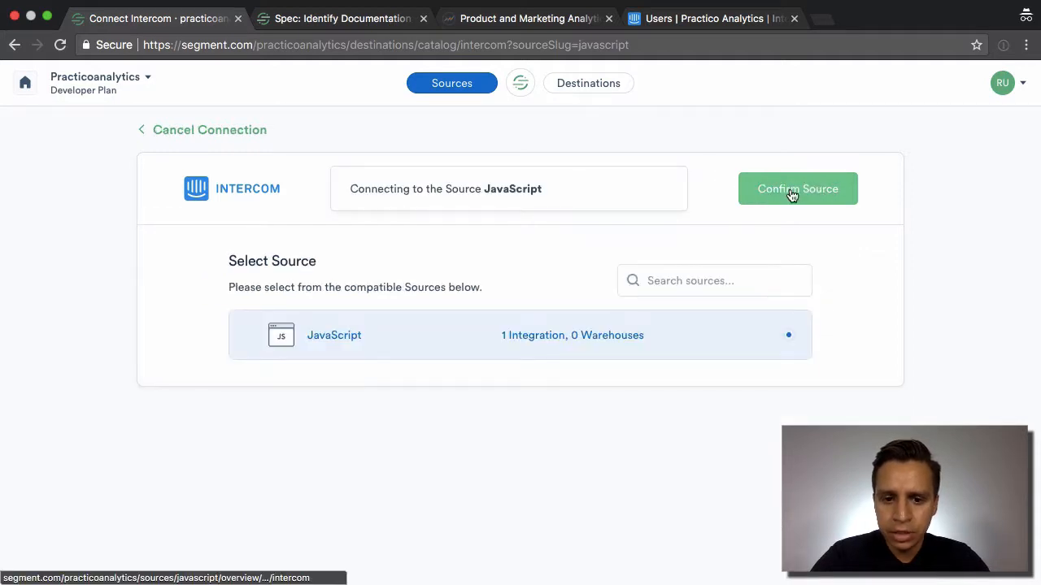
{"action": "mouse_move", "coordinate": [801, 199]}
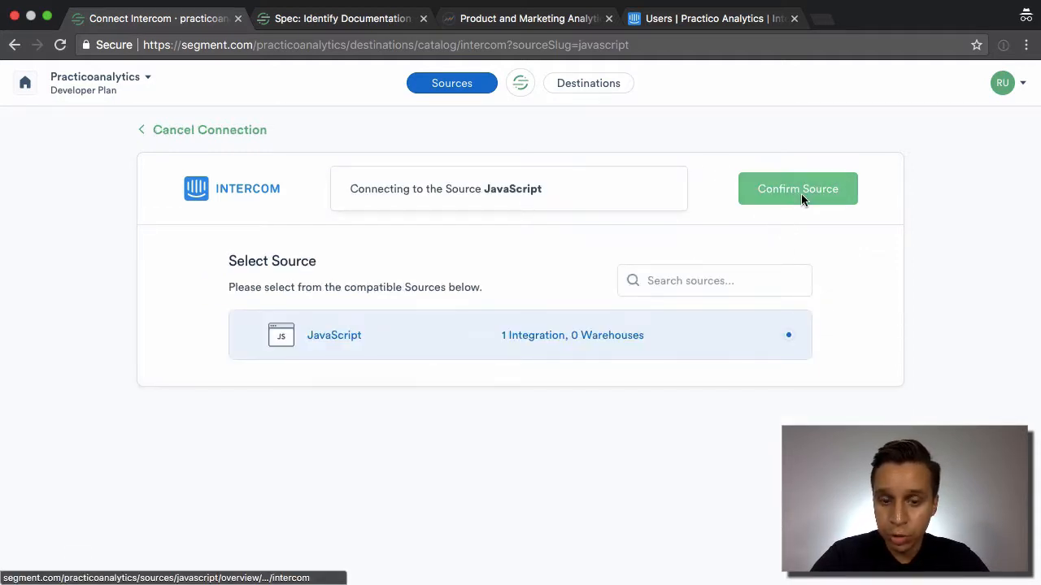
{"action": "left_click", "coordinate": [797, 189]}
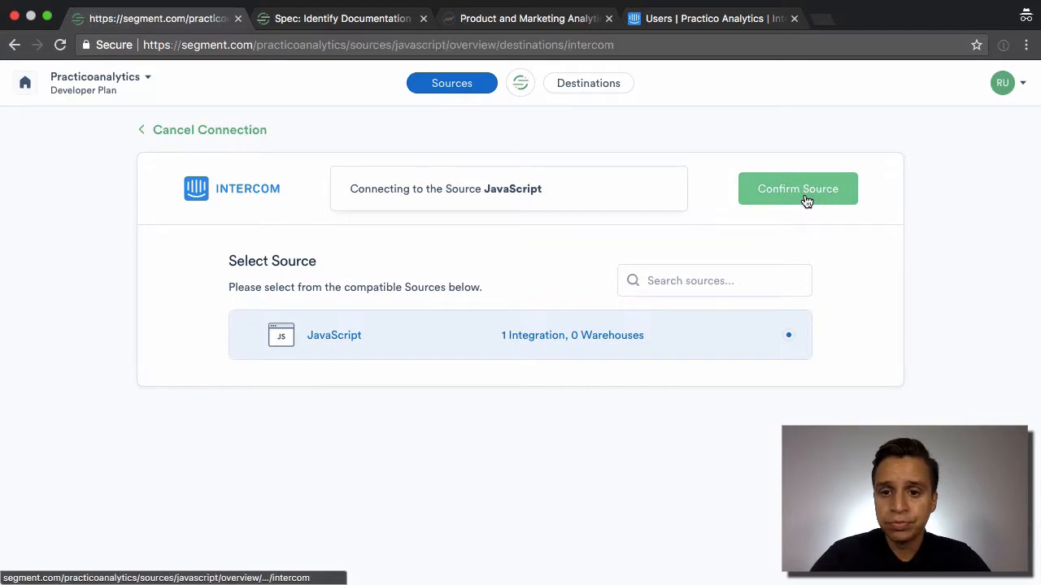
{"action": "left_click", "coordinate": [797, 189]}
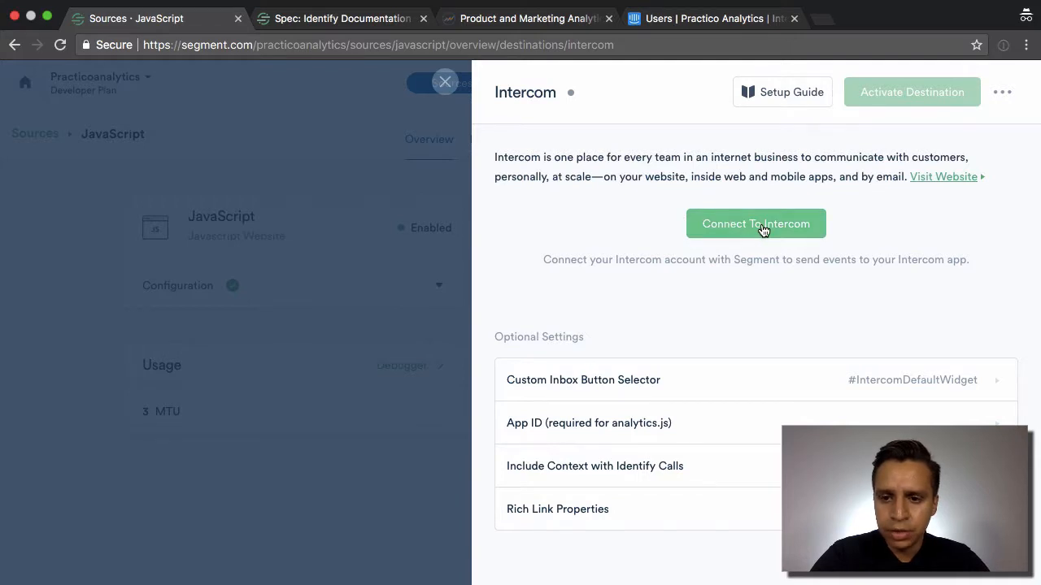
- Grant Segment access to the Practico Analytics Intercom workspace via Connect To Intercom
{"action": "left_click", "coordinate": [756, 224]}
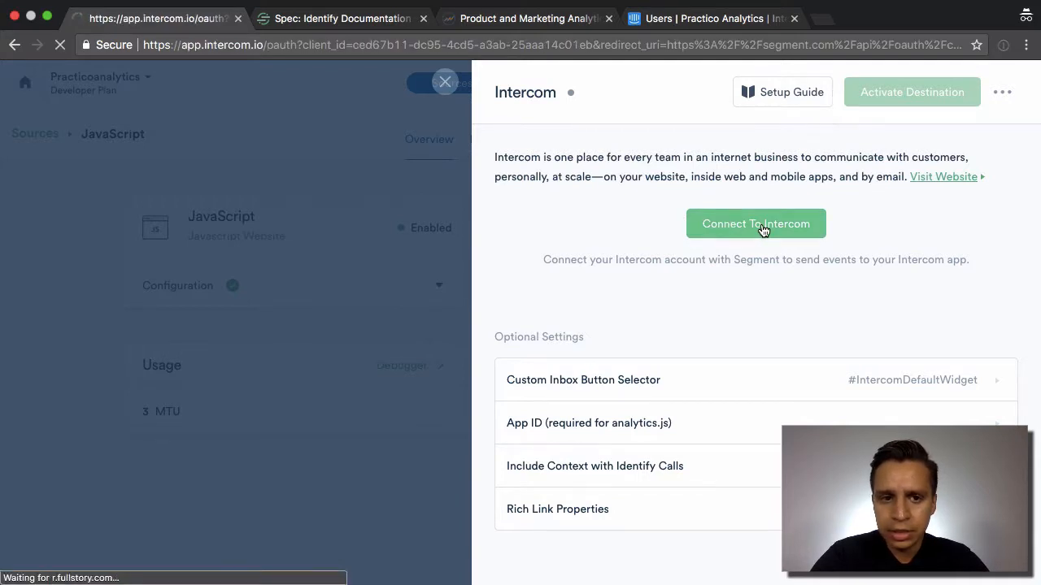
{"action": "left_click", "coordinate": [755, 223]}
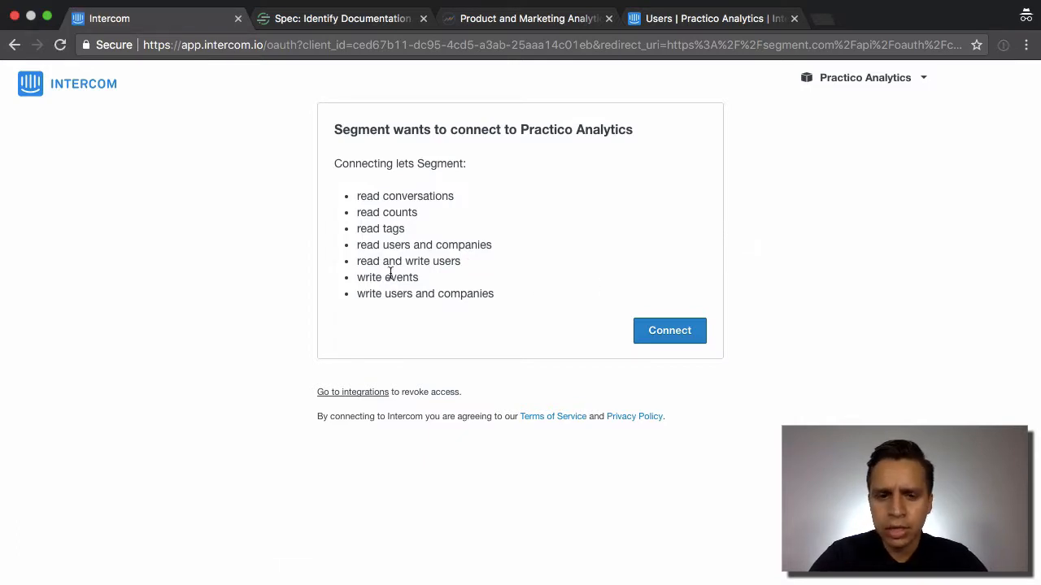
{"action": "mouse_move", "coordinate": [623, 330]}
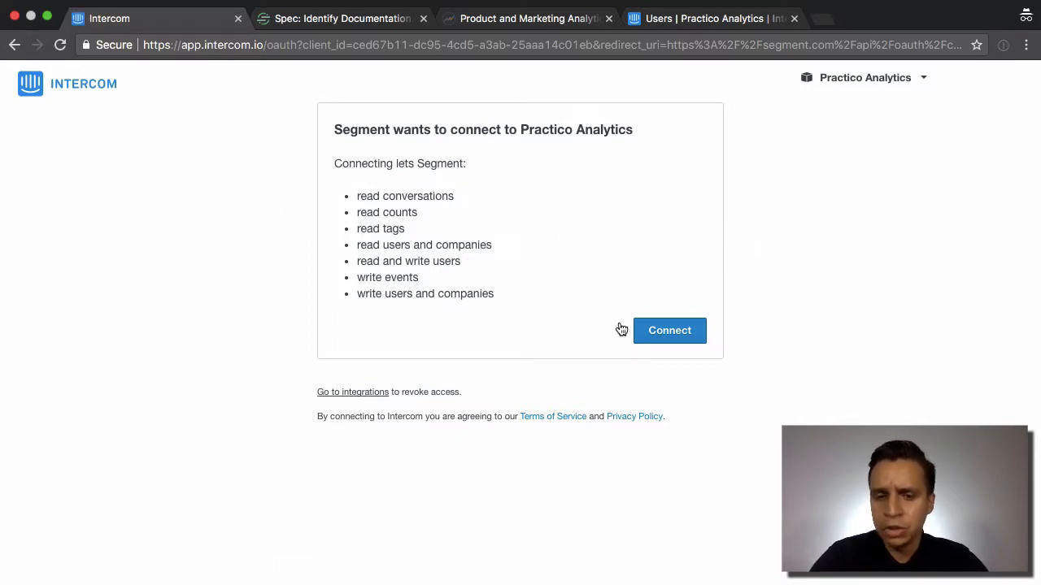
{"action": "mouse_move", "coordinate": [371, 155]}
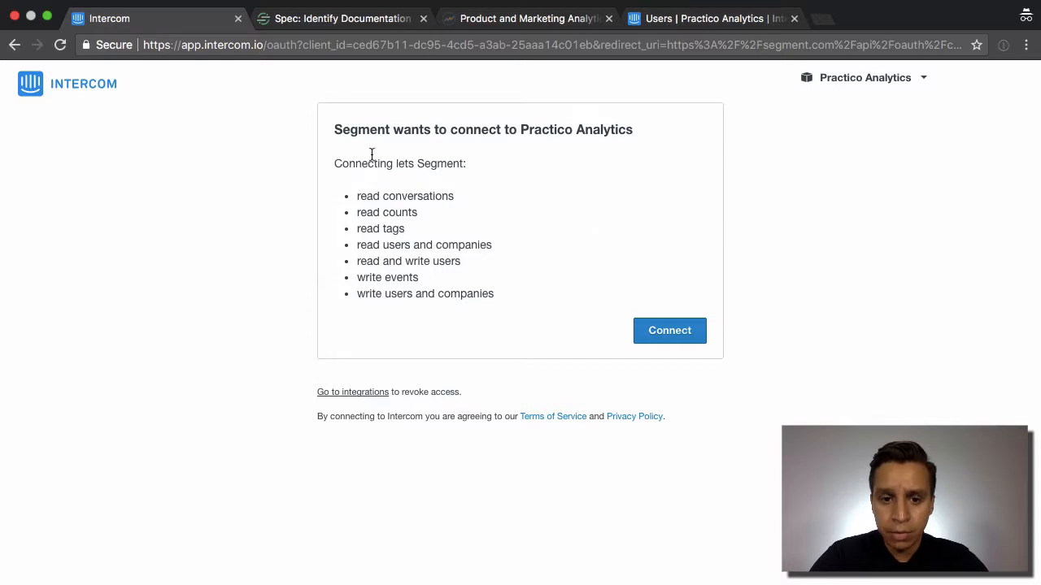
{"action": "mouse_move", "coordinate": [670, 330]}
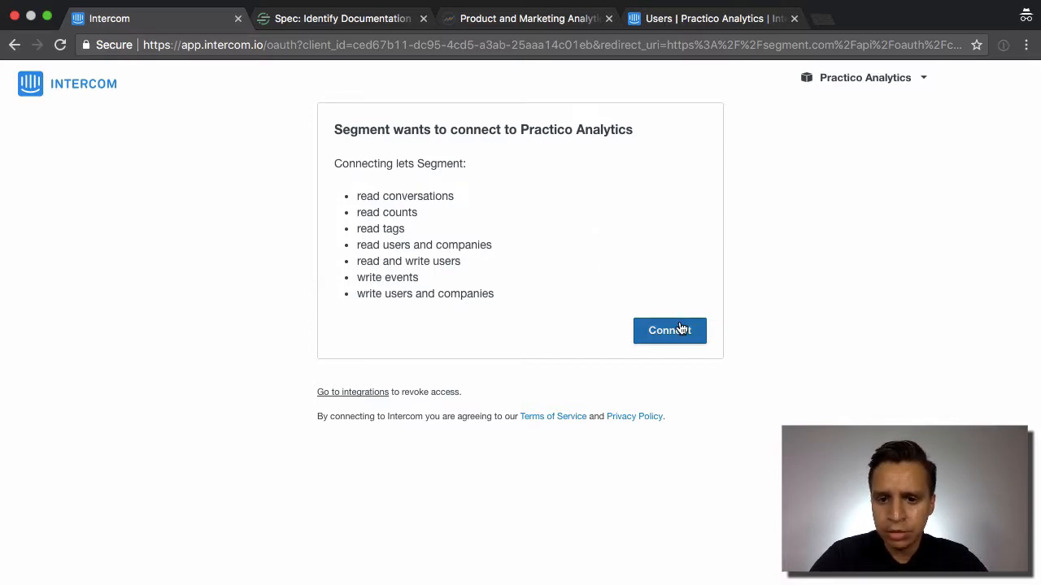
{"action": "left_click", "coordinate": [670, 330]}
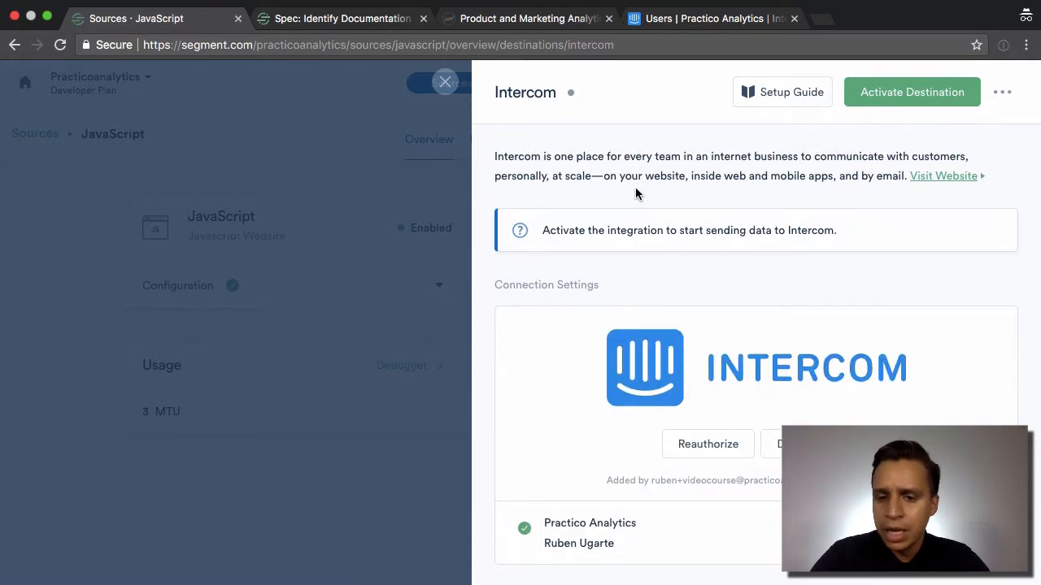
- Toggle on Include Context with Identify Calls, then review Rich Link Properties
{"action": "scroll", "scroll_direction": "down", "scroll_amount": 3}
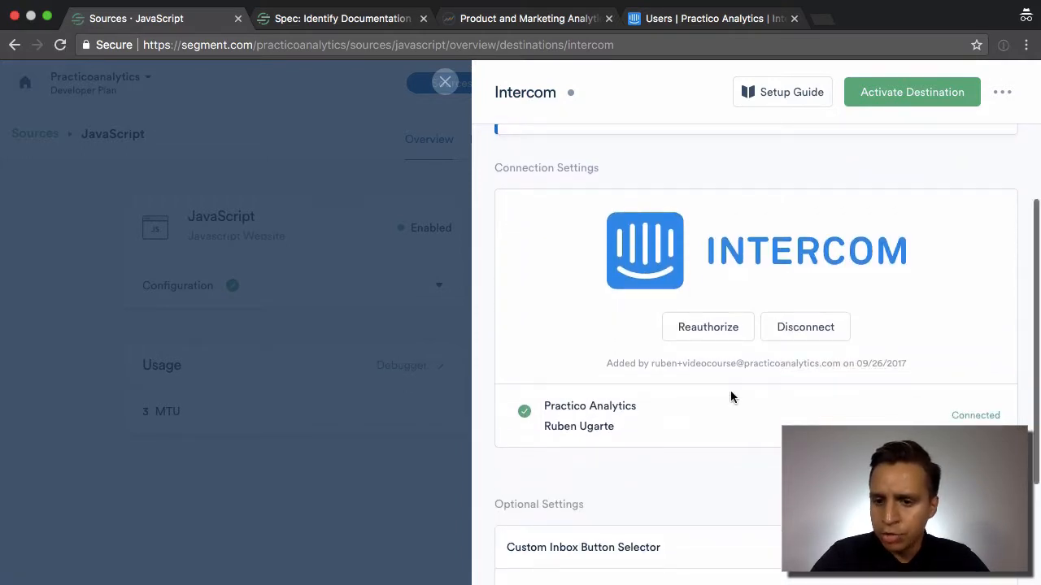
{"action": "scroll", "scroll_direction": "down", "scroll_amount": 3}
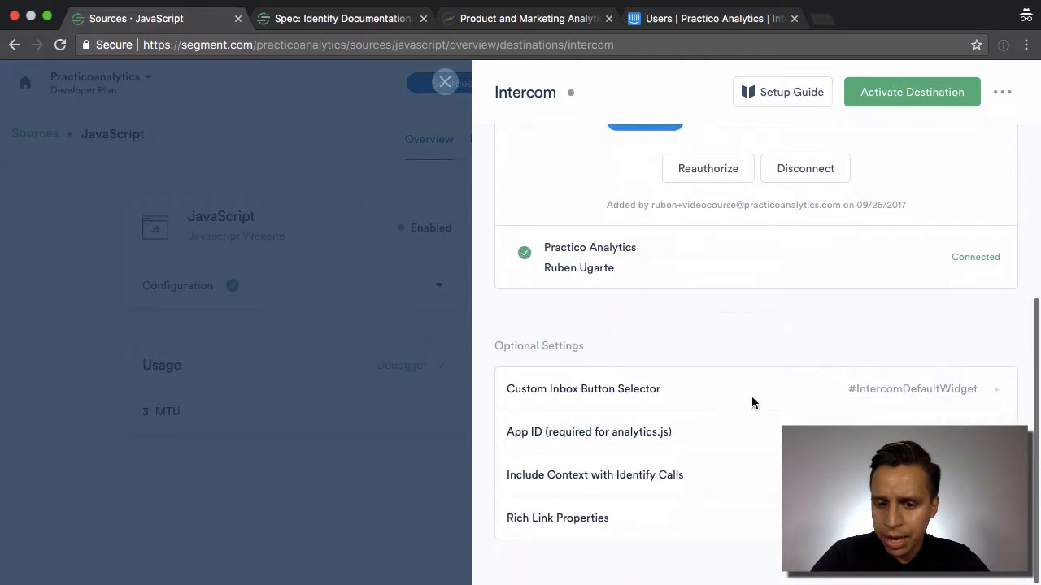
{"action": "mouse_move", "coordinate": [729, 415]}
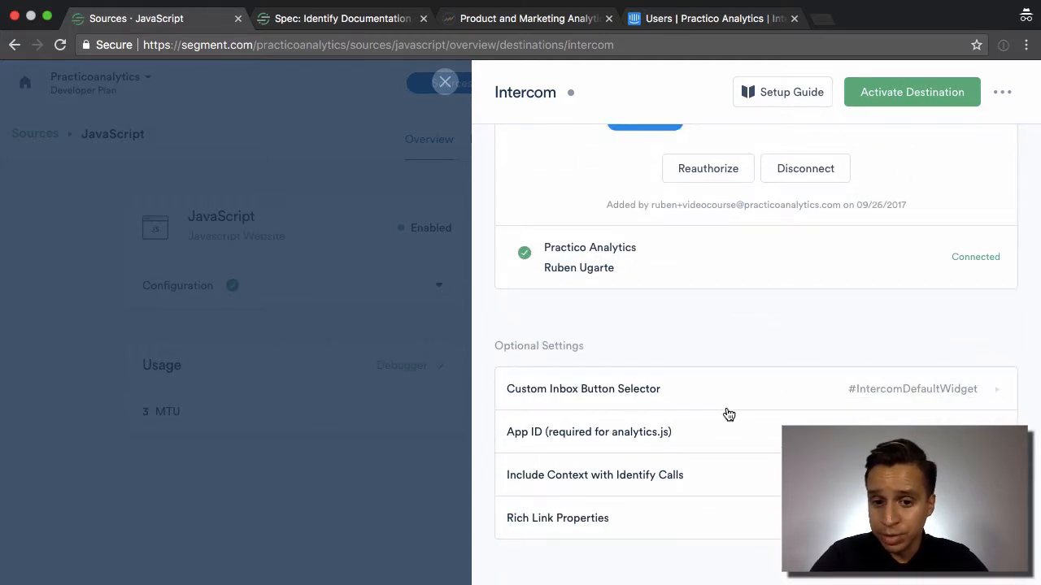
{"action": "mouse_move", "coordinate": [668, 398]}
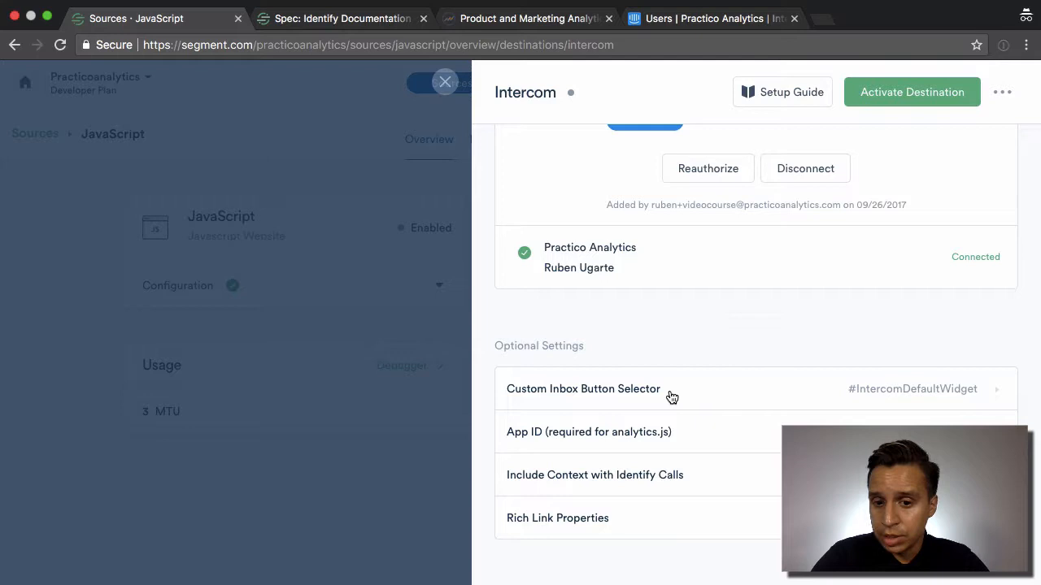
{"action": "mouse_move", "coordinate": [737, 393]}
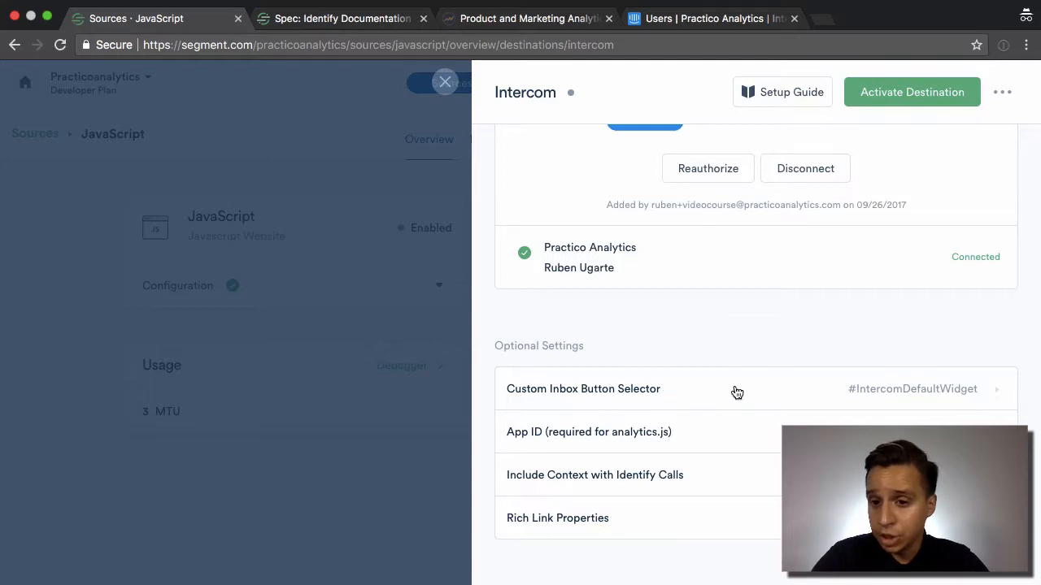
{"action": "mouse_move", "coordinate": [921, 393]}
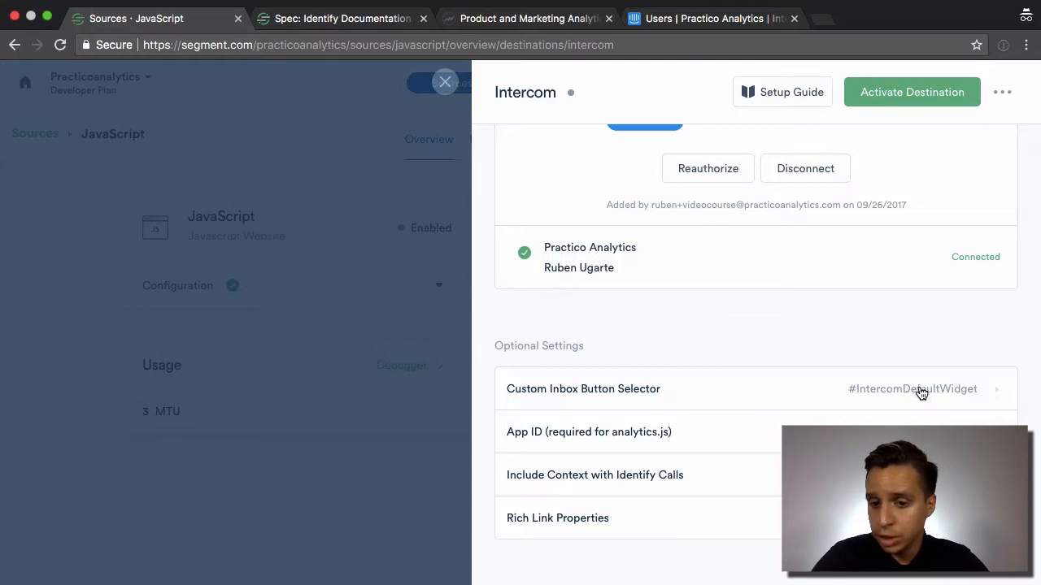
{"action": "mouse_move", "coordinate": [718, 442]}
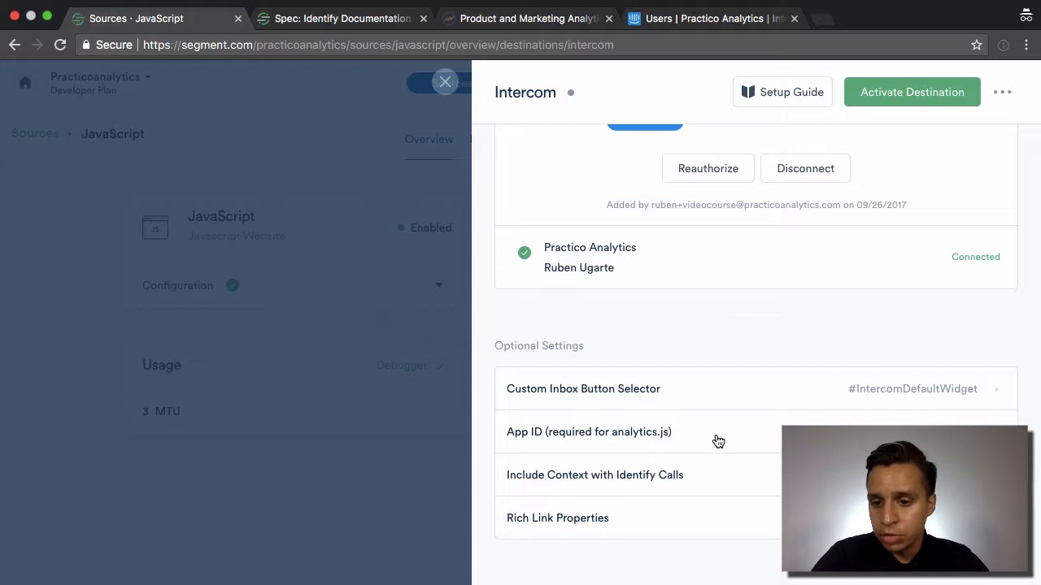
{"action": "mouse_move", "coordinate": [596, 477]}
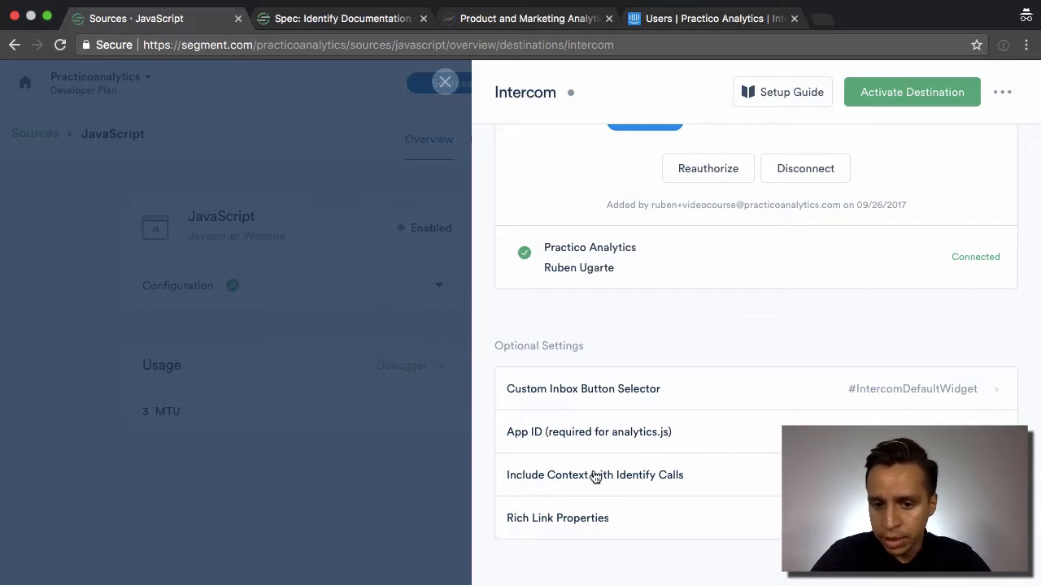
{"action": "left_click", "coordinate": [595, 475]}
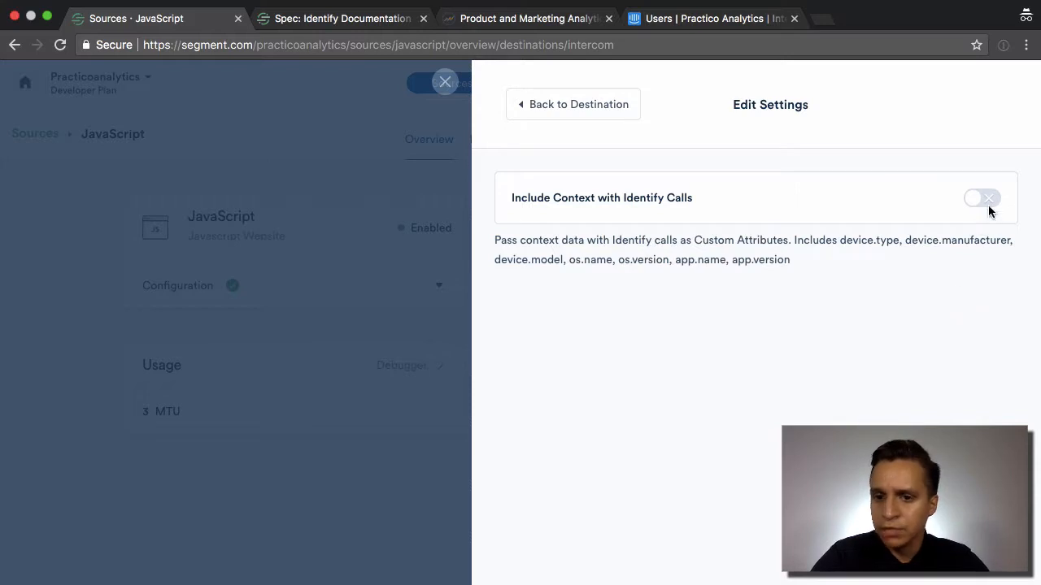
{"action": "left_click", "coordinate": [981, 199]}
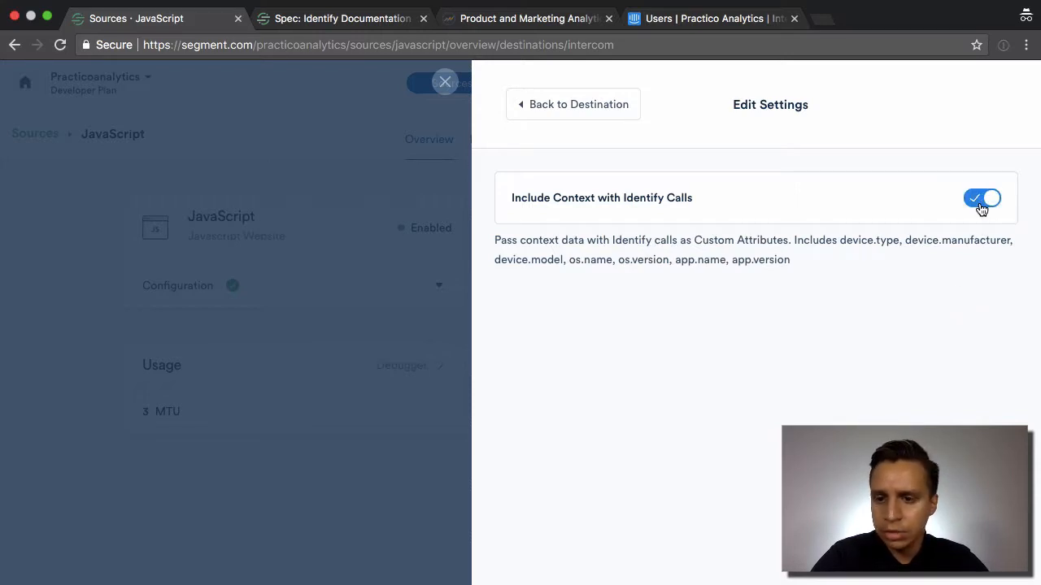
{"action": "left_click", "coordinate": [572, 104]}
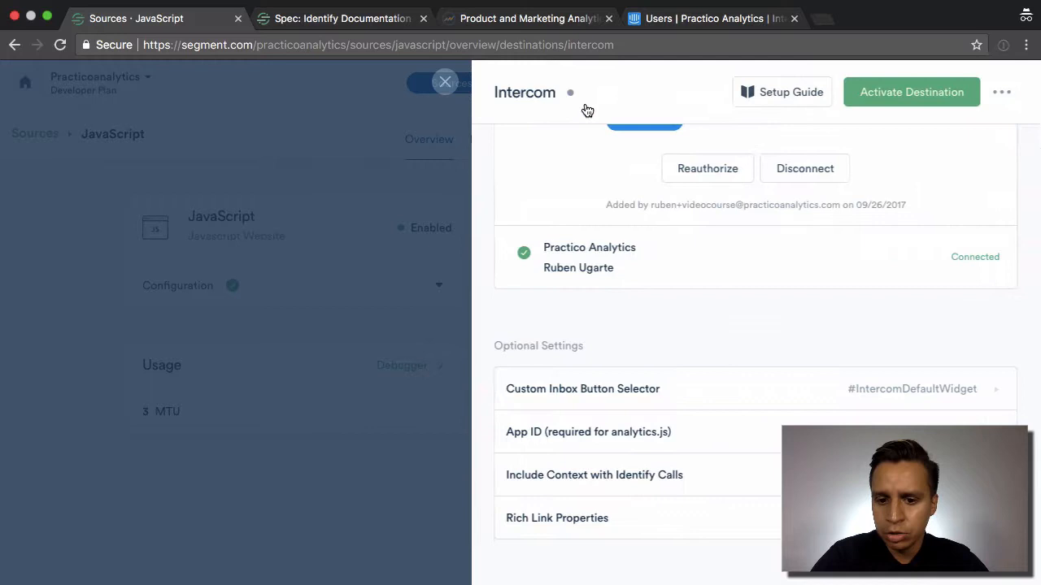
{"action": "left_click", "coordinate": [557, 518]}
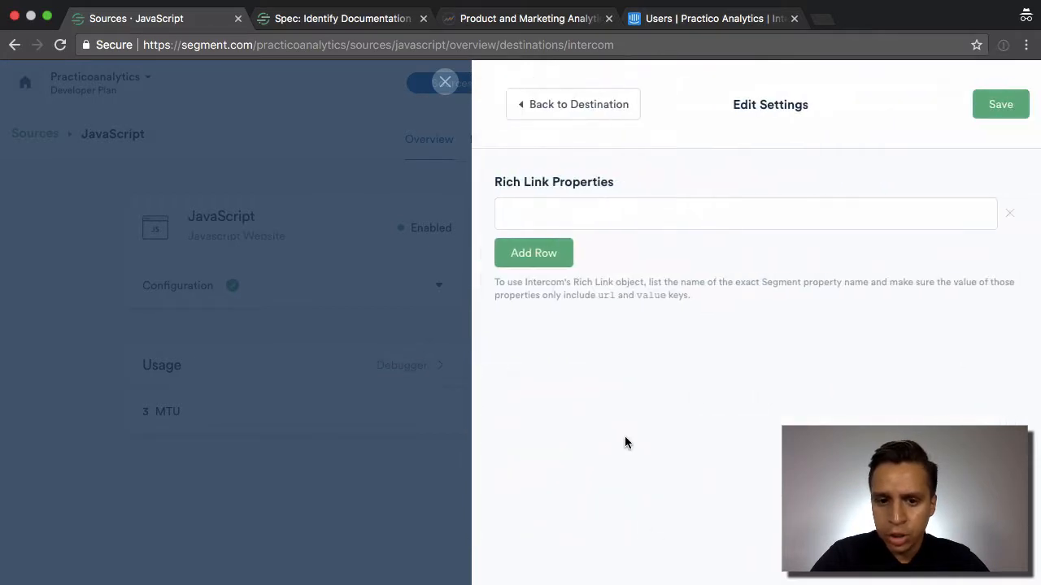
{"action": "mouse_move", "coordinate": [572, 112]}
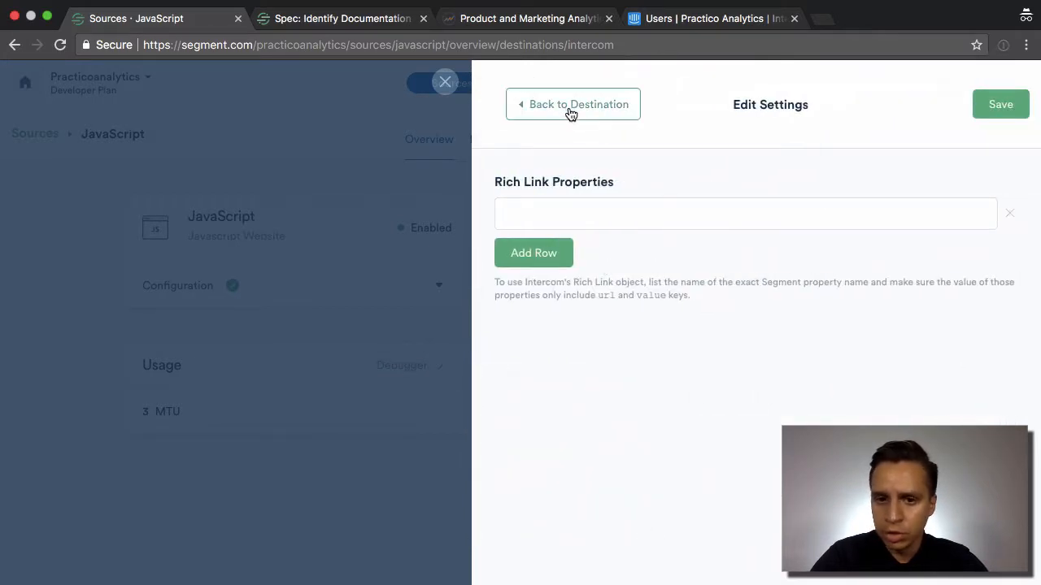
{"action": "left_click", "coordinate": [572, 104]}
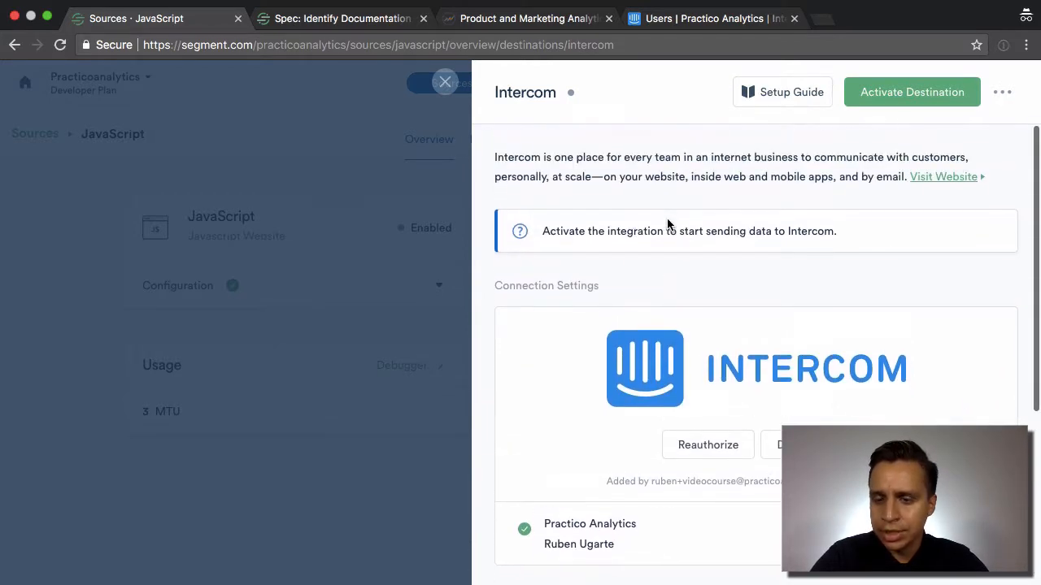
- Close the Intercom settings panel and switch over to the Practico Analytics website
{"action": "left_click", "coordinate": [911, 92]}
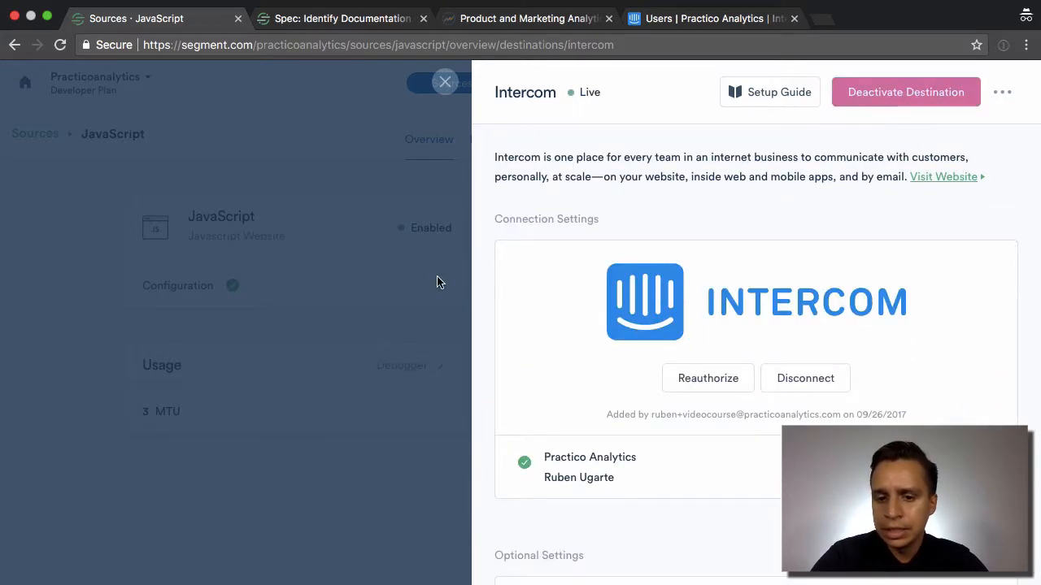
{"action": "scroll", "scroll_direction": "down", "scroll_amount": 3}
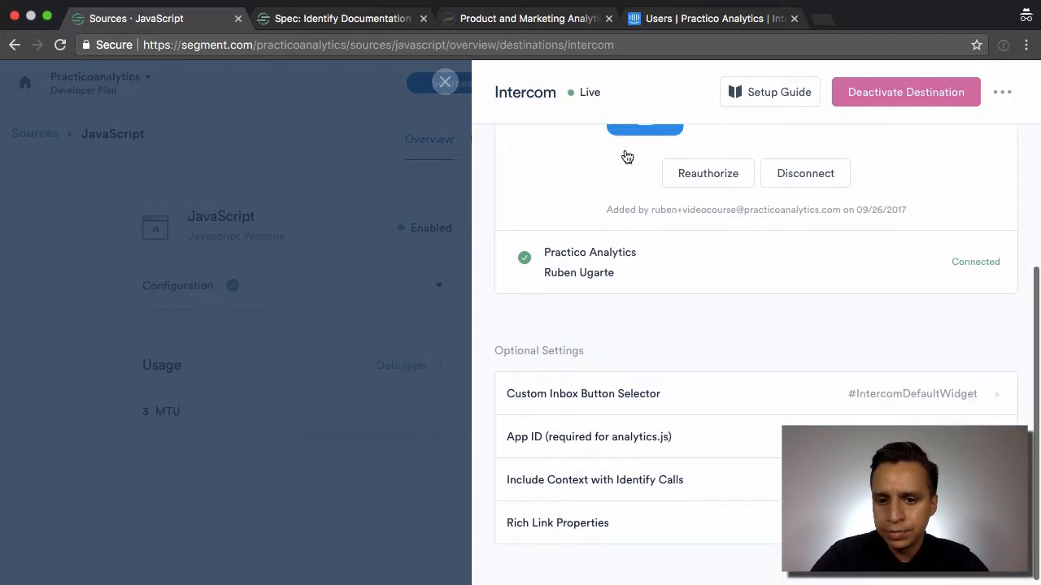
{"action": "scroll", "scroll_direction": "up", "scroll_amount": 3}
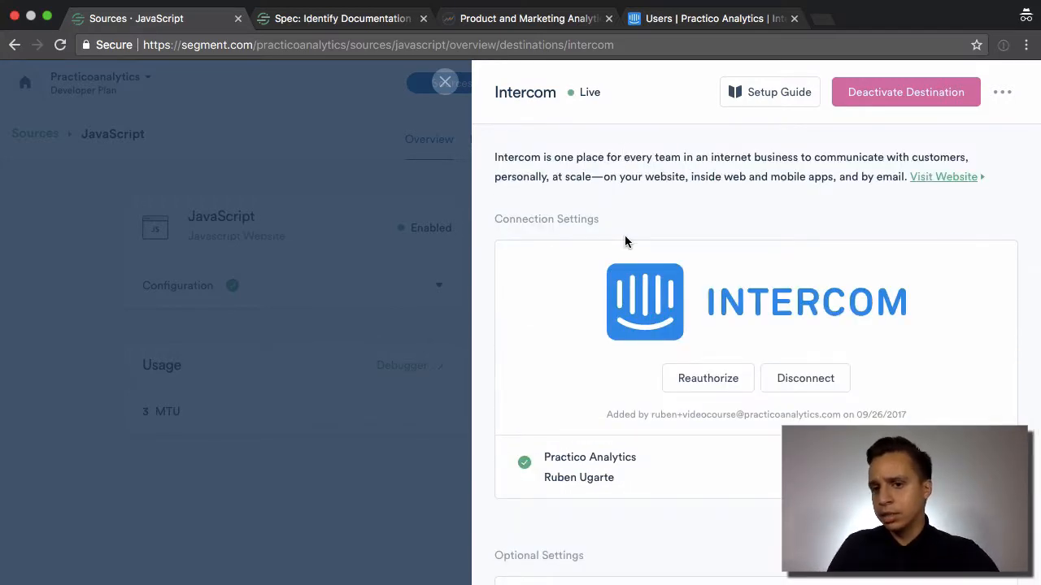
{"action": "left_click", "coordinate": [445, 81]}
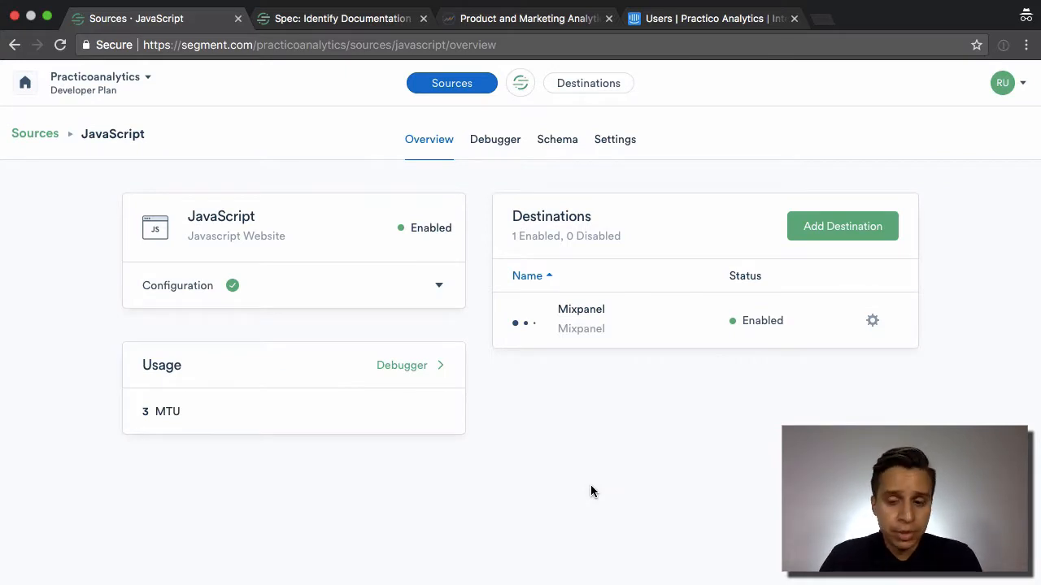
{"action": "mouse_move", "coordinate": [582, 424]}
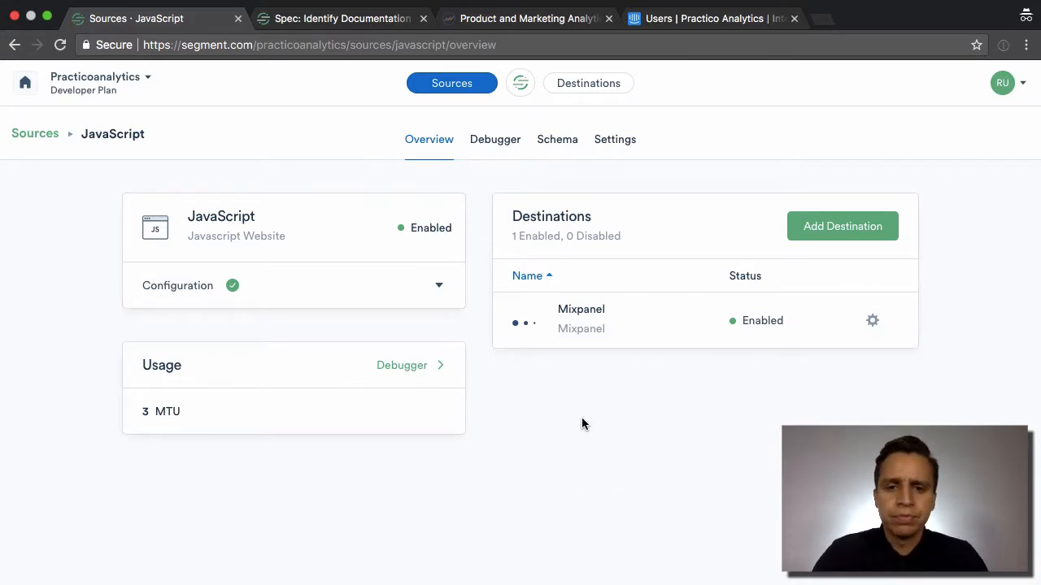
{"action": "mouse_move", "coordinate": [577, 185]}
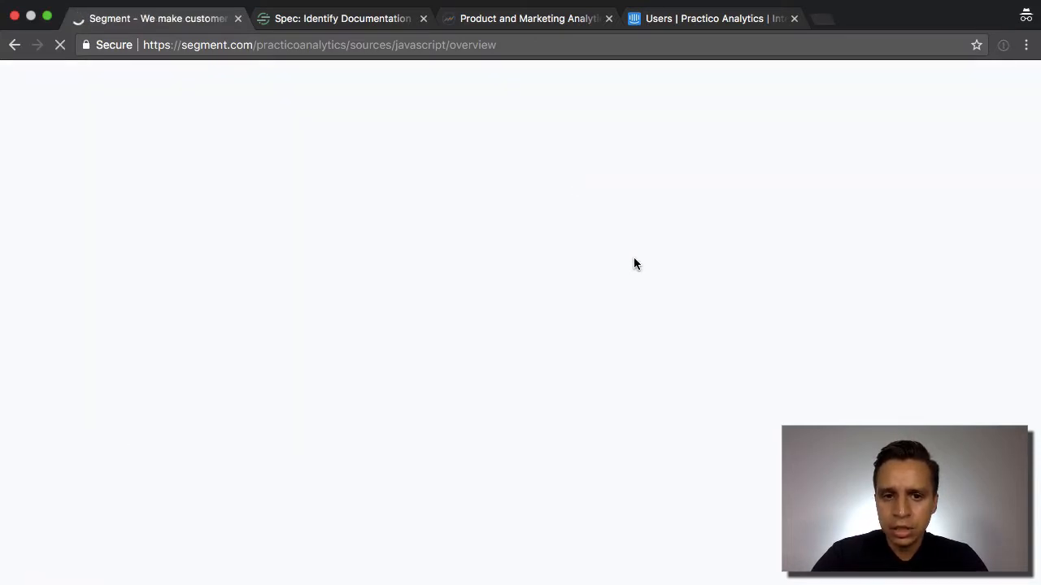
{"action": "mouse_move", "coordinate": [665, 289]}
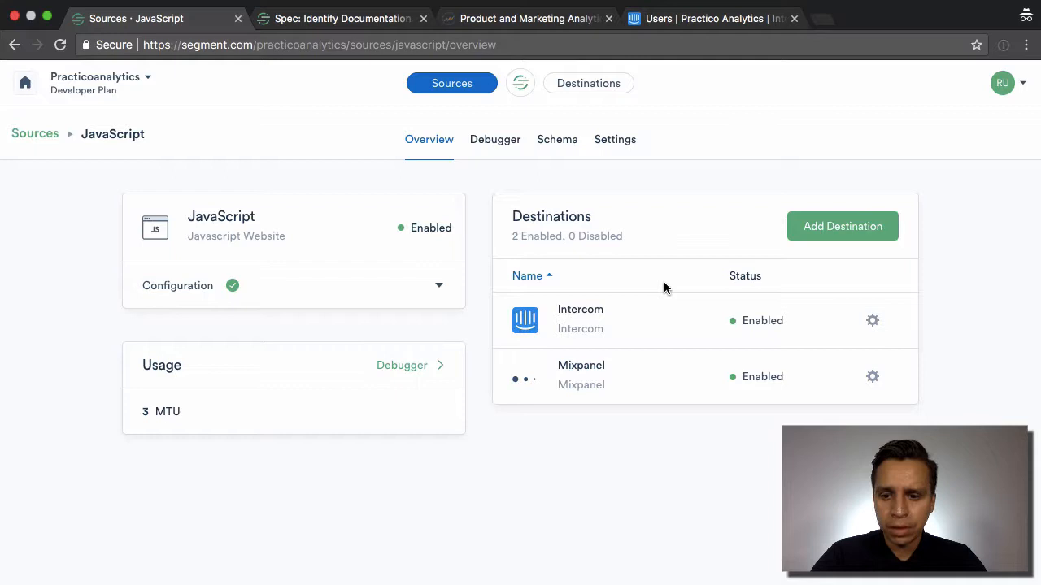
{"action": "mouse_move", "coordinate": [532, 269]}
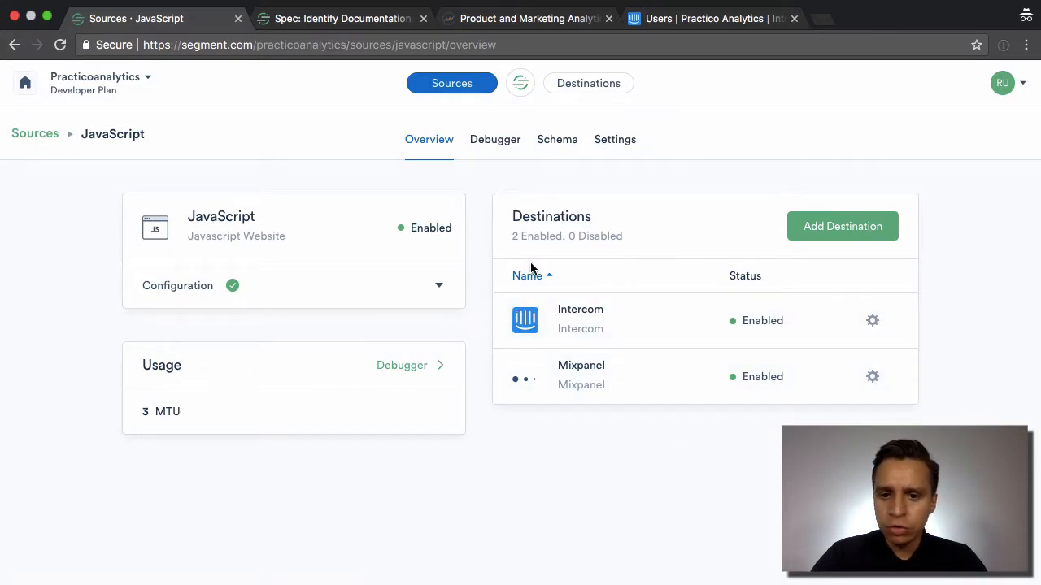
{"action": "left_click", "coordinate": [527, 18]}
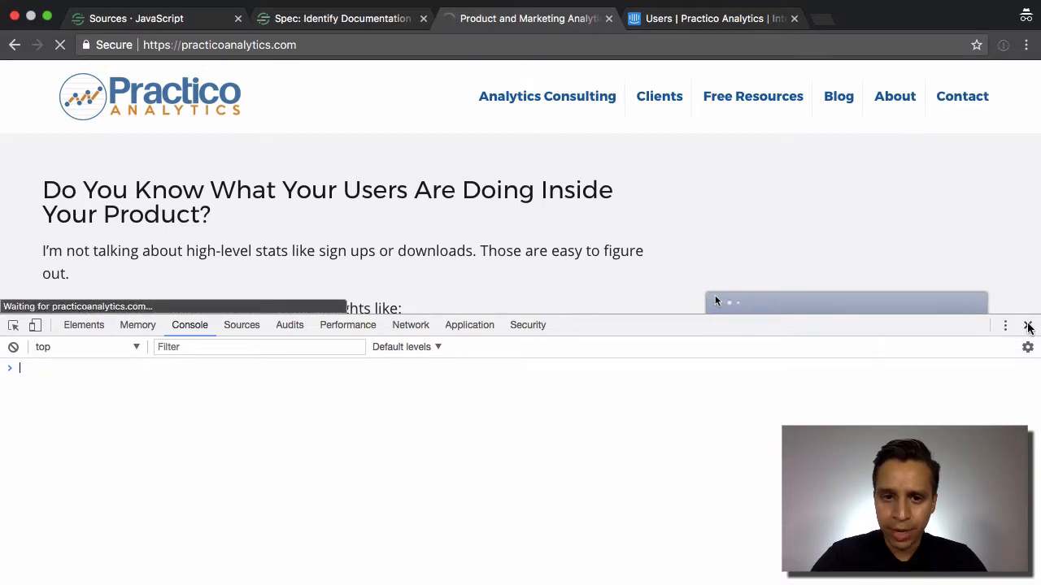
- Close the website's DevTools console and return to the Segment source overview
{"action": "left_click", "coordinate": [1028, 324]}
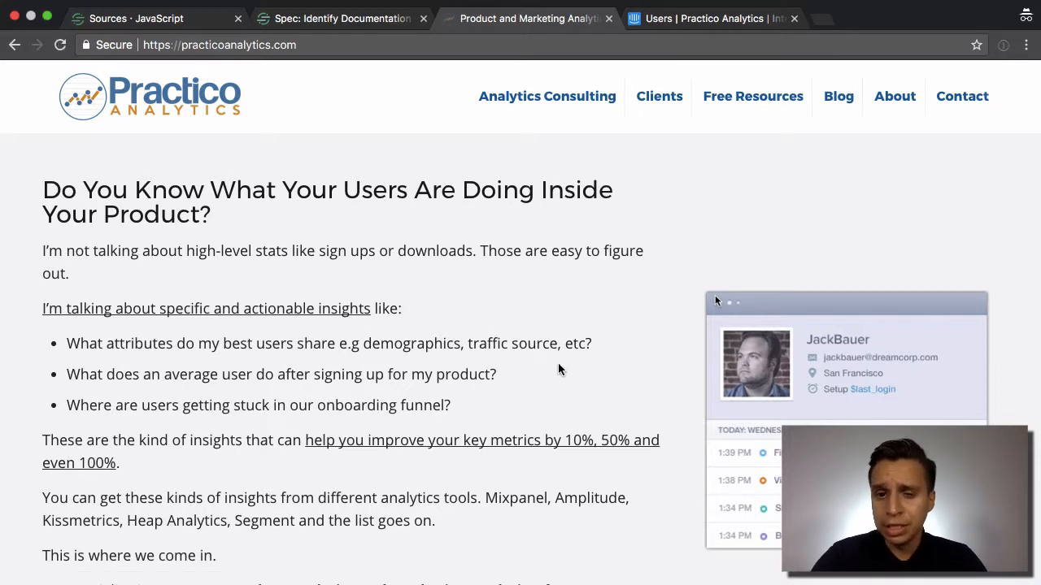
{"action": "left_click", "coordinate": [146, 18]}
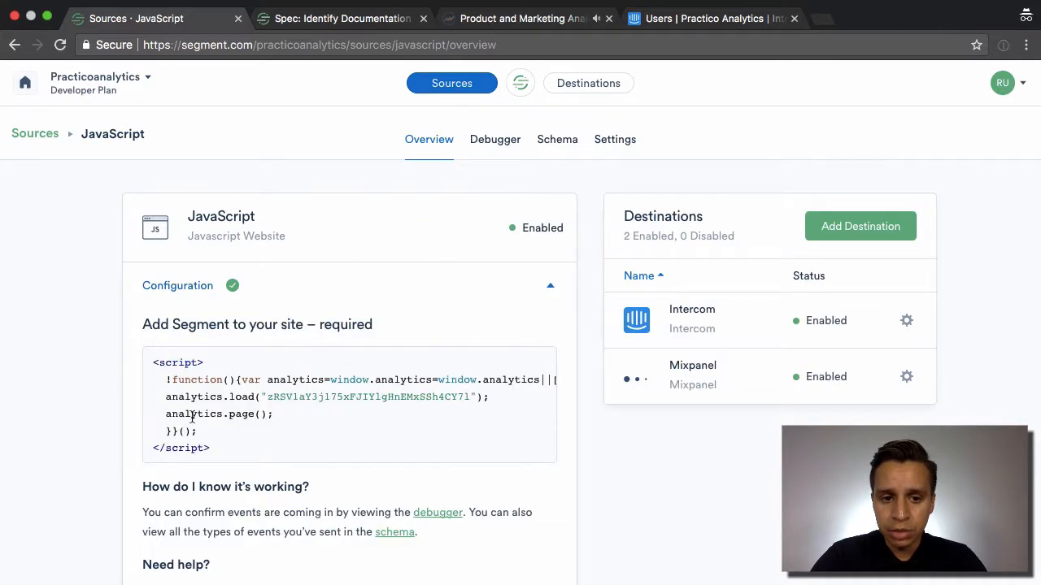
{"action": "mouse_move", "coordinate": [527, 105]}
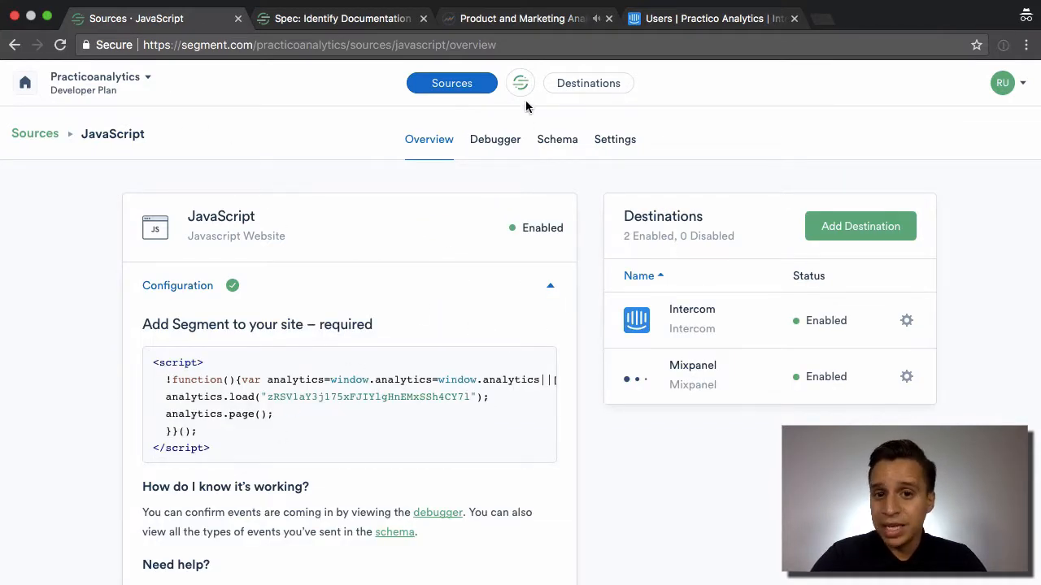
{"action": "mouse_move", "coordinate": [528, 18]}
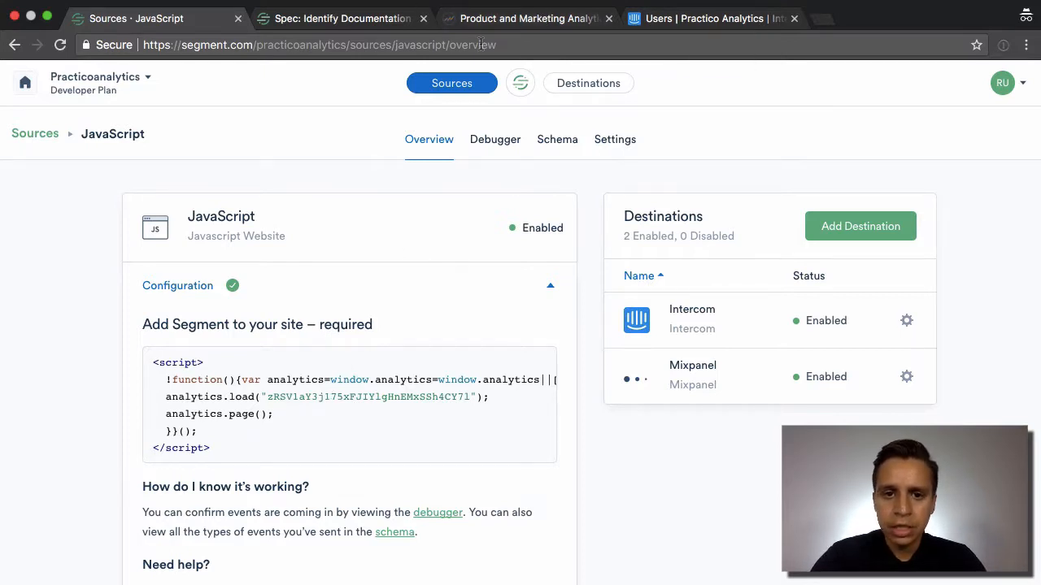
- Highlight 'page' in the tracking snippet and open the live Debugger
{"action": "double_click", "coordinate": [193, 414]}
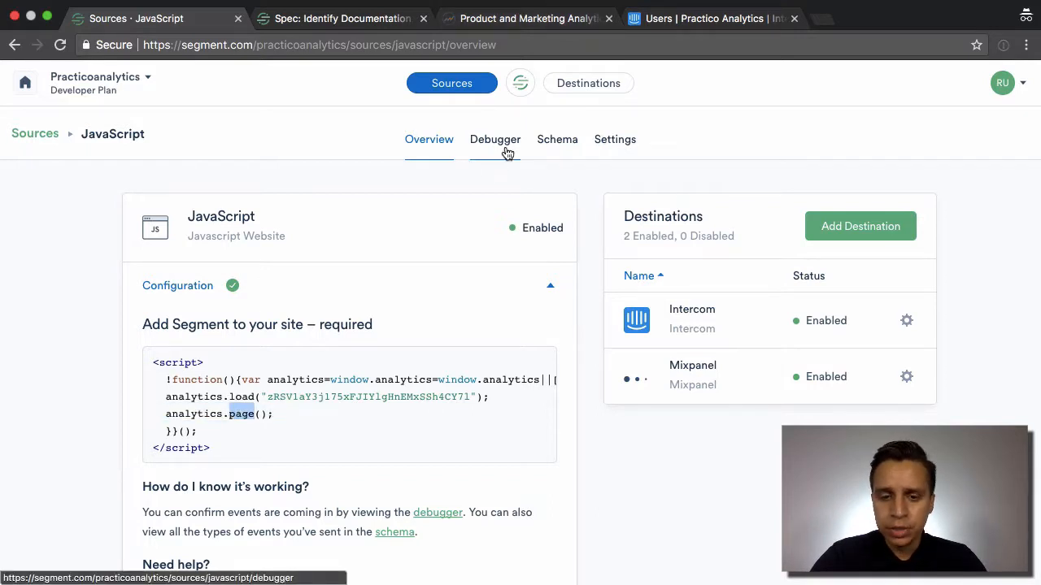
{"action": "left_click", "coordinate": [495, 139]}
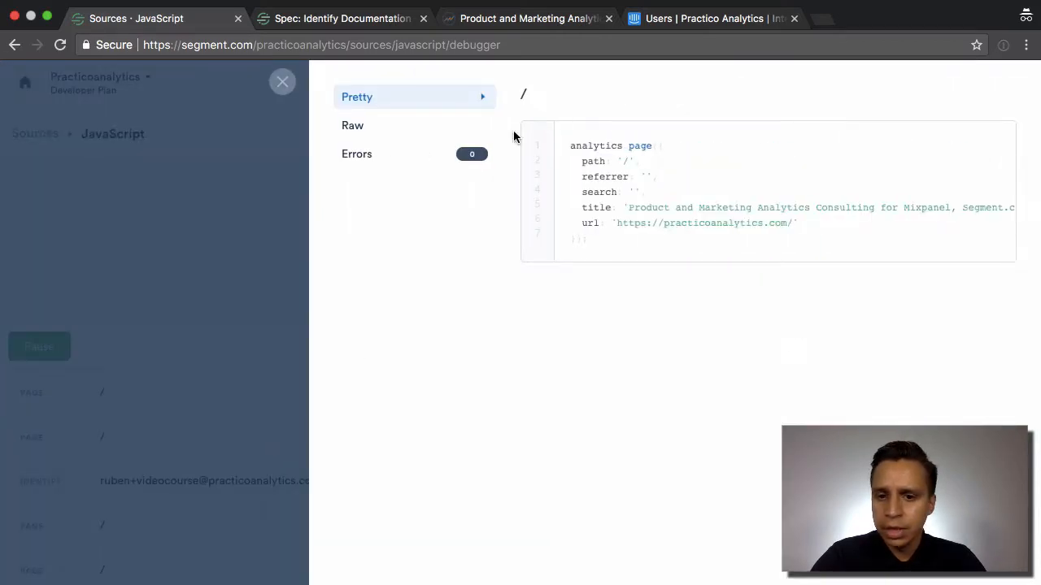
{"action": "mouse_move", "coordinate": [422, 127]}
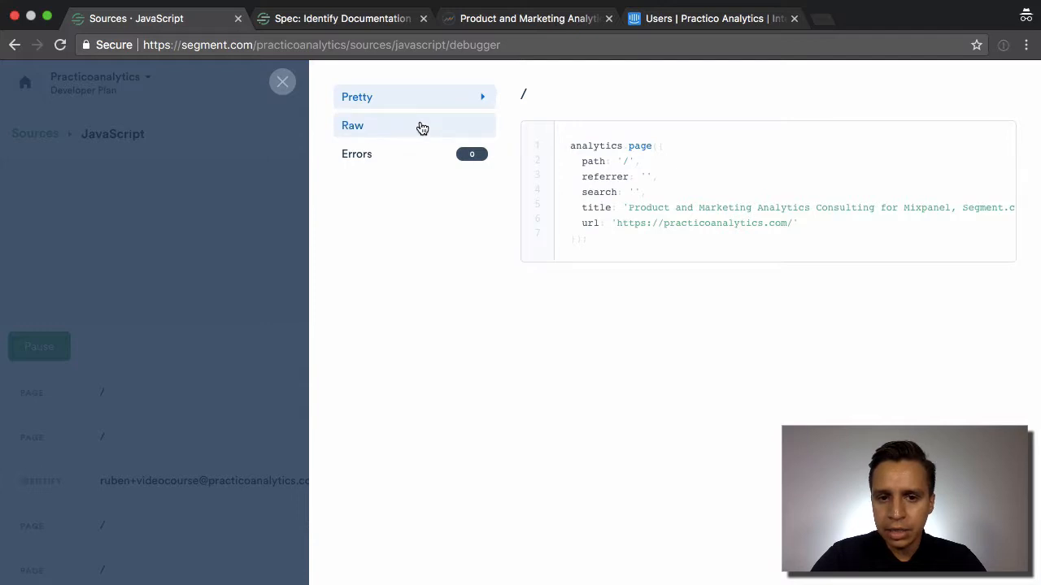
- View the page event's raw JSON, highlighting the bundled destinations field
{"action": "left_click", "coordinate": [352, 125]}
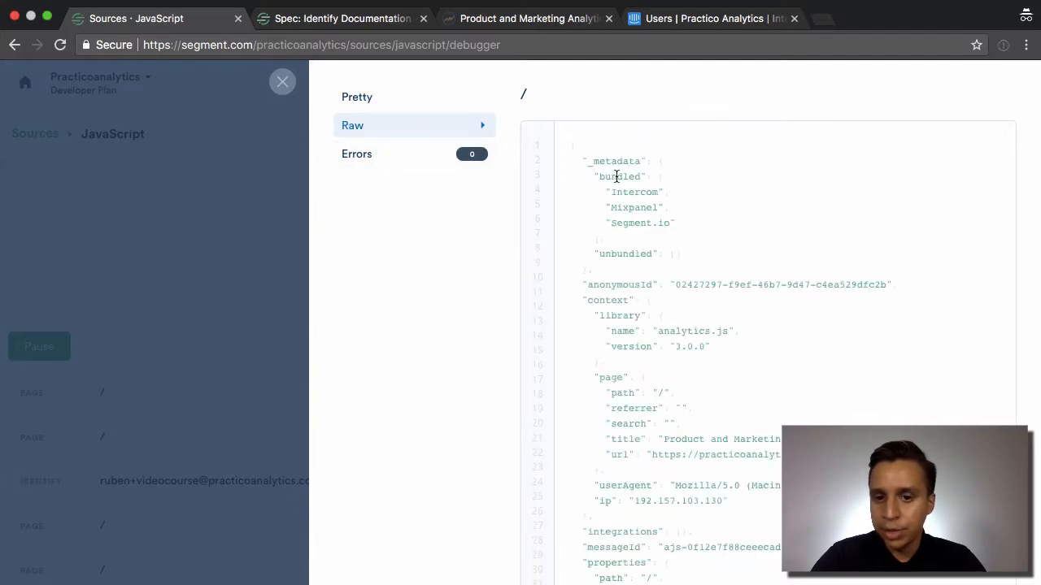
{"action": "double_click", "coordinate": [633, 207]}
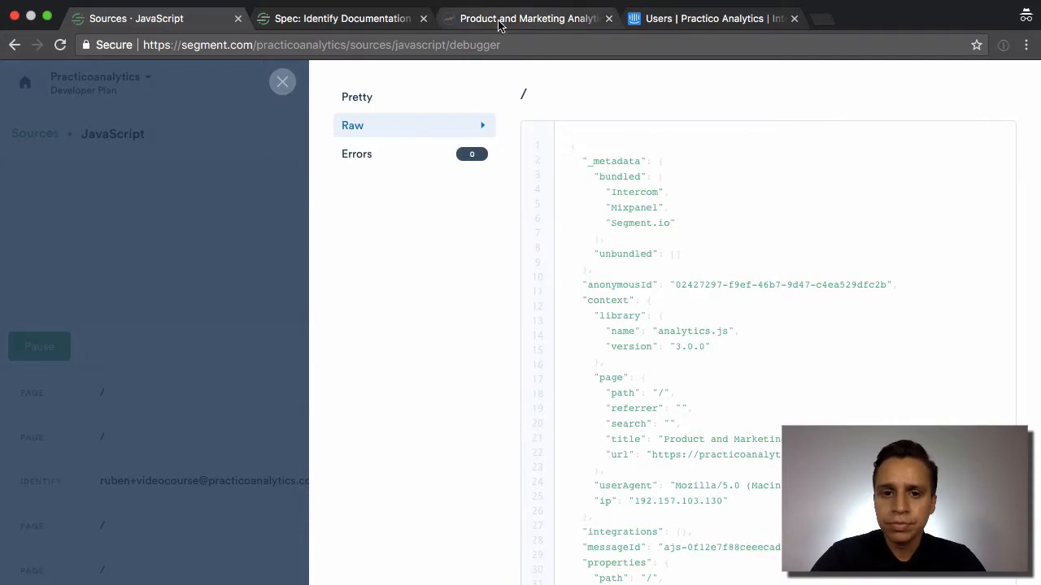
{"action": "left_click", "coordinate": [712, 18]}
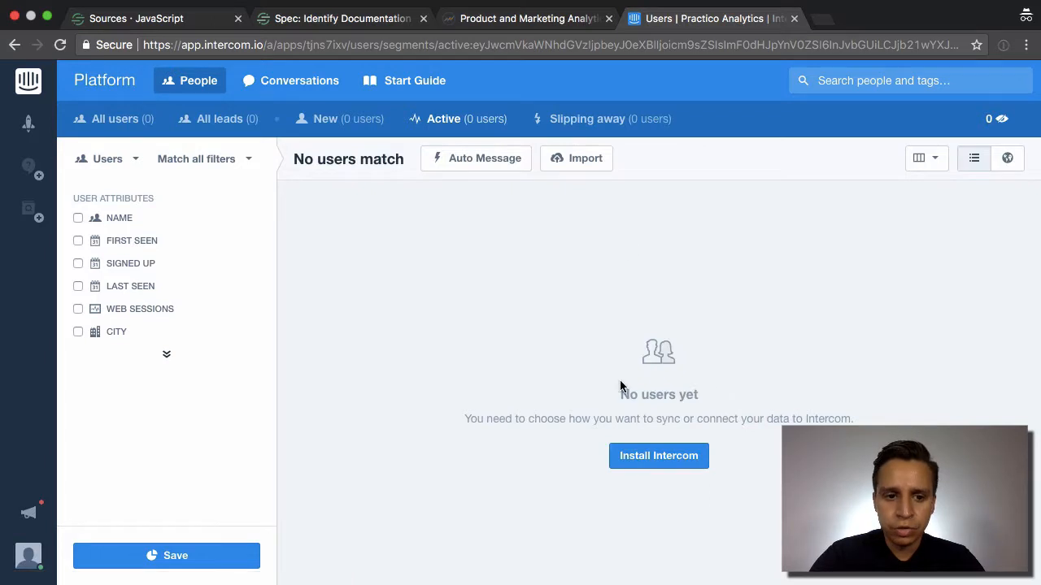
{"action": "mouse_move", "coordinate": [691, 246]}
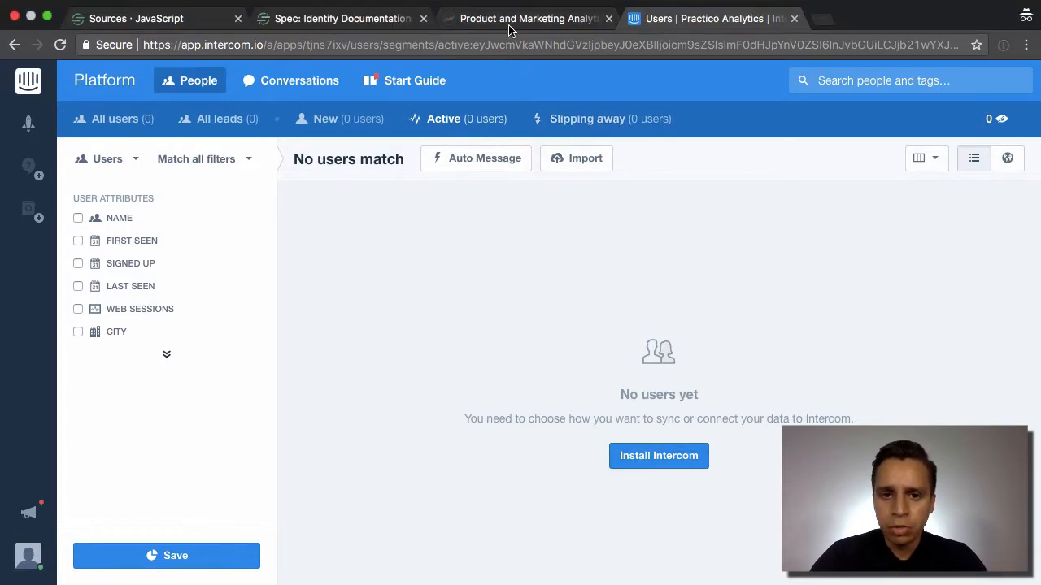
- Go back to the Practico Analytics website after seeing no users in Intercom
{"action": "left_click", "coordinate": [526, 18]}
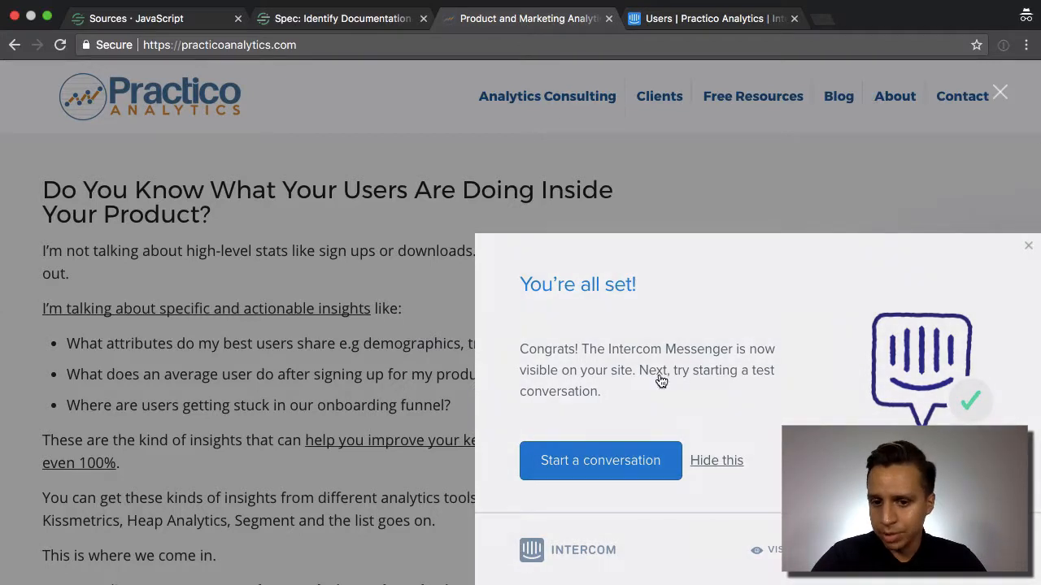
{"action": "mouse_move", "coordinate": [1005, 304]}
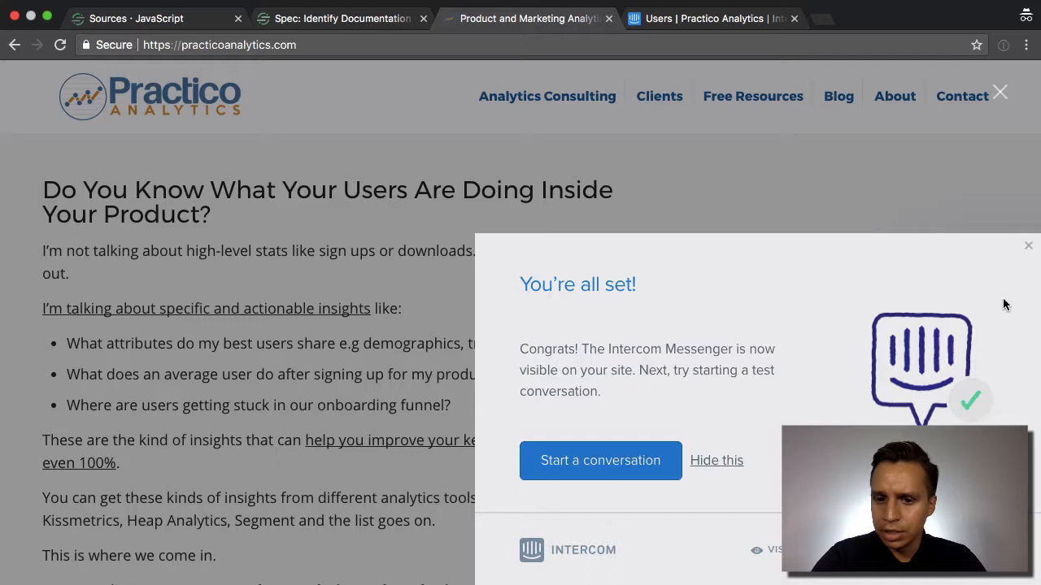
{"action": "mouse_move", "coordinate": [788, 398]}
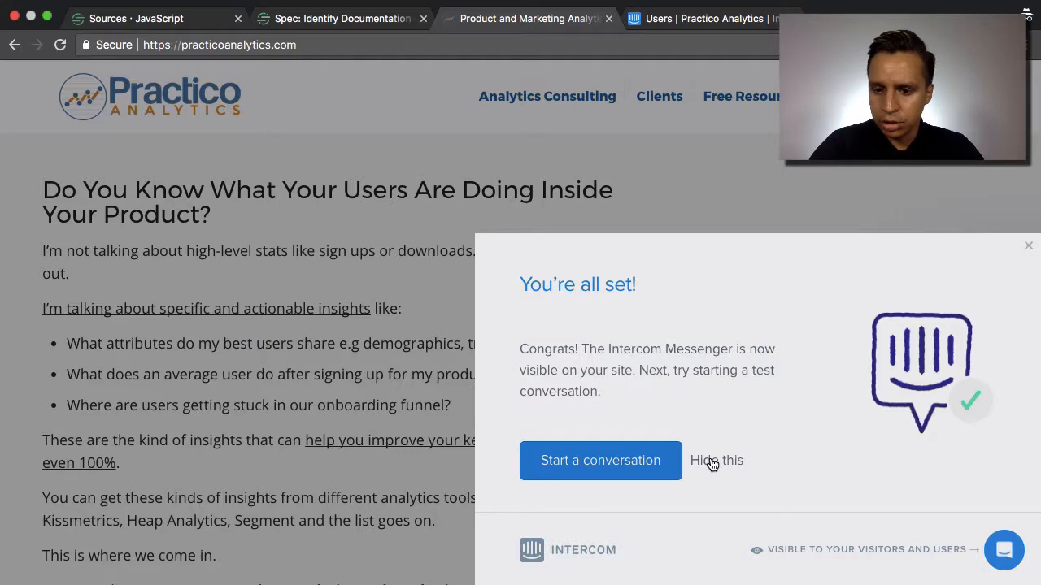
- Dismiss the setup notice and send "Hey! How's it goin?" via the Messenger
{"action": "left_click", "coordinate": [600, 460]}
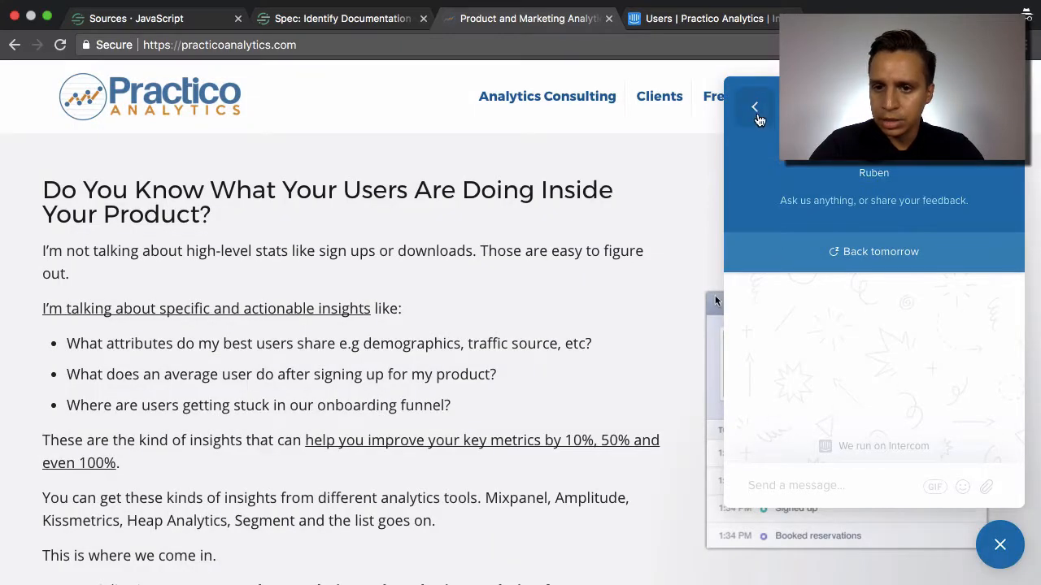
{"action": "left_click", "coordinate": [755, 107]}
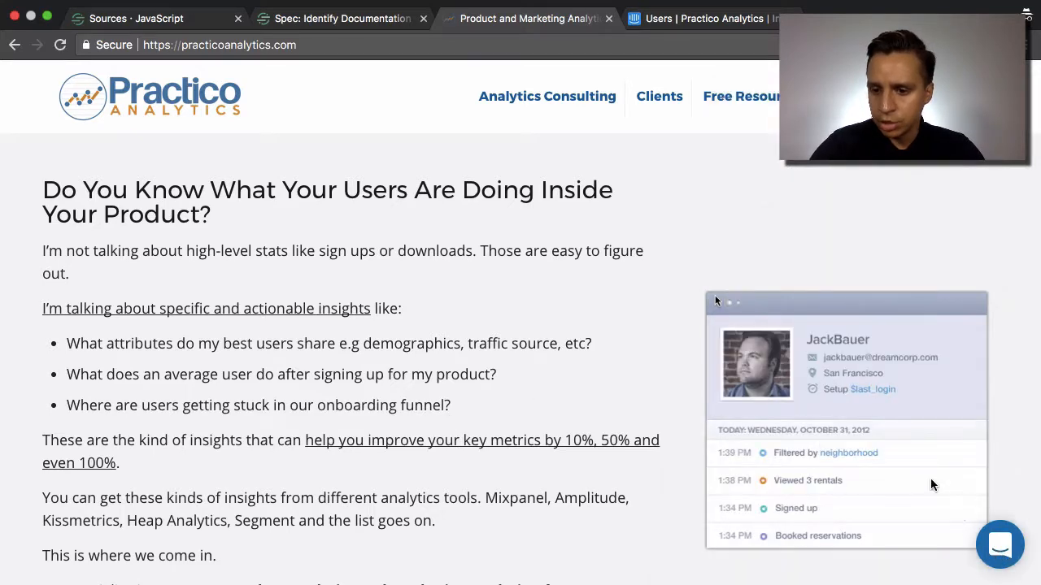
{"action": "left_click", "coordinate": [1000, 545]}
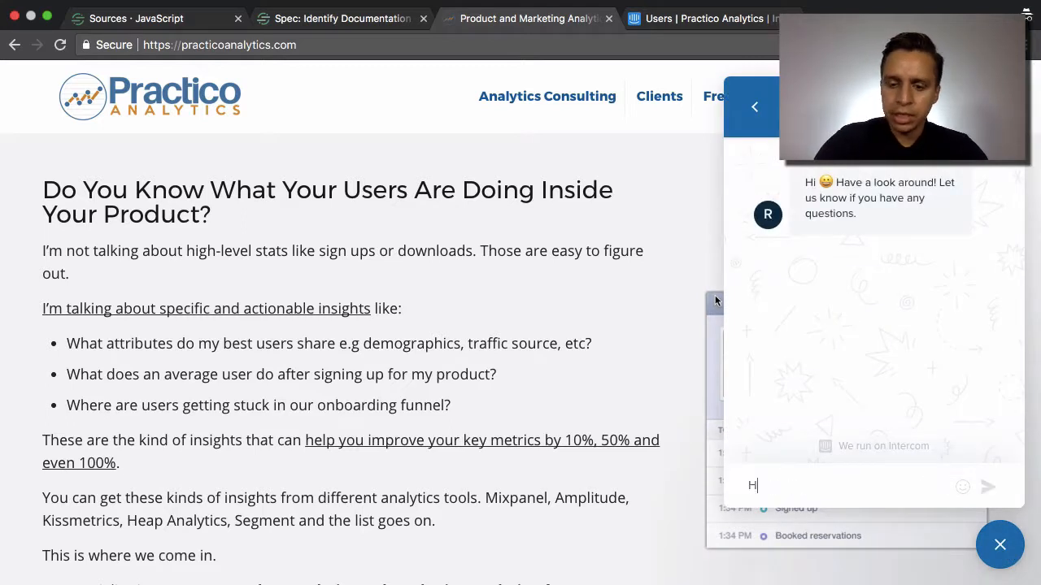
{"action": "type", "text": "Hey! How's it"}
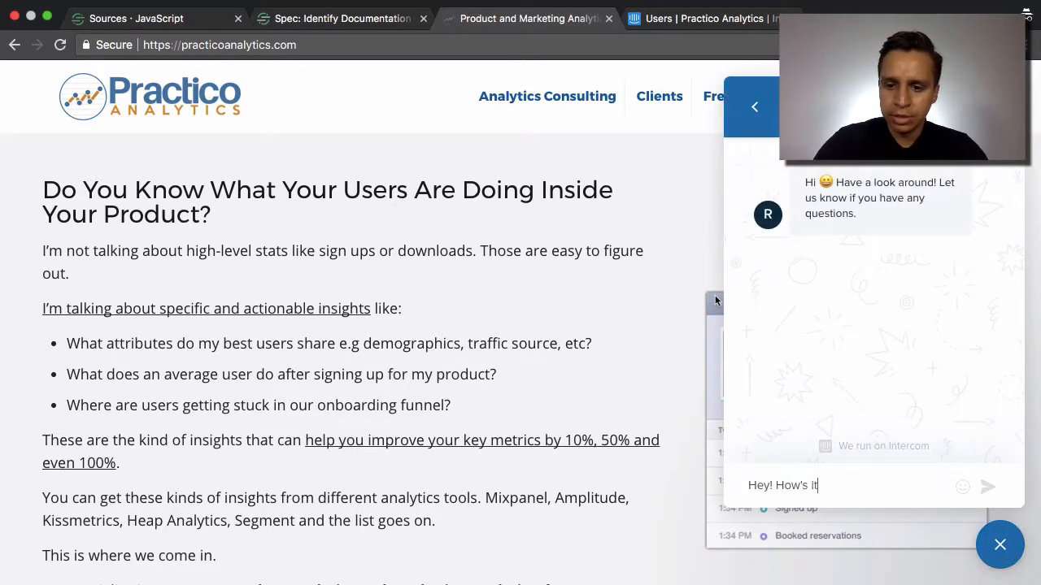
{"action": "key", "text": "Return"}
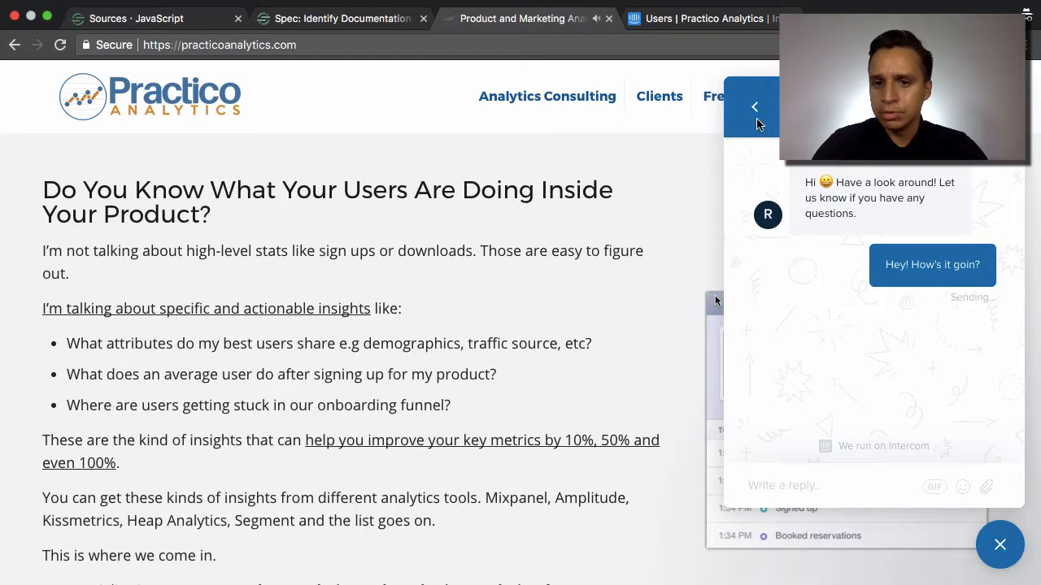
{"action": "left_click", "coordinate": [703, 18]}
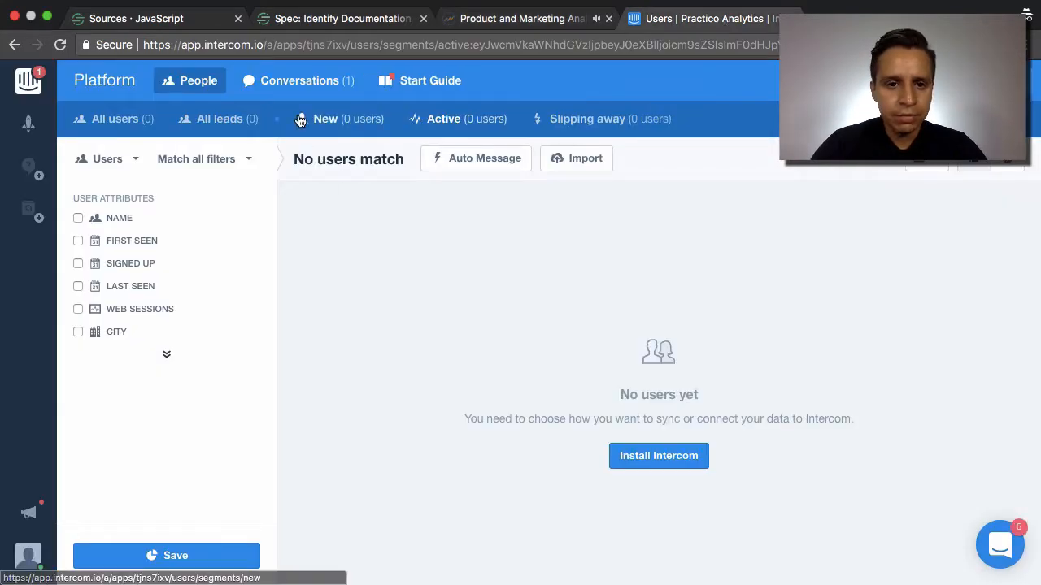
- Open the visitor's conversation in Intercom Conversations and send "I'm doing well."
{"action": "left_click", "coordinate": [298, 80]}
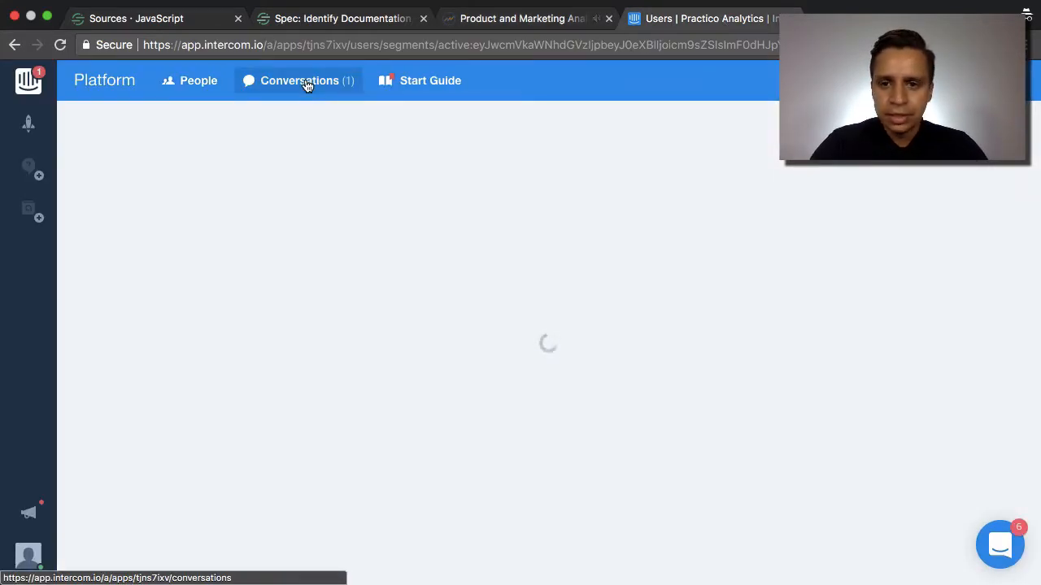
{"action": "left_click", "coordinate": [299, 80]}
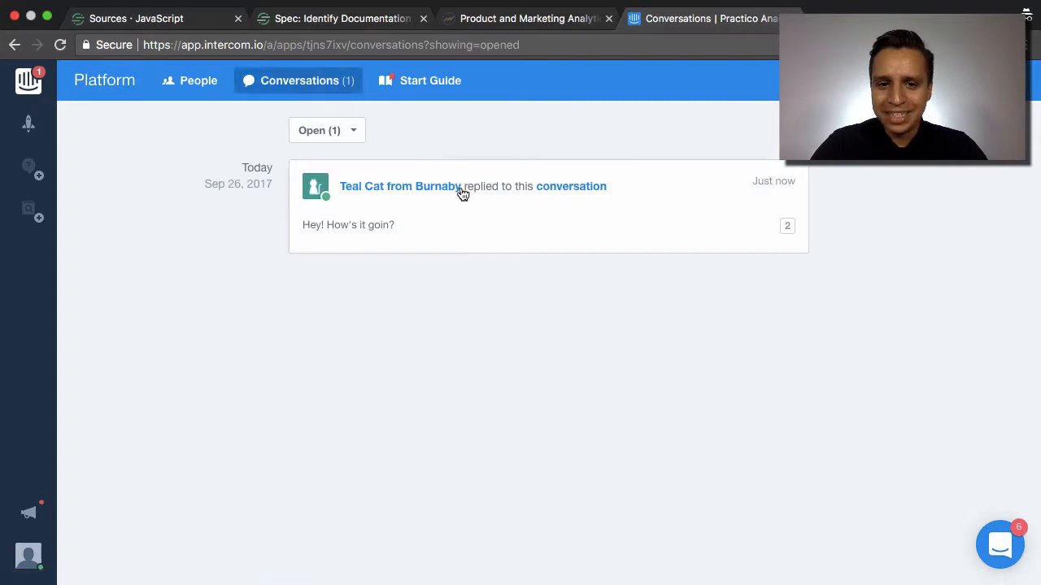
{"action": "mouse_move", "coordinate": [504, 200]}
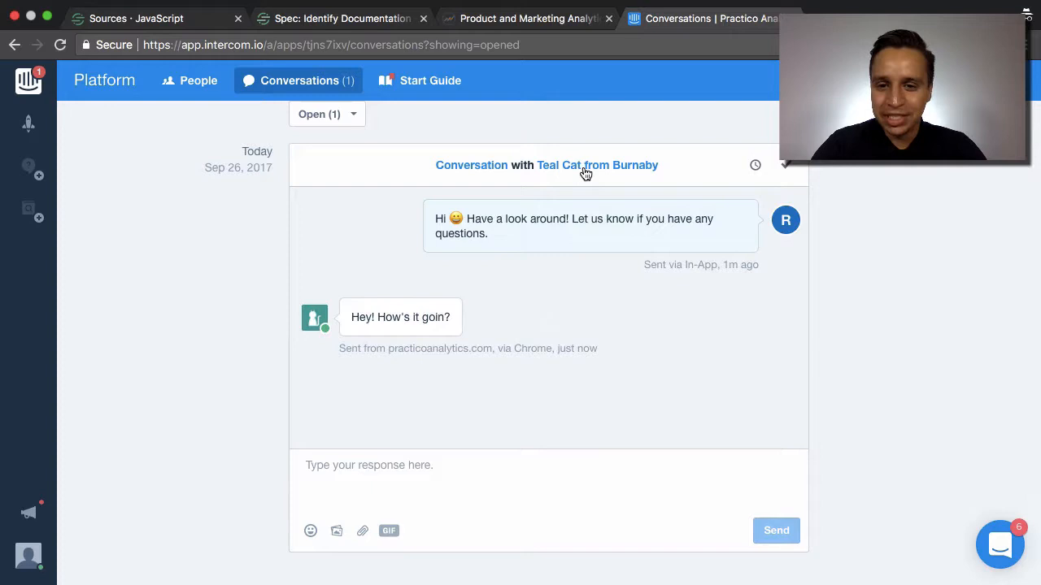
{"action": "mouse_move", "coordinate": [463, 416]}
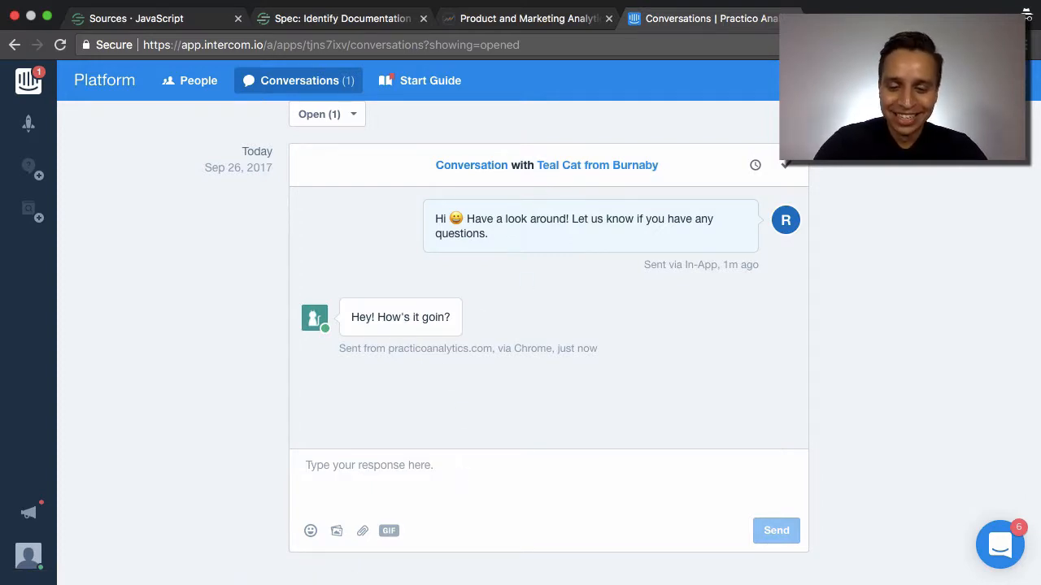
{"action": "type", "text": "I'm doing well."}
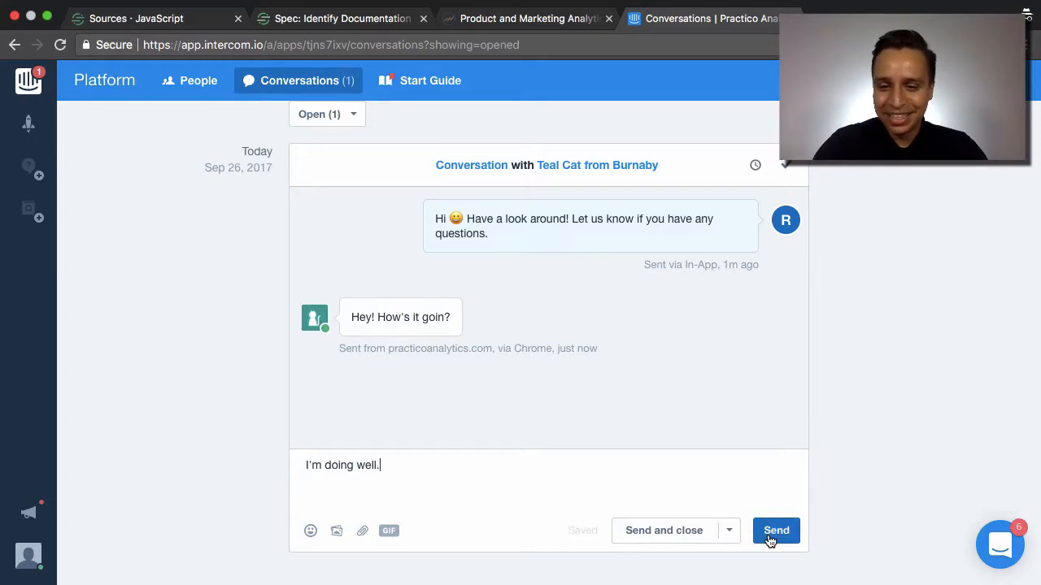
{"action": "left_click", "coordinate": [776, 531]}
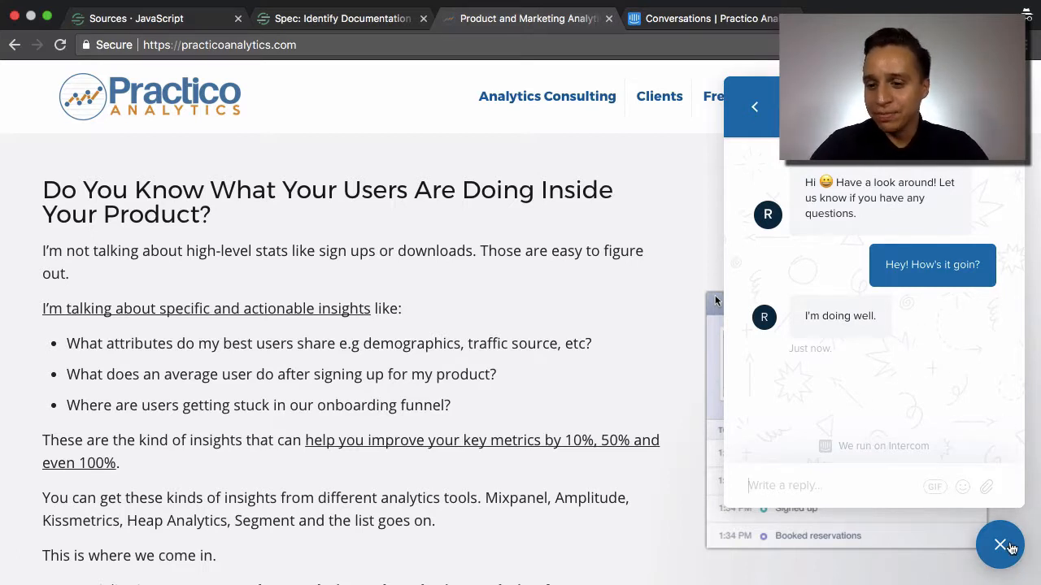
- Close the chat, read the Track method docs, and return to Practico Analytics
{"action": "left_click", "coordinate": [999, 545]}
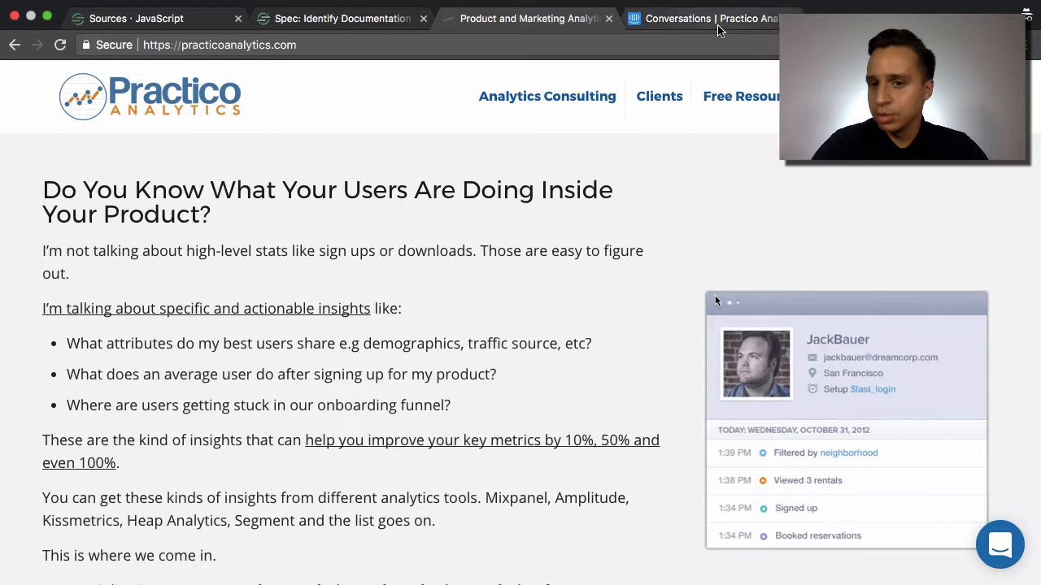
{"action": "mouse_move", "coordinate": [695, 18]}
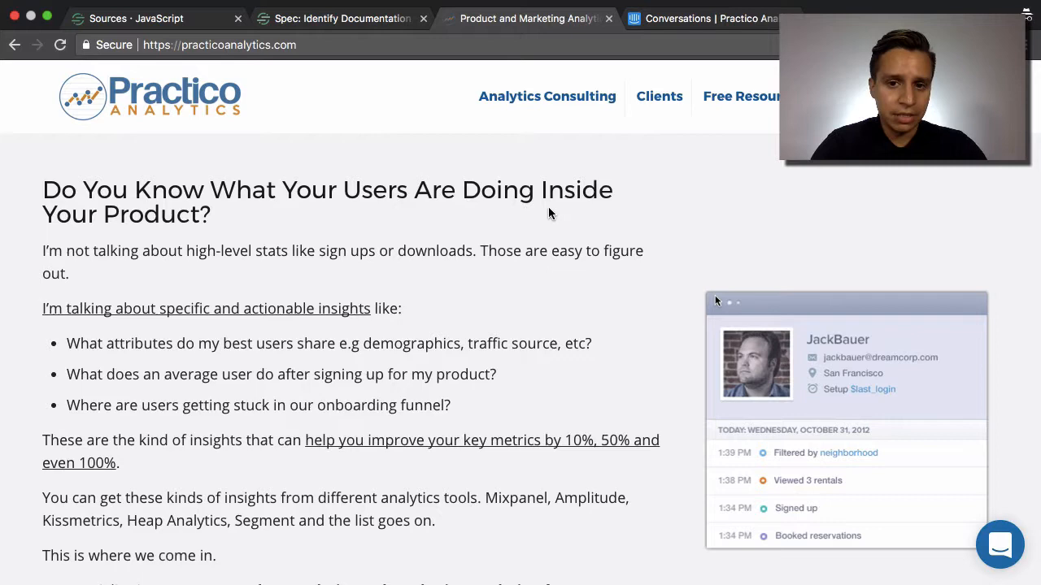
{"action": "right_click", "coordinate": [551, 213]}
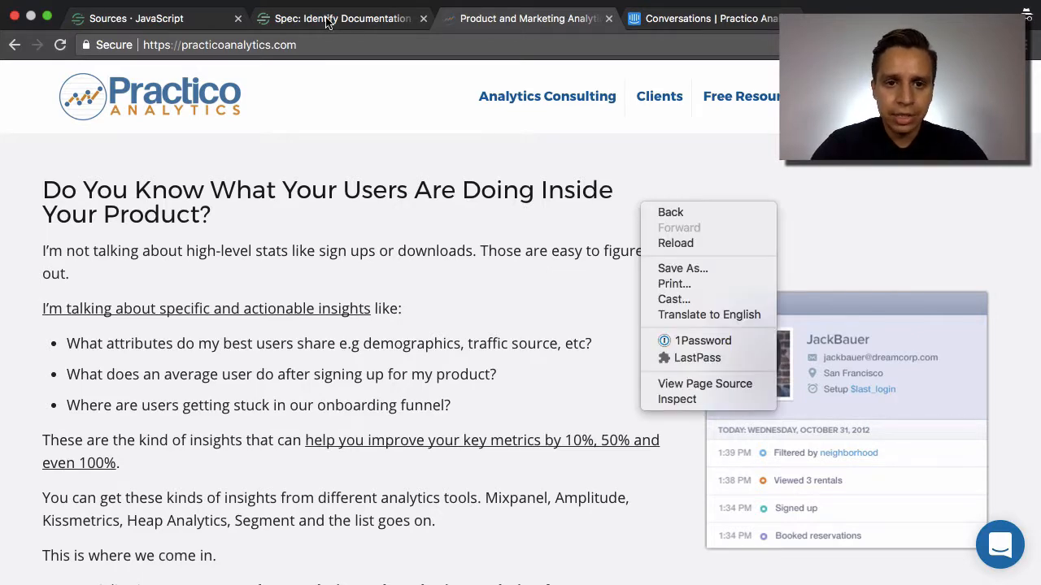
{"action": "left_click", "coordinate": [333, 18]}
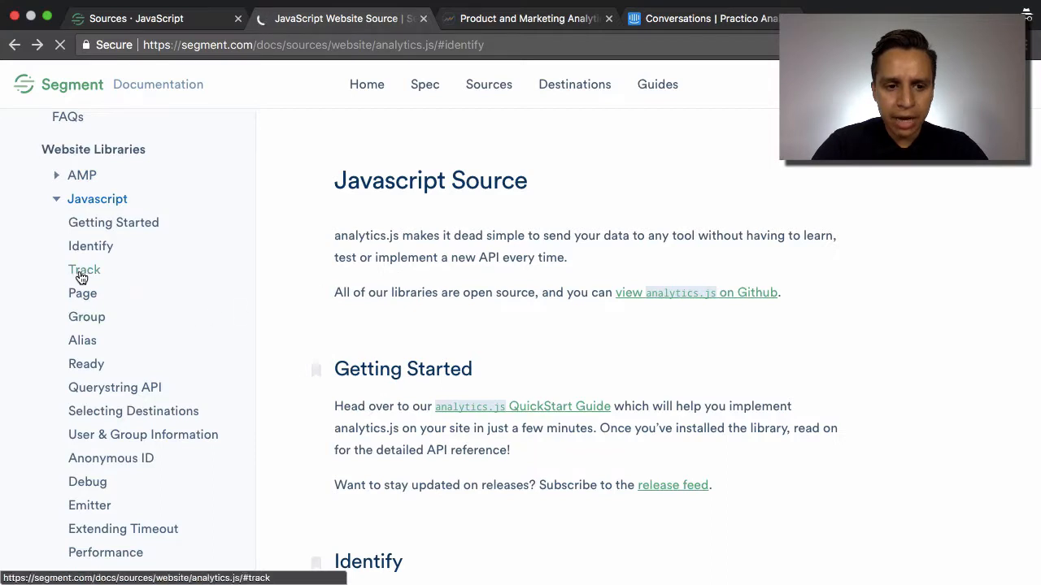
{"action": "left_click", "coordinate": [84, 269]}
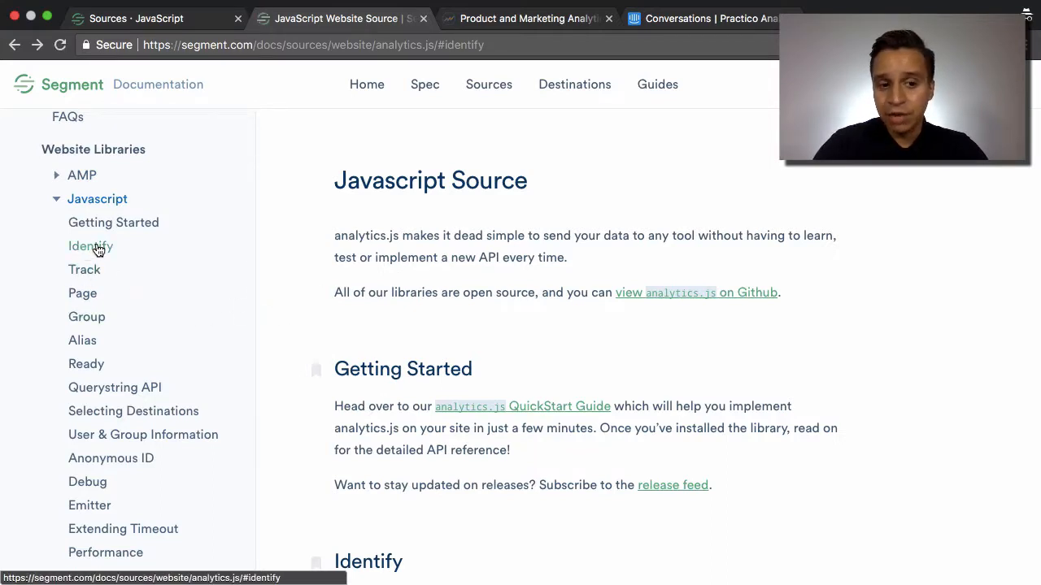
{"action": "left_click", "coordinate": [84, 270]}
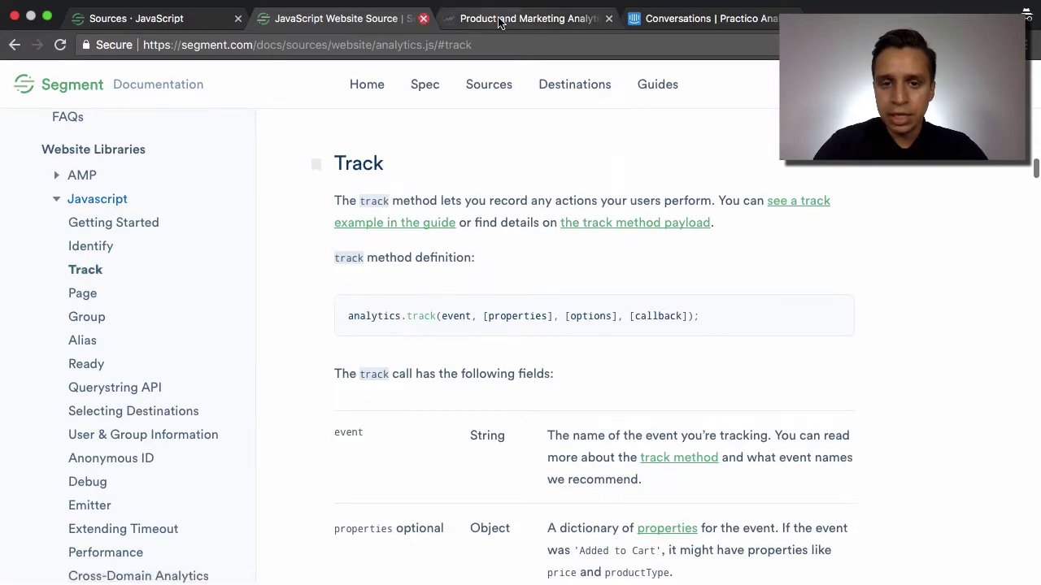
{"action": "left_click", "coordinate": [528, 18]}
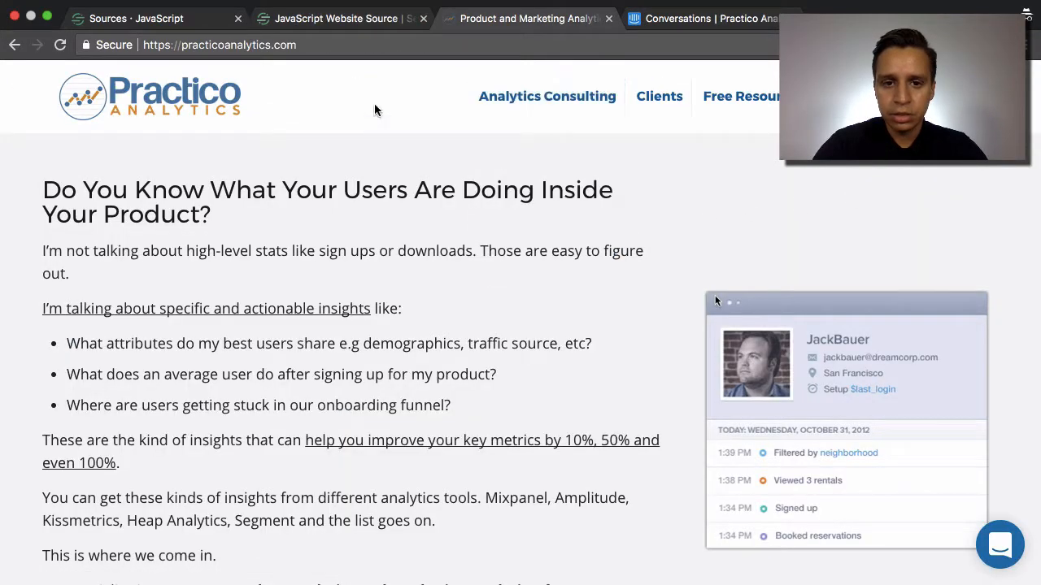
- Run analytics.track('Test Event') in the site's DevTools console, then view Segment's debugger
{"action": "right_click", "coordinate": [375, 110]}
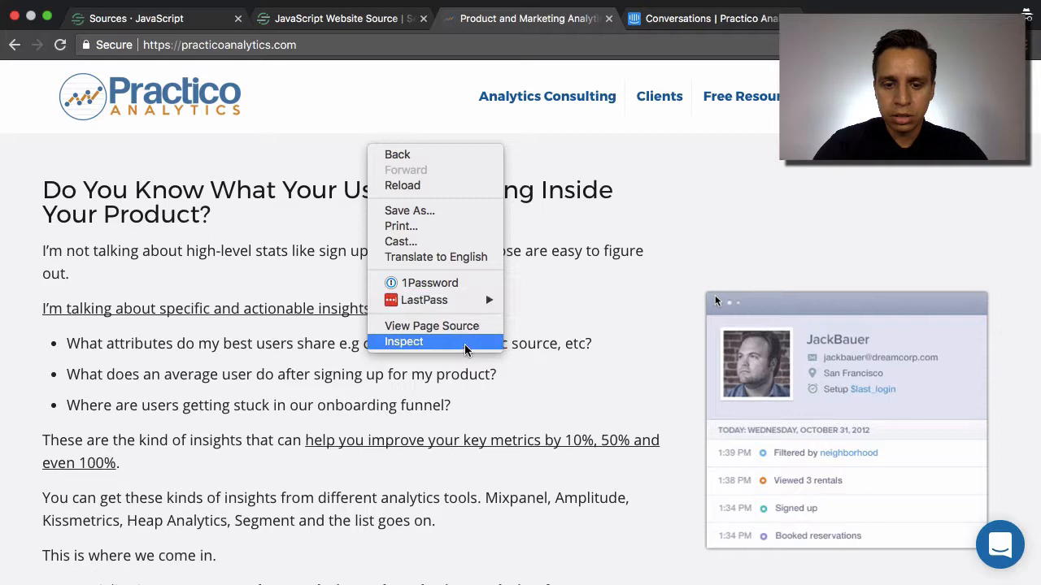
{"action": "left_click", "coordinate": [404, 341]}
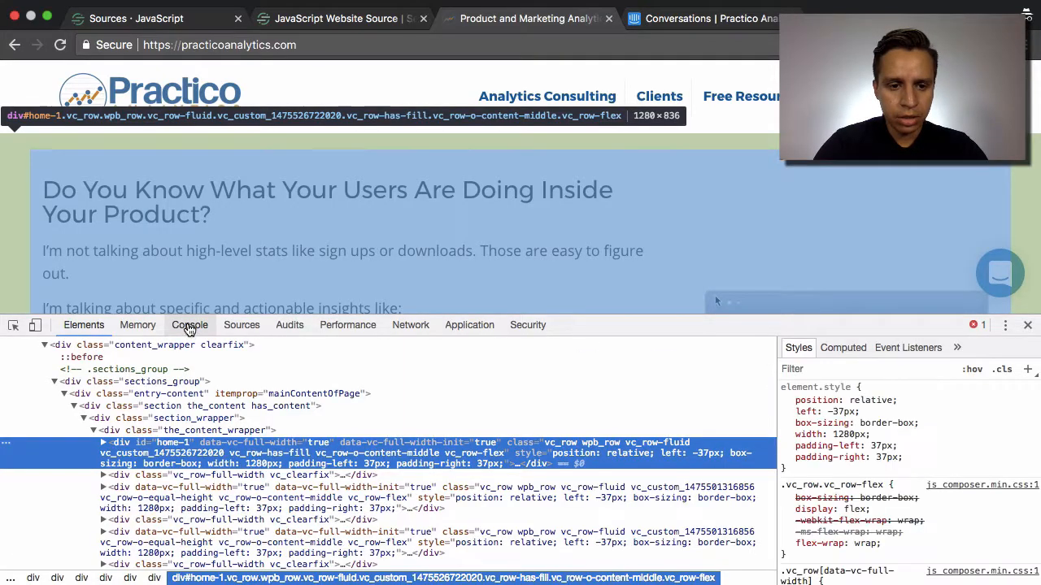
{"action": "left_click", "coordinate": [190, 324]}
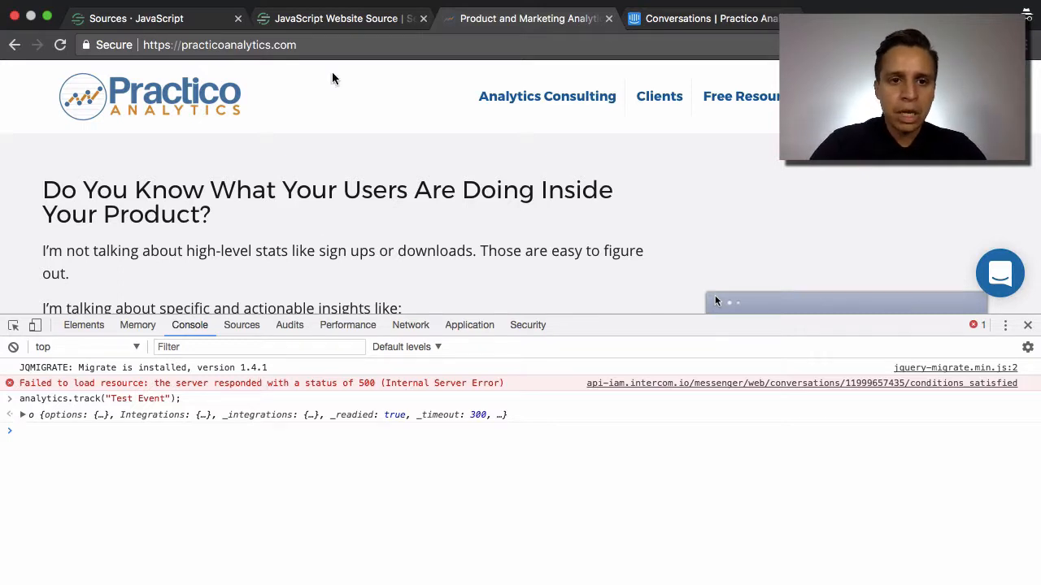
{"action": "left_click", "coordinate": [150, 18]}
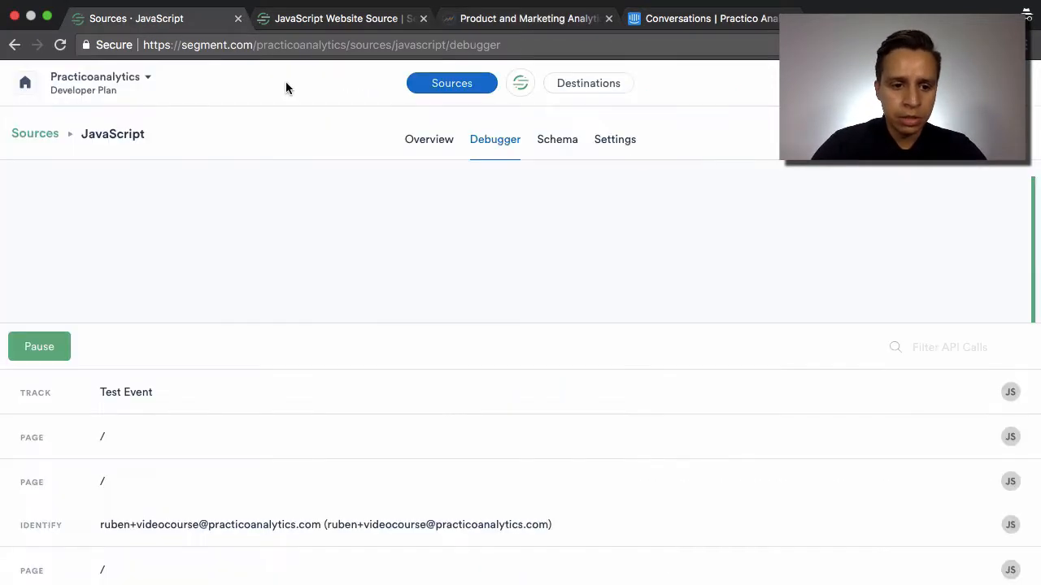
{"action": "left_click", "coordinate": [126, 392]}
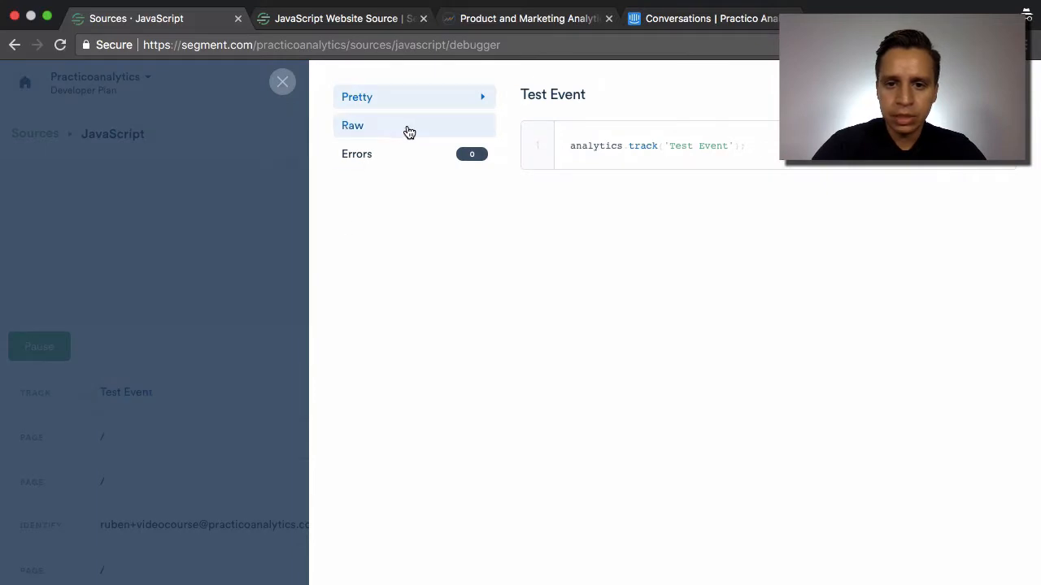
{"action": "mouse_move", "coordinate": [464, 154]}
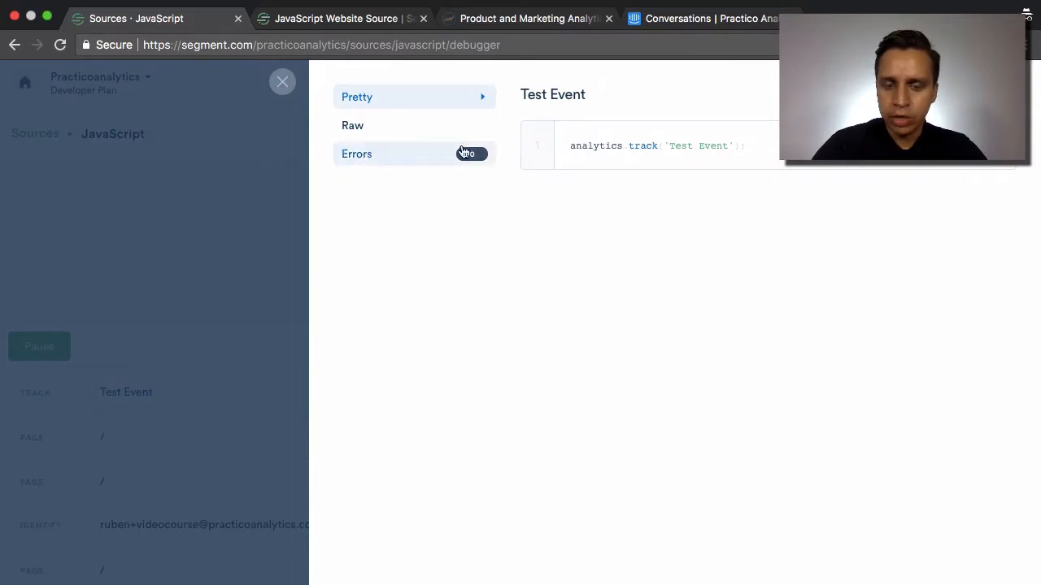
{"action": "left_click", "coordinate": [352, 125]}
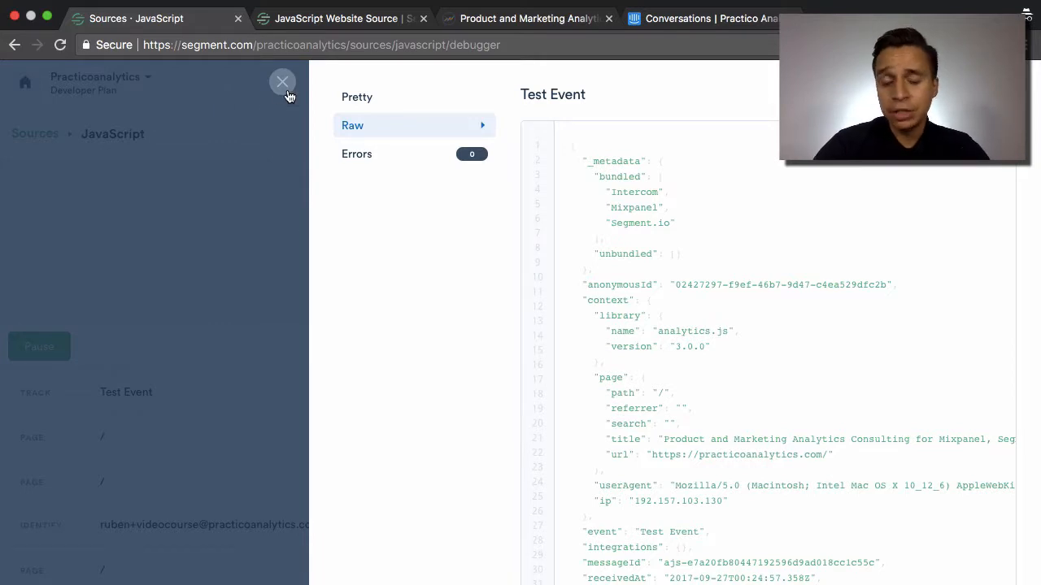
{"action": "left_click", "coordinate": [282, 81]}
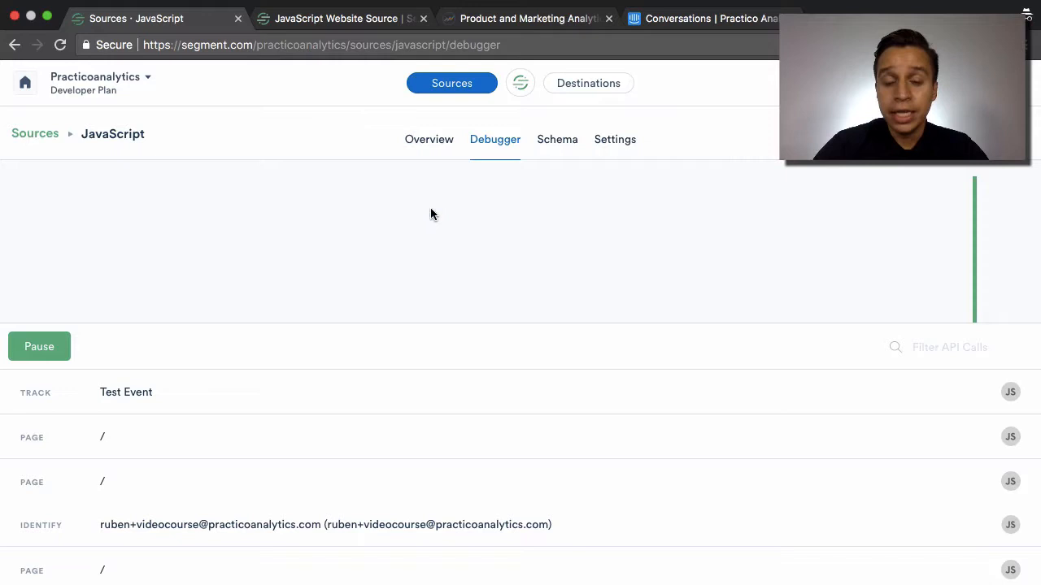
{"action": "mouse_move", "coordinate": [585, 275]}
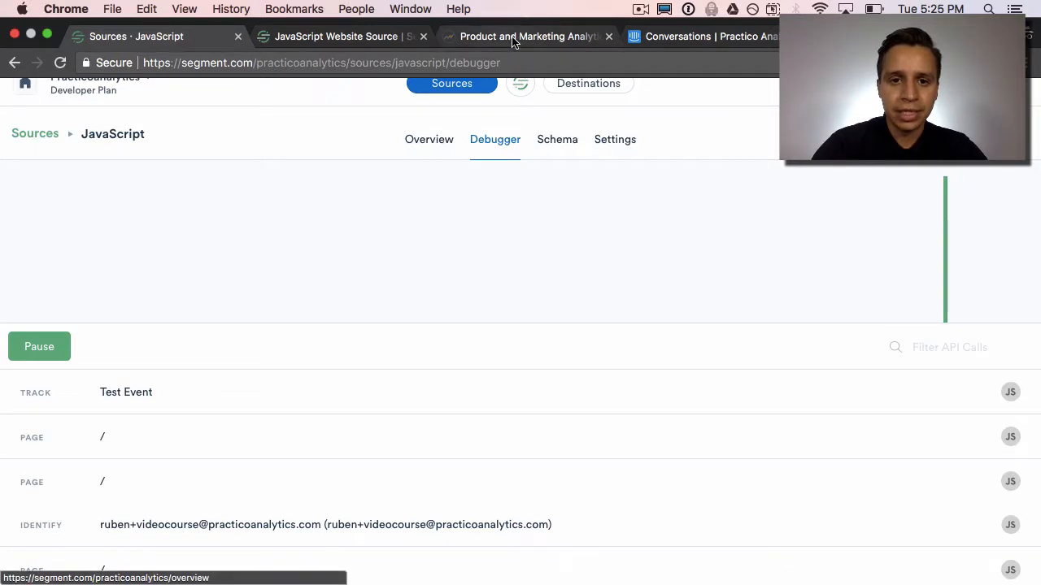
- Begin an analytics call in the console and copy the docs' identify example with name and email
{"action": "left_click", "coordinate": [528, 36]}
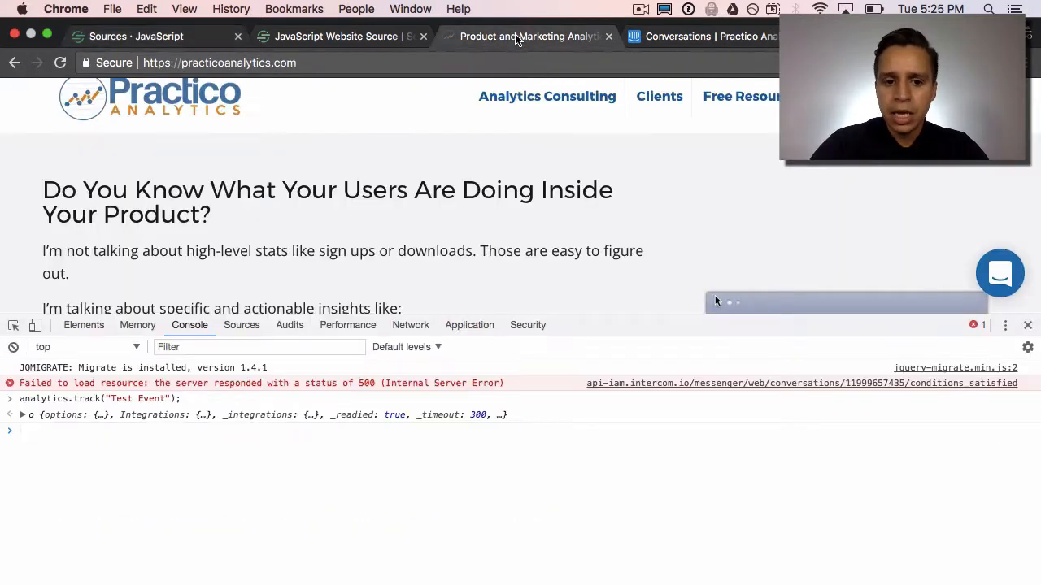
{"action": "type", "text": "analytics"}
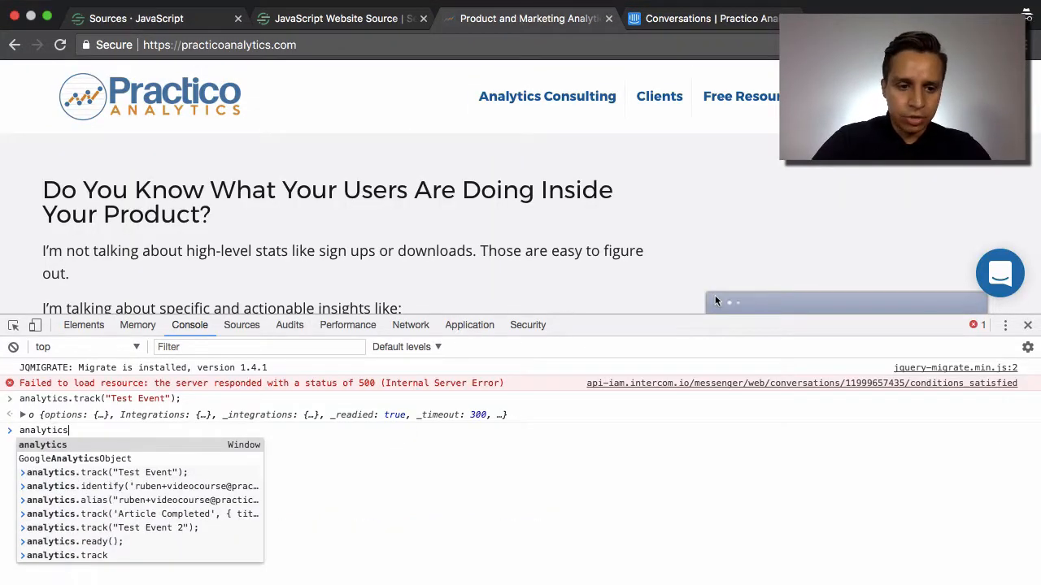
{"action": "type", "text": ".identify"}
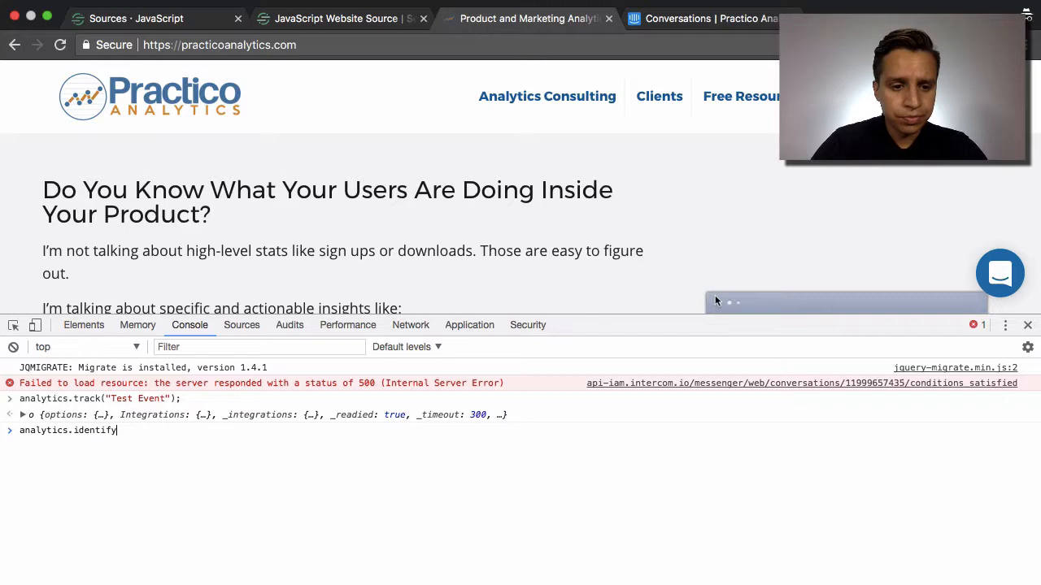
{"action": "type", "text": "("}
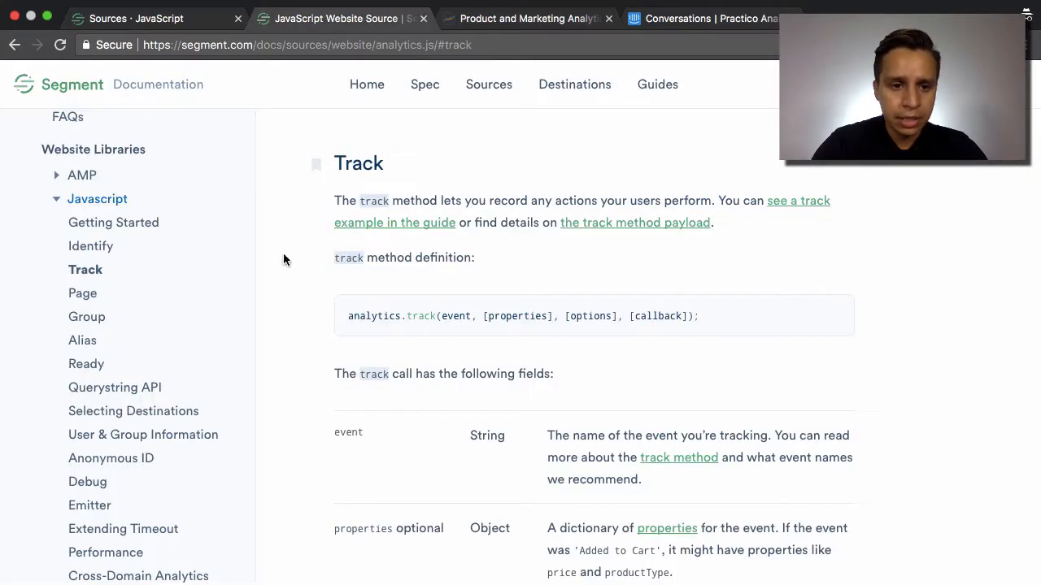
{"action": "left_click", "coordinate": [91, 245]}
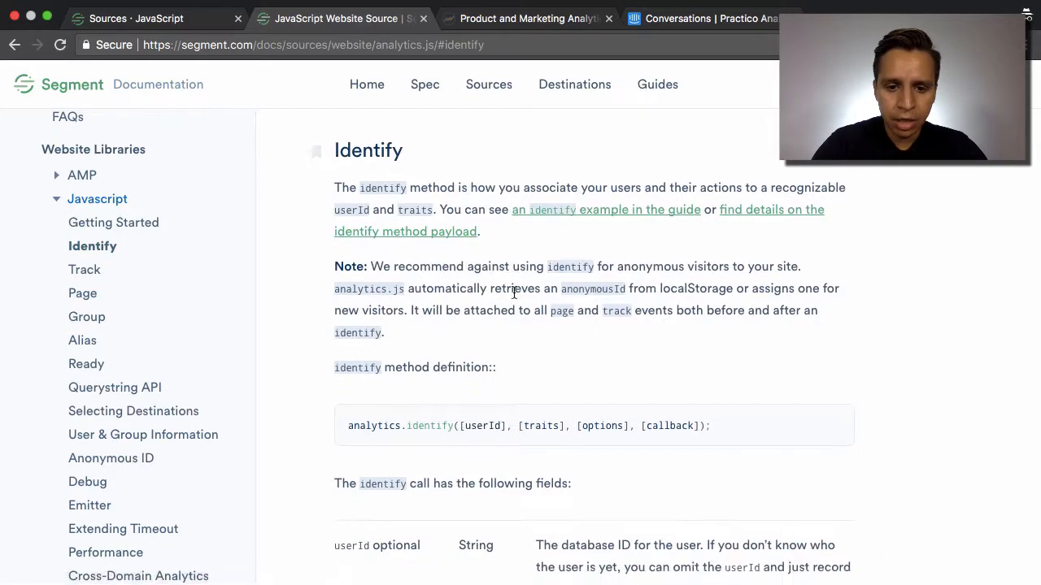
{"action": "scroll", "scroll_direction": "down", "scroll_amount": 3}
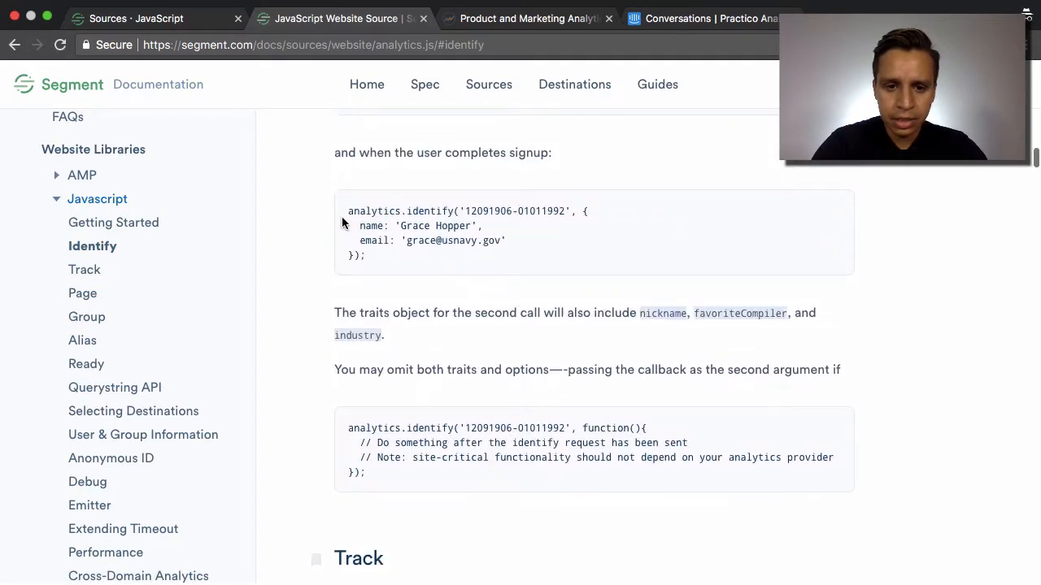
{"action": "left_click_drag", "start_coordinate": [348, 211], "coordinate": [366, 254]}
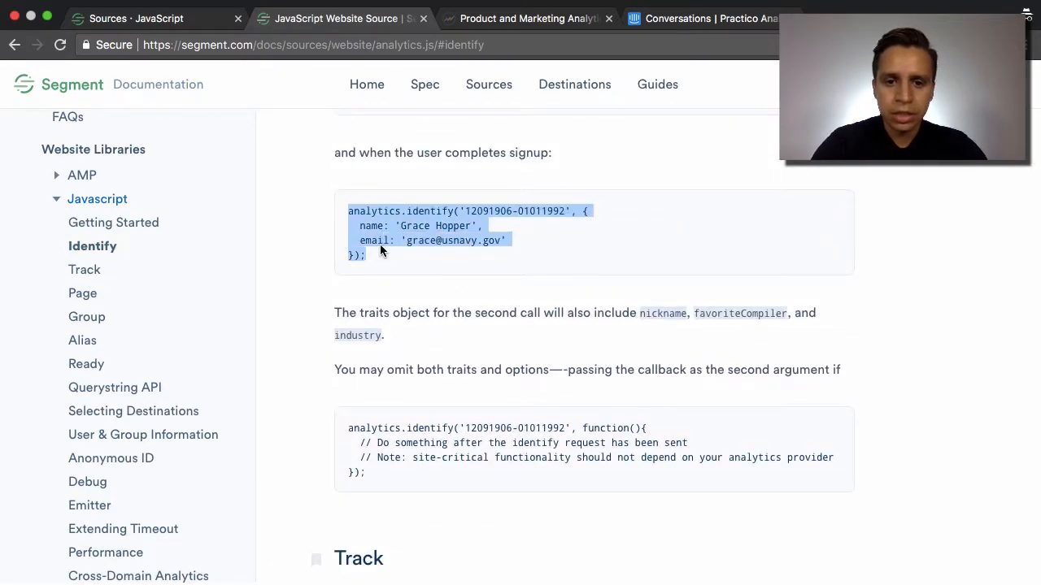
{"action": "left_click", "coordinate": [527, 18]}
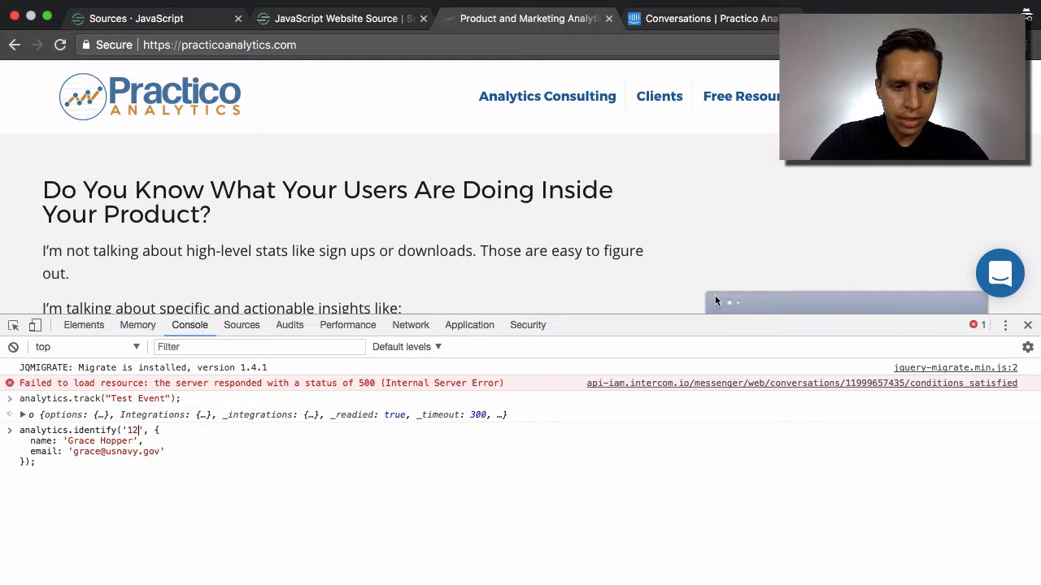
- Fill in user ID 1234, Ruben Ugarte's name and email, and run the identify call
{"action": "type", "text": "34"}
{"action": "left_click", "coordinate": [83, 440]}
{"action": "type", "text": "Ruben"}
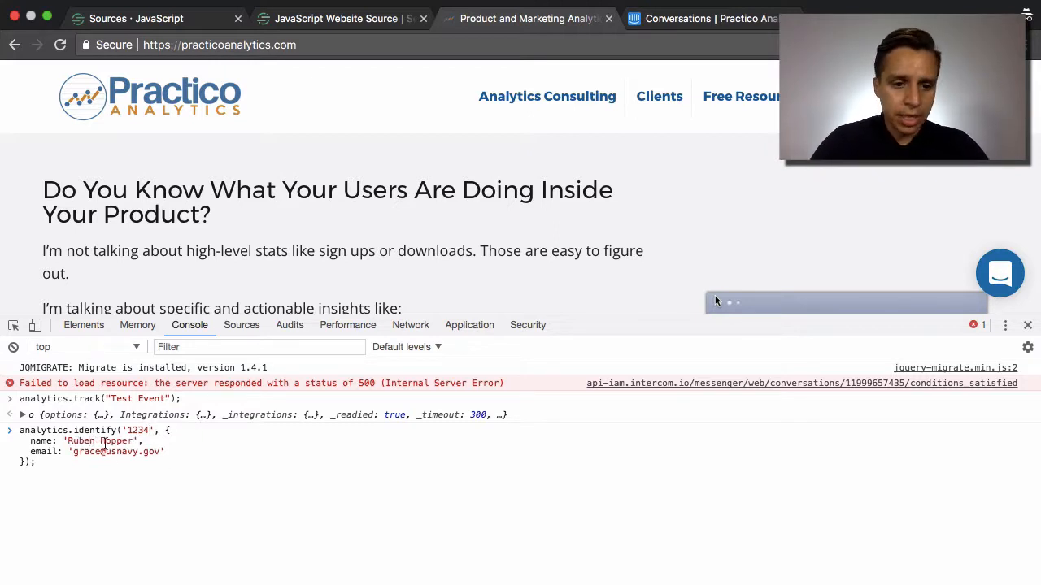
{"action": "type", "text": "U"}
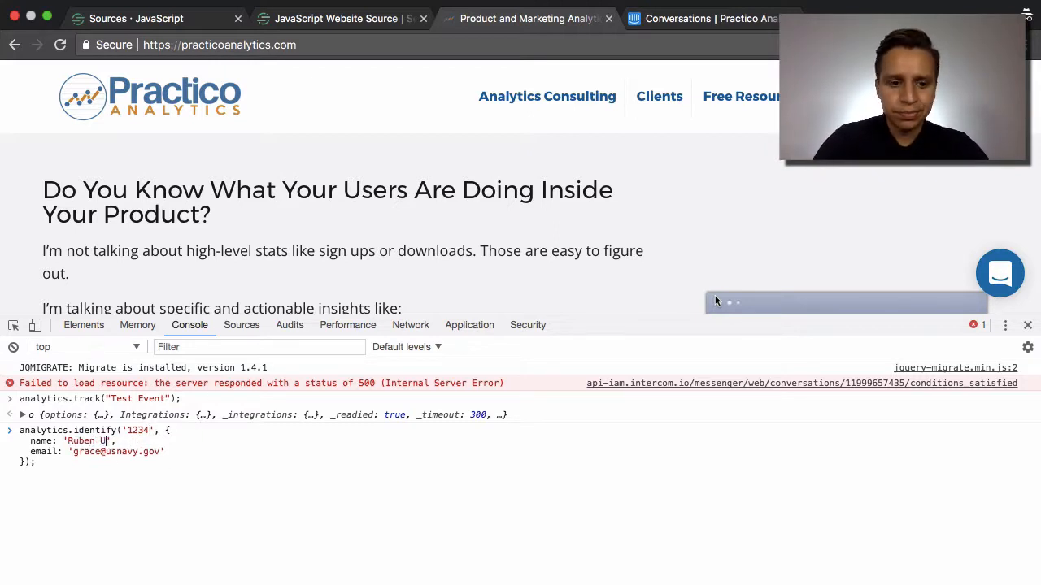
{"action": "type", "text": "garte"}
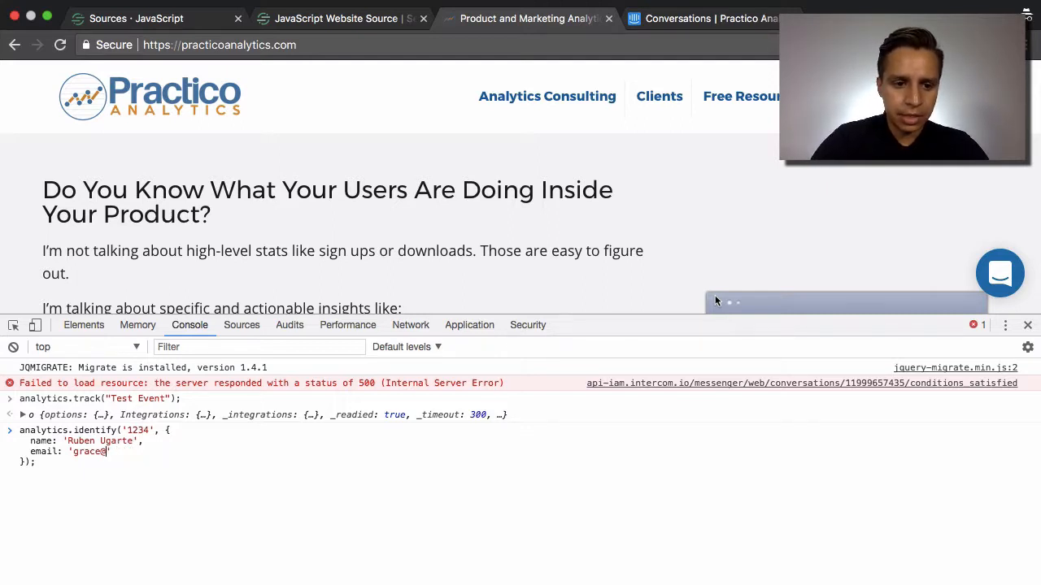
{"action": "type", "text": "rubn"}
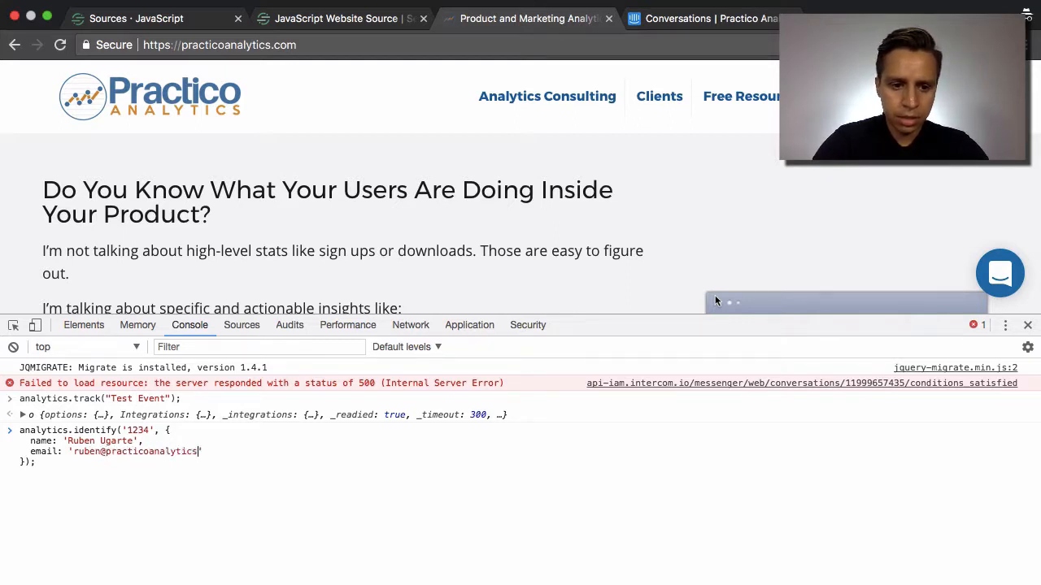
{"action": "type", "text": ".com"}
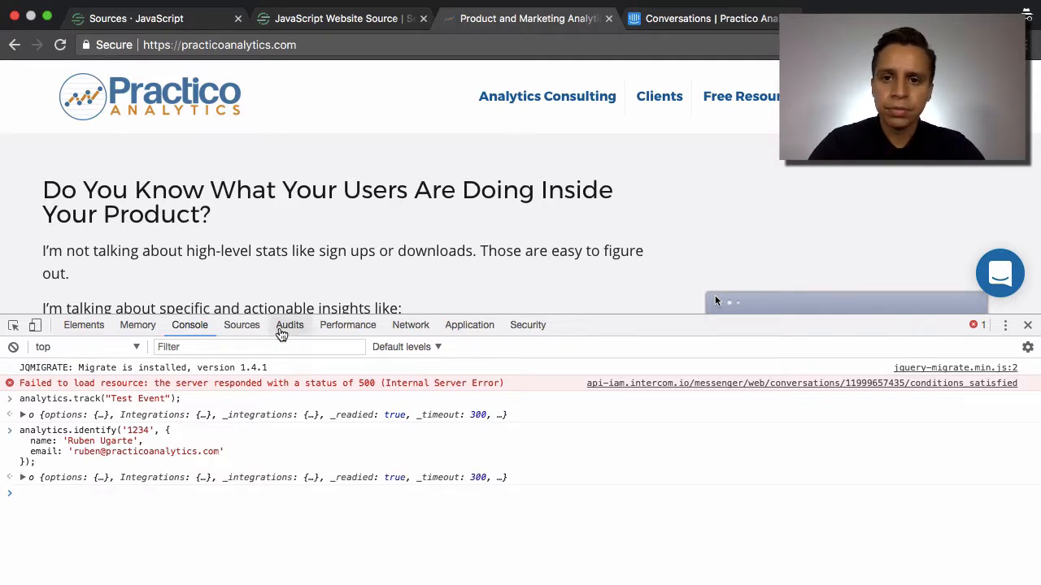
{"action": "left_click", "coordinate": [703, 18]}
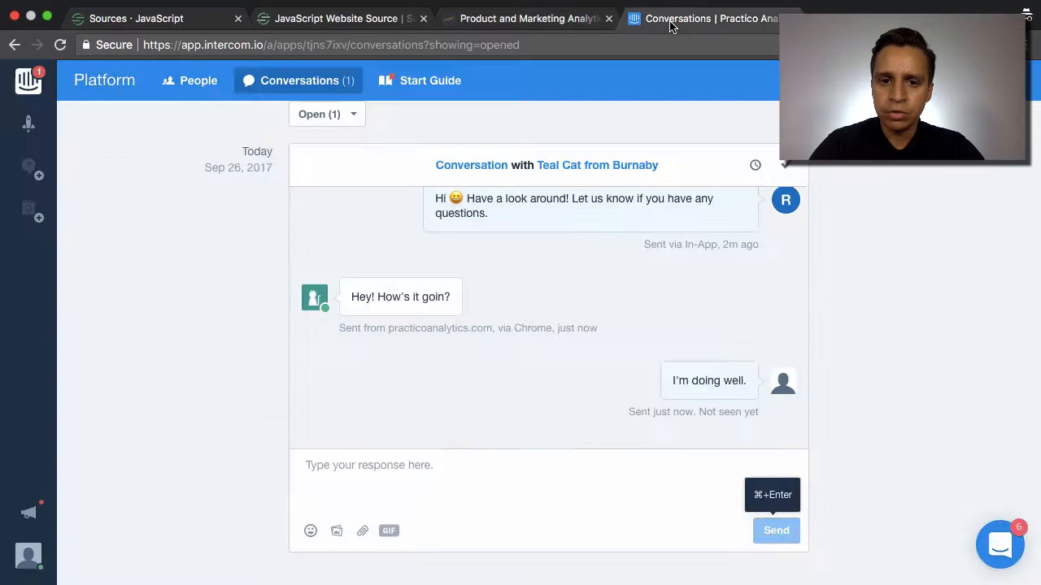
{"action": "left_click", "coordinate": [198, 79]}
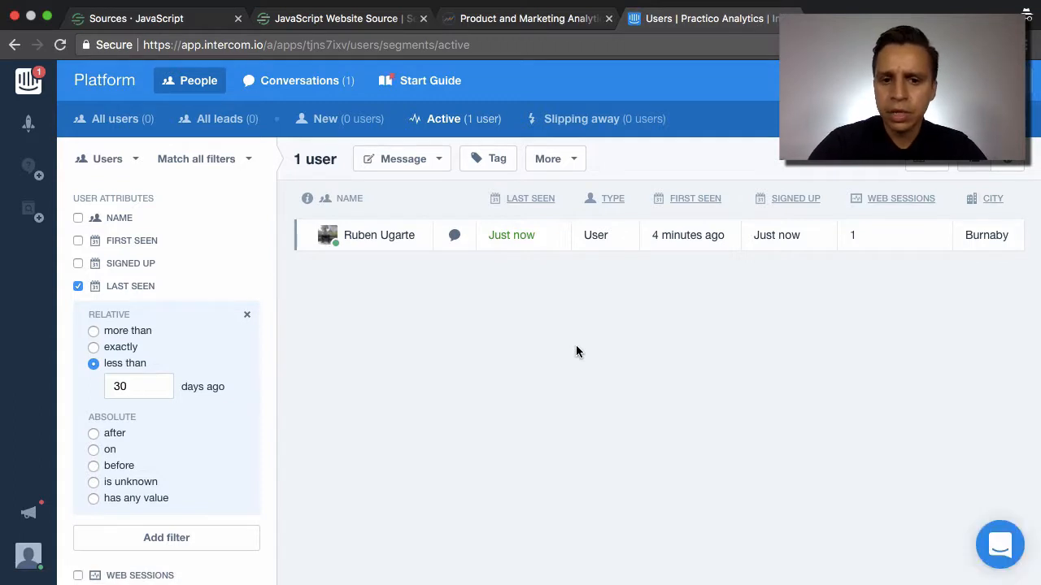
{"action": "mouse_move", "coordinate": [333, 235]}
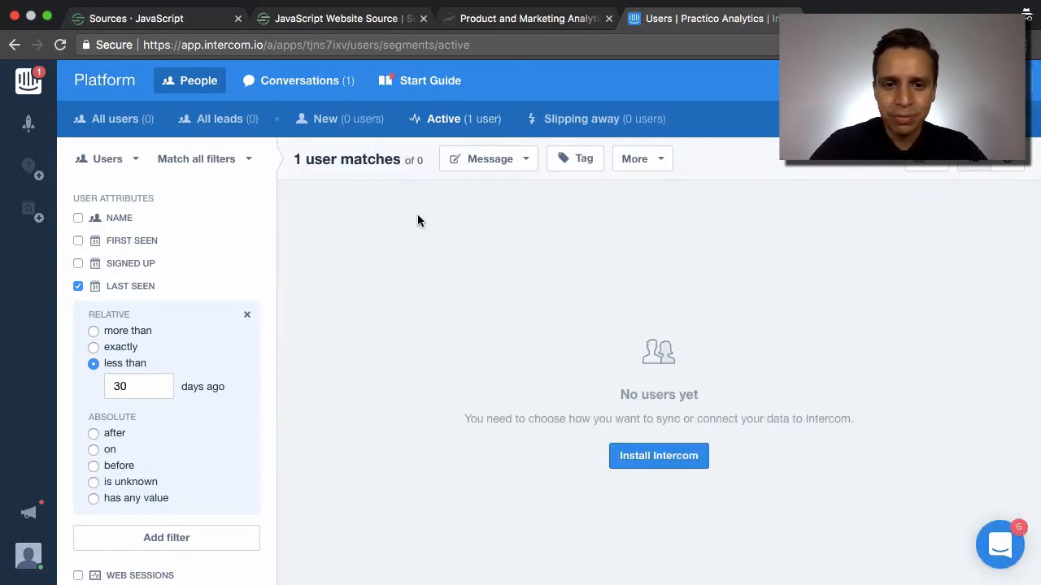
{"action": "mouse_move", "coordinate": [464, 119]}
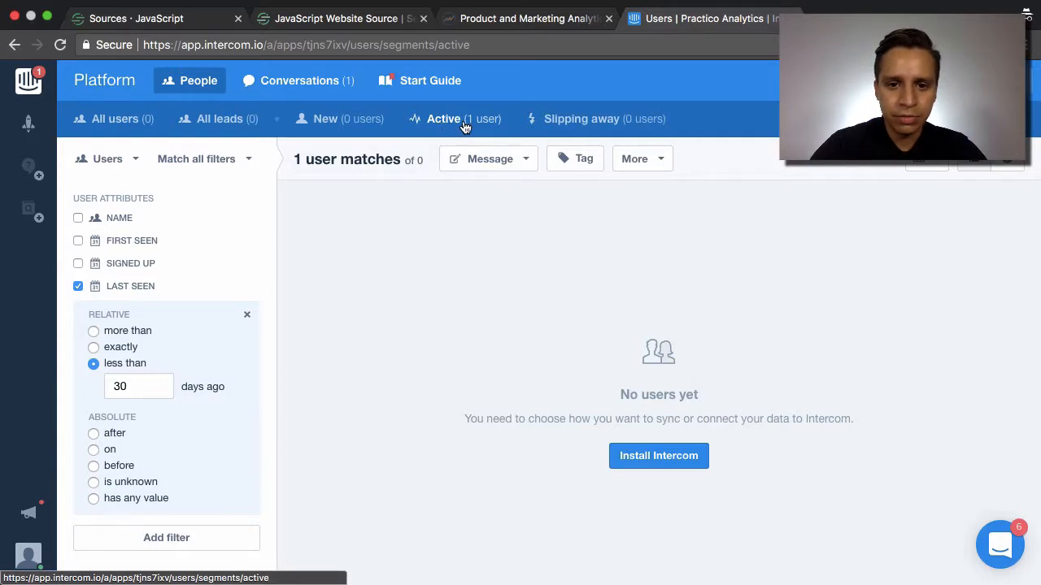
{"action": "mouse_move", "coordinate": [461, 122]}
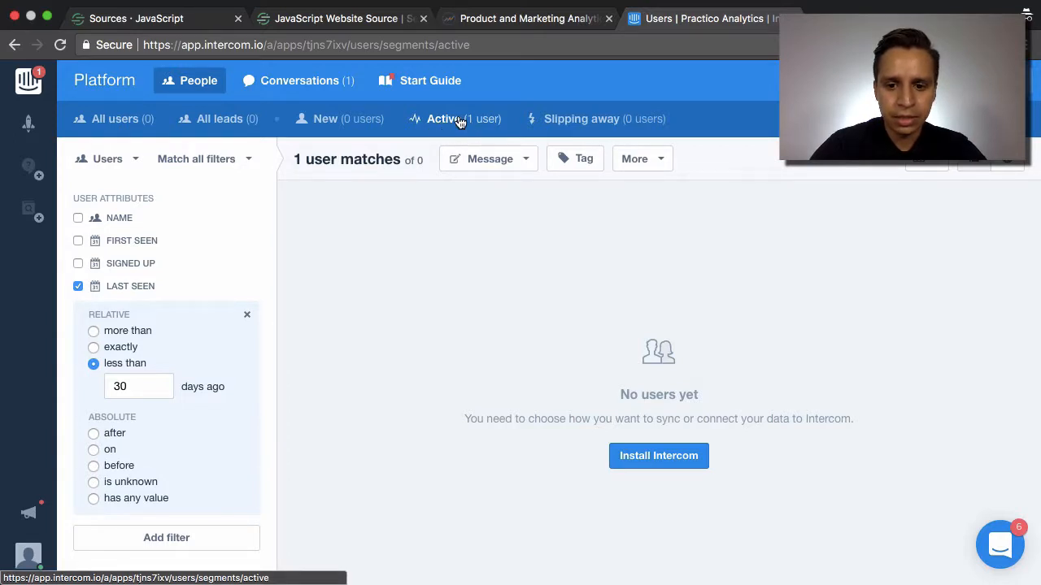
{"action": "mouse_move", "coordinate": [325, 119]}
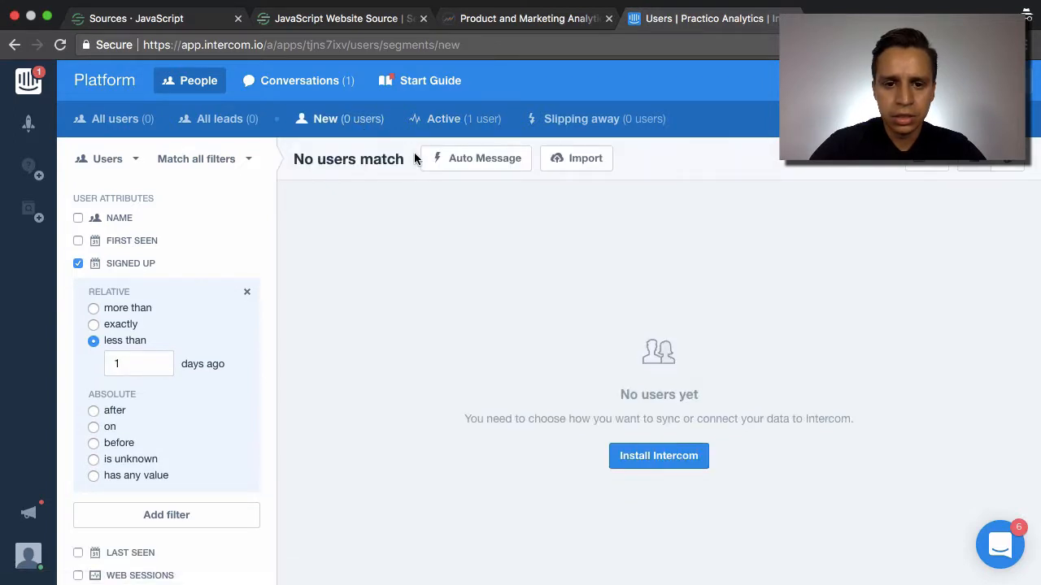
{"action": "left_click", "coordinate": [443, 118]}
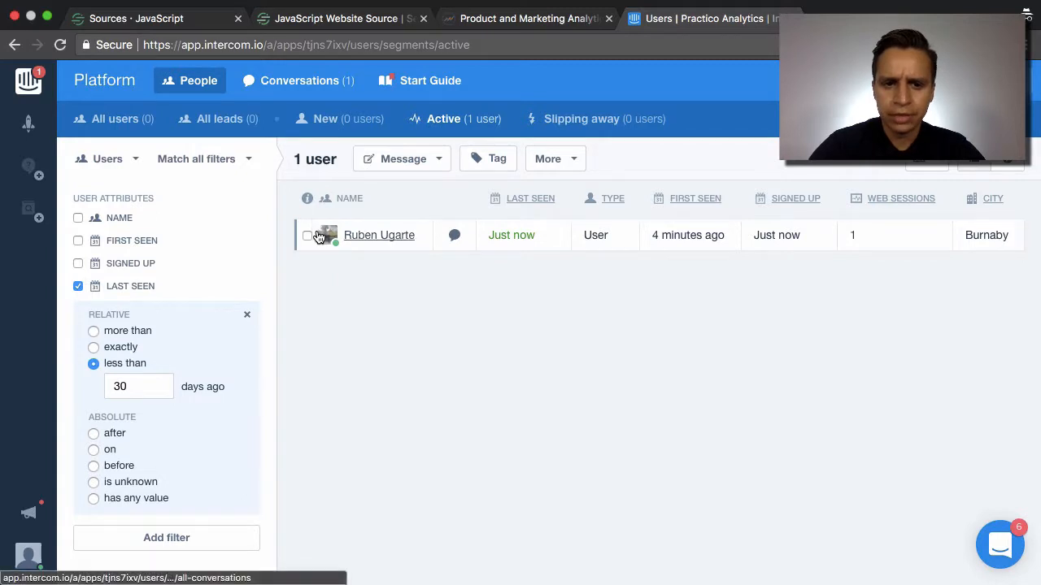
{"action": "left_click", "coordinate": [379, 235]}
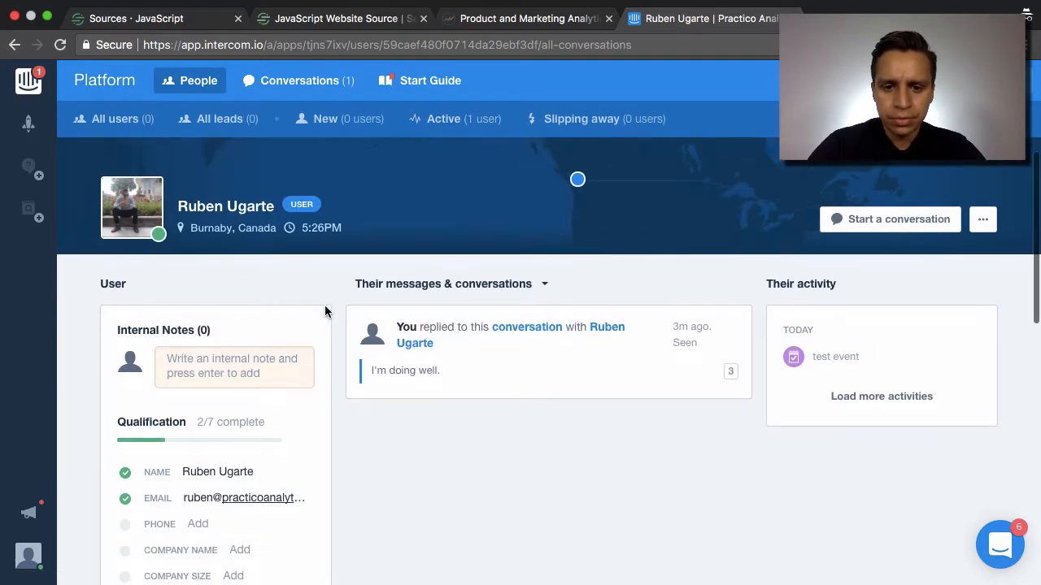
{"action": "scroll", "scroll_direction": "down", "scroll_amount": 3}
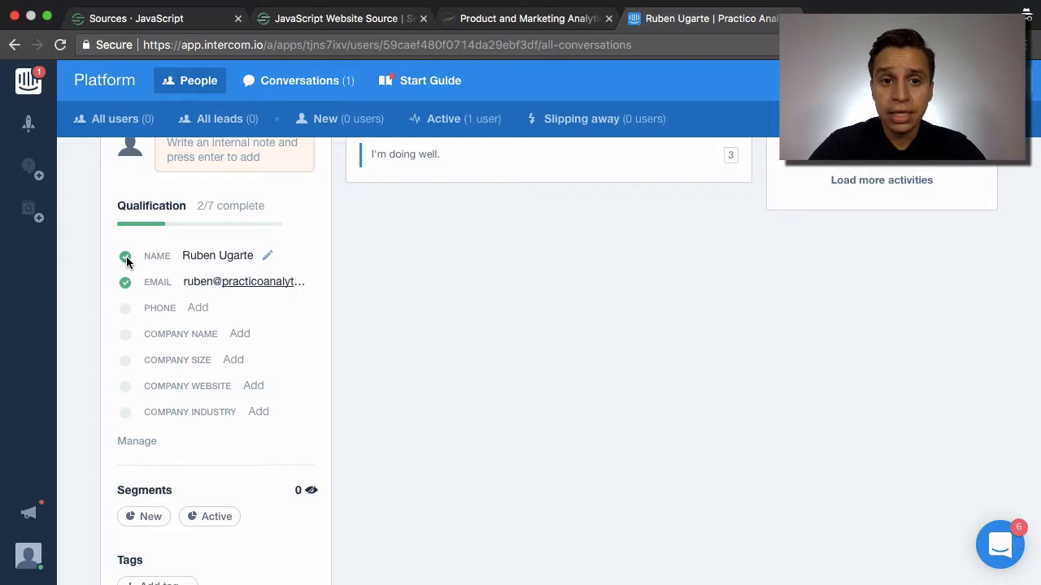
{"action": "mouse_move", "coordinate": [148, 320]}
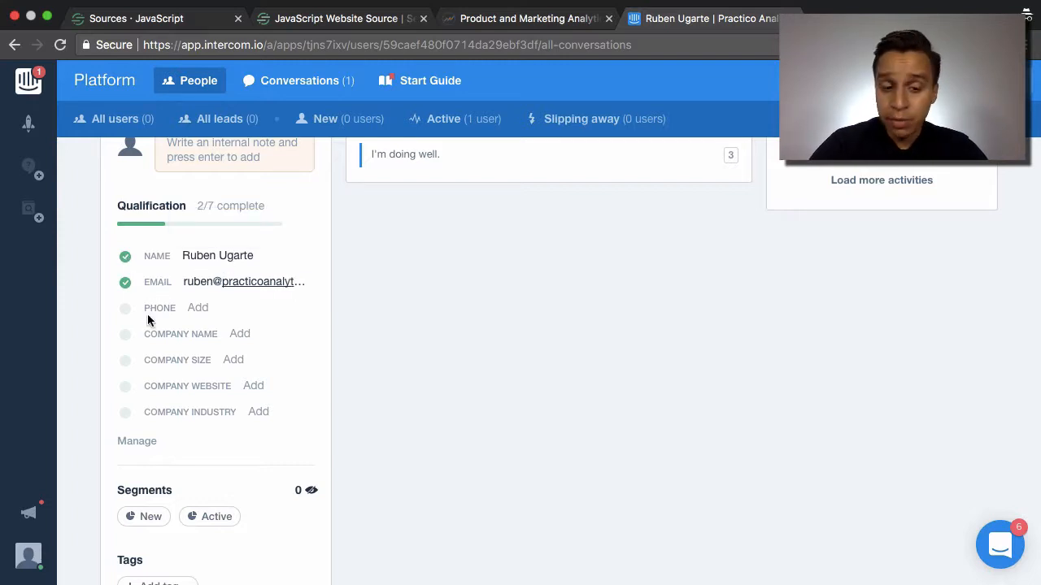
{"action": "mouse_move", "coordinate": [144, 450]}
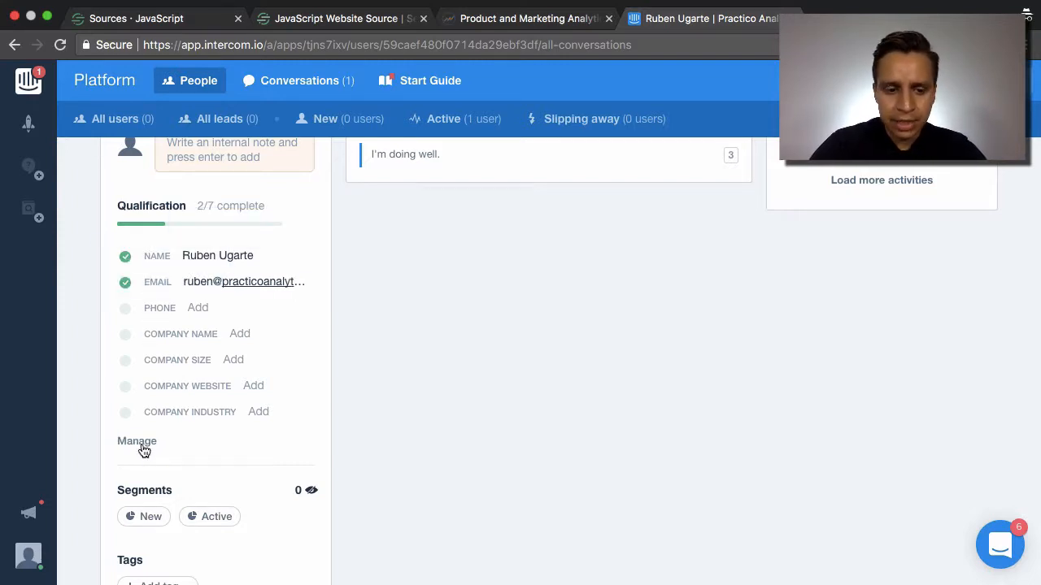
{"action": "scroll", "scroll_direction": "down", "scroll_amount": 3}
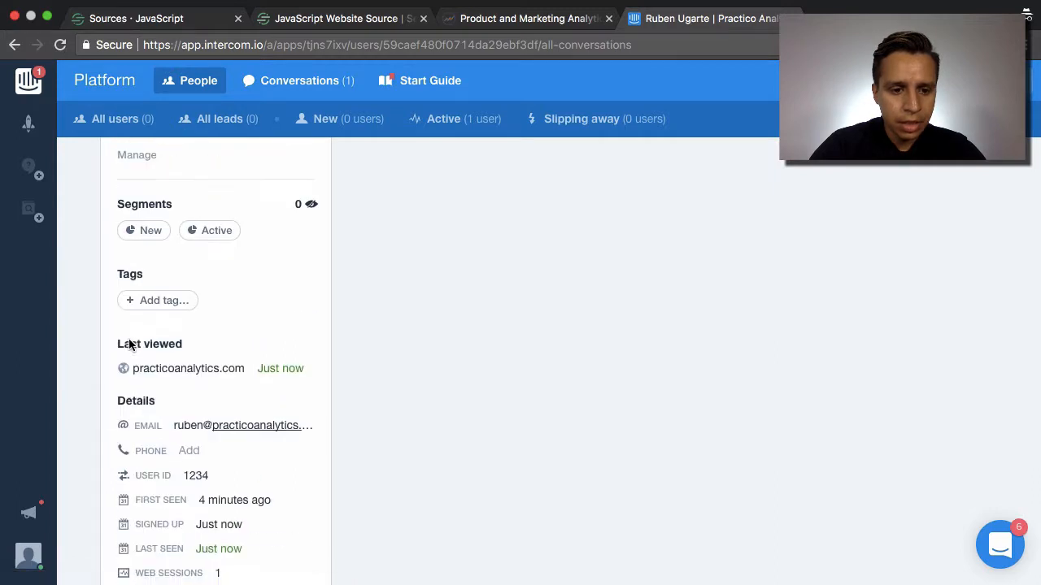
{"action": "scroll", "scroll_direction": "down", "scroll_amount": 3}
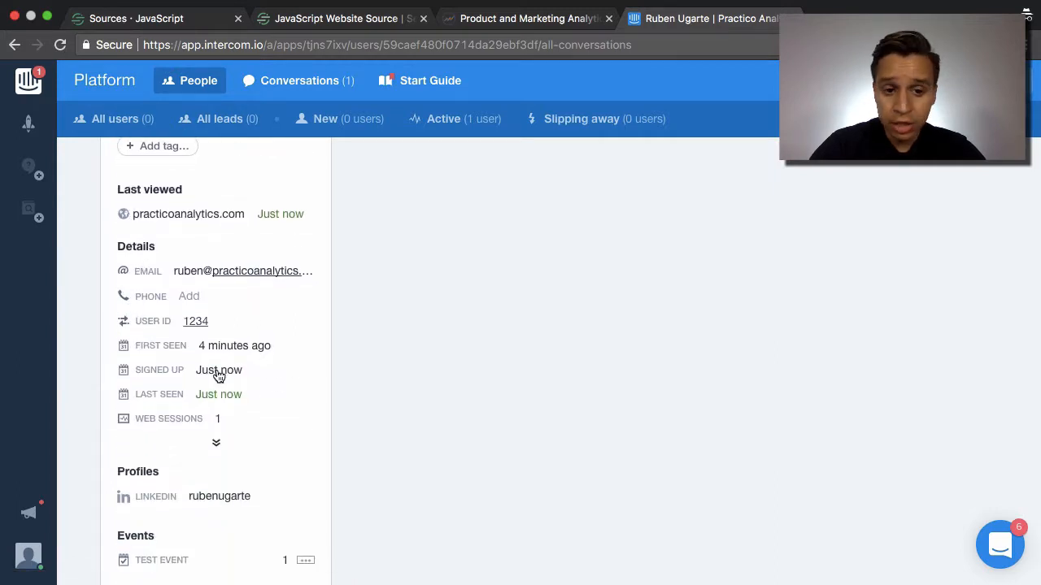
{"action": "left_click", "coordinate": [216, 442]}
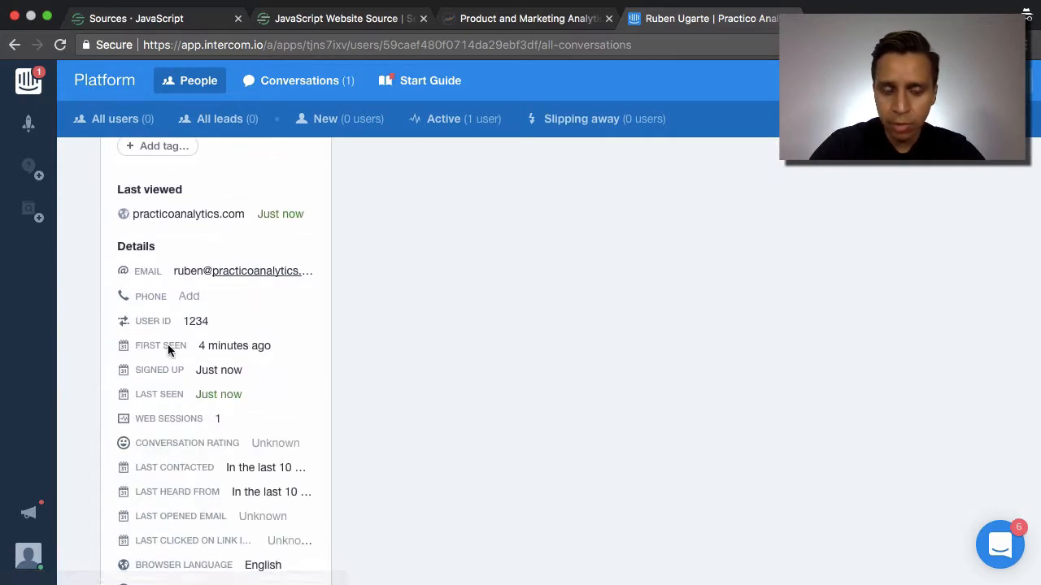
{"action": "scroll", "scroll_direction": "down", "scroll_amount": 3}
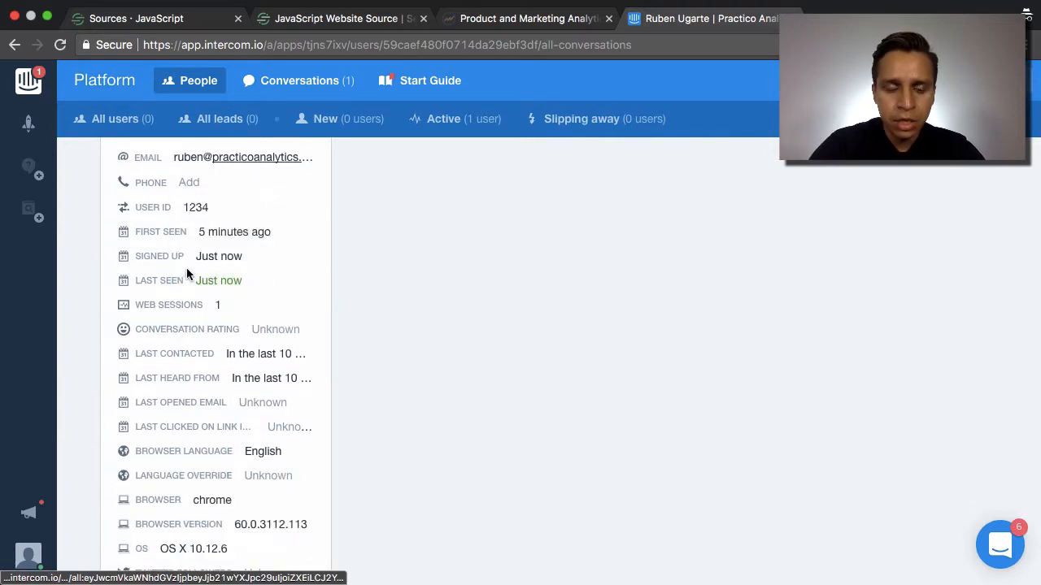
{"action": "mouse_move", "coordinate": [158, 256]}
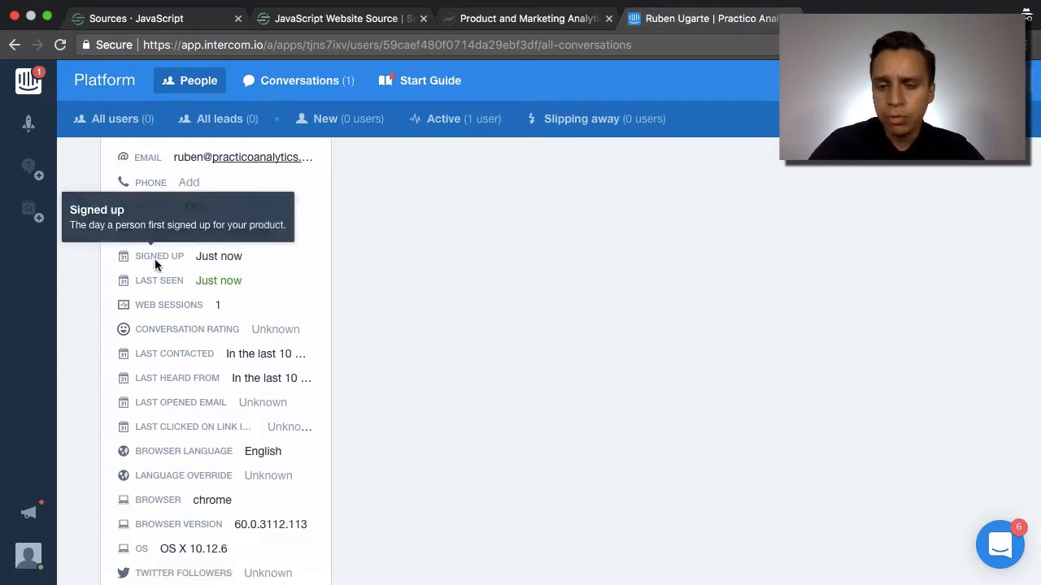
{"action": "mouse_move", "coordinate": [218, 281]}
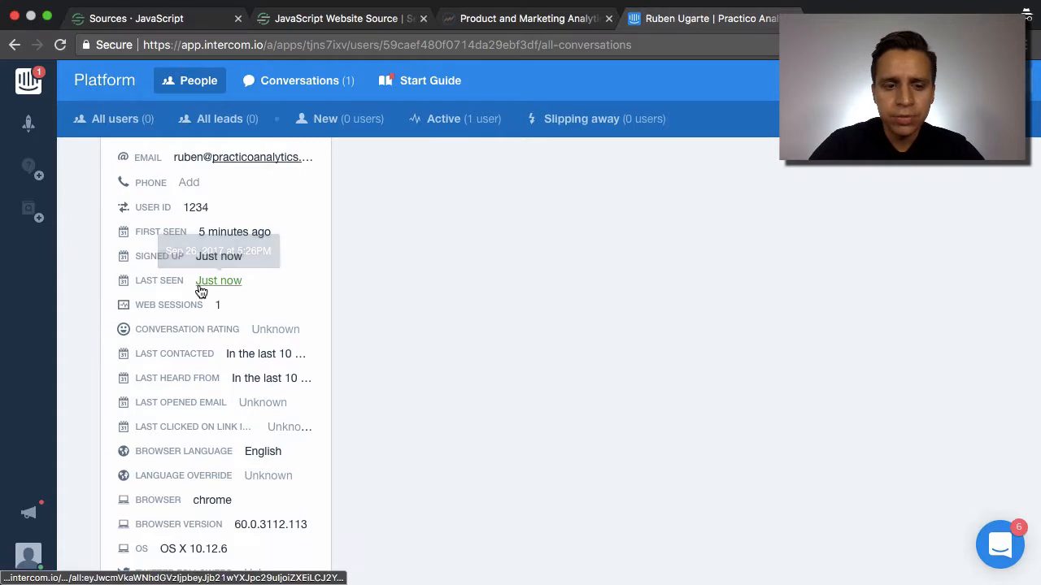
{"action": "scroll", "scroll_direction": "down", "scroll_amount": 3}
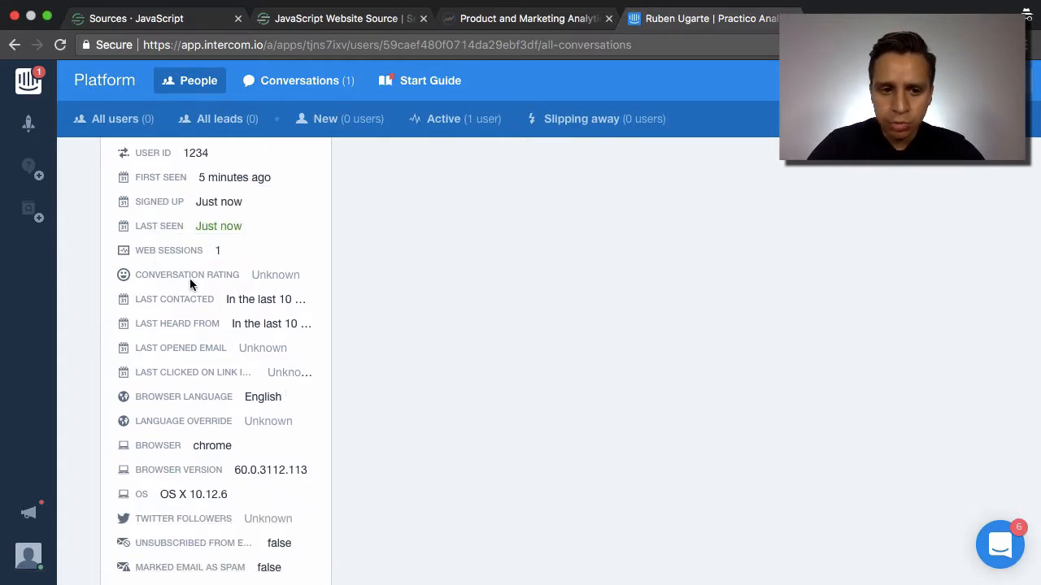
{"action": "scroll", "scroll_direction": "down", "scroll_amount": 3}
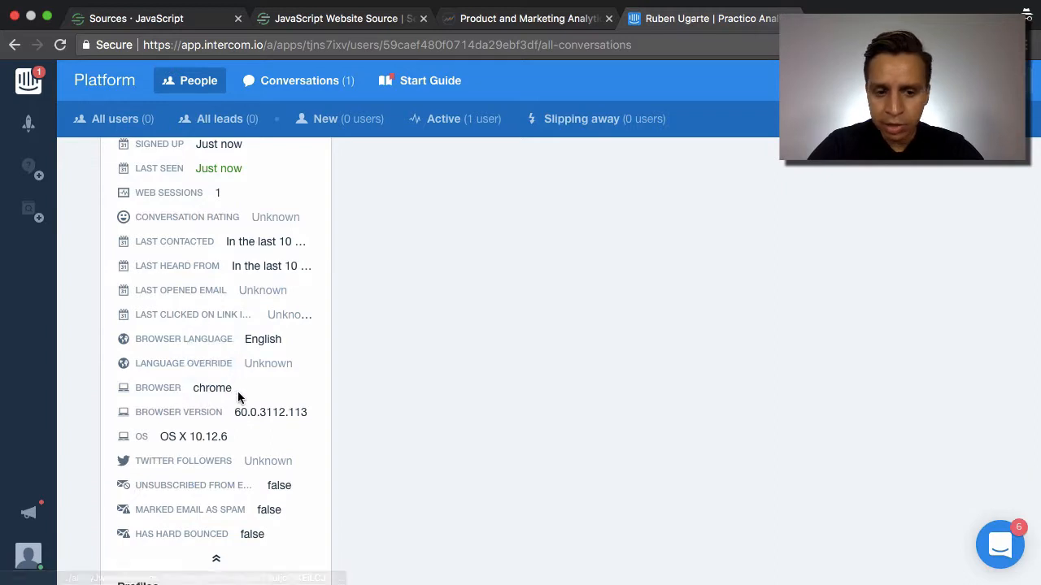
{"action": "scroll", "scroll_direction": "up", "scroll_amount": 3}
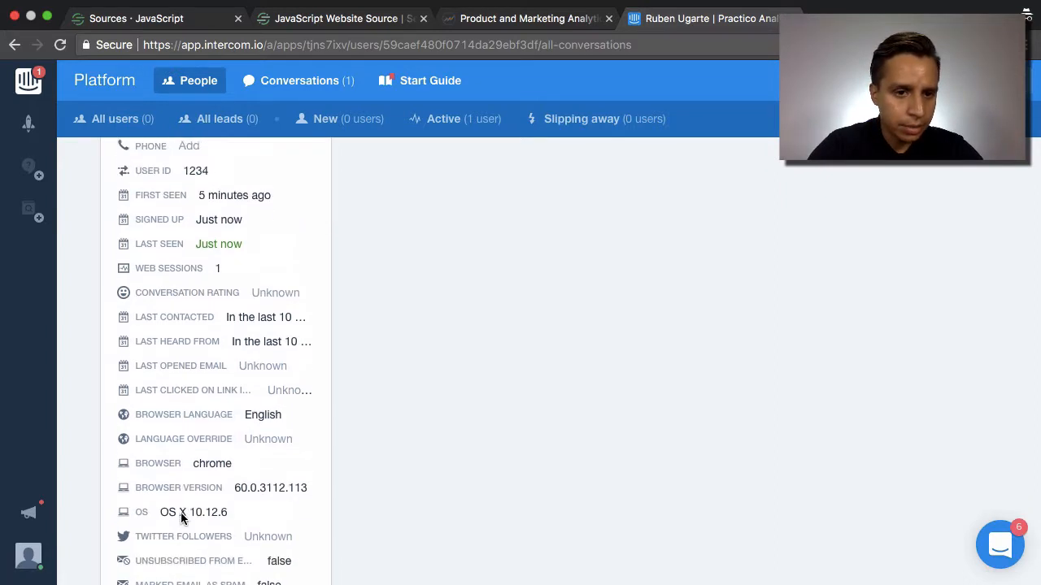
{"action": "scroll", "scroll_direction": "up", "scroll_amount": 3}
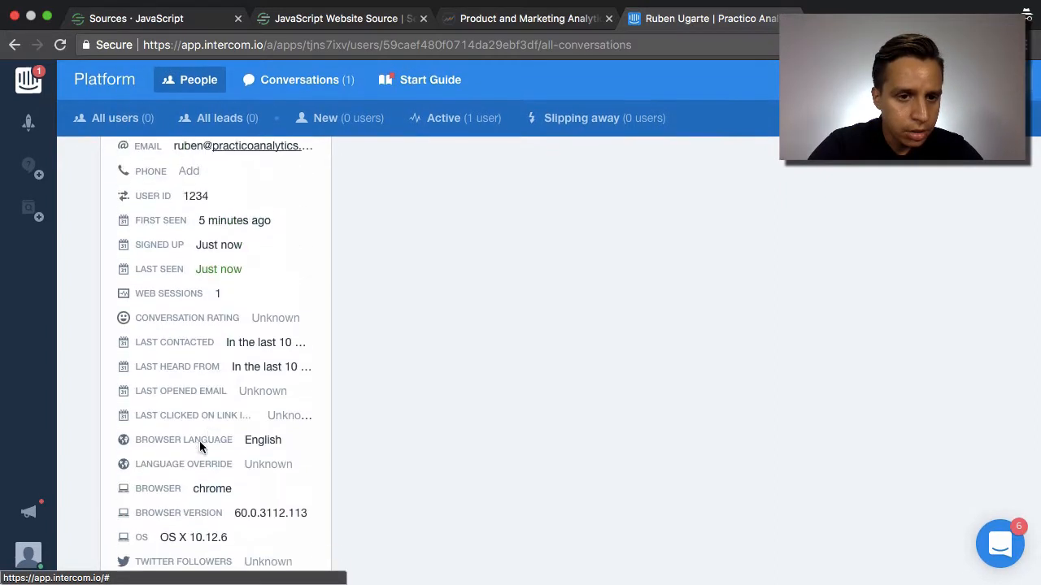
{"action": "scroll", "scroll_direction": "down", "scroll_amount": 3}
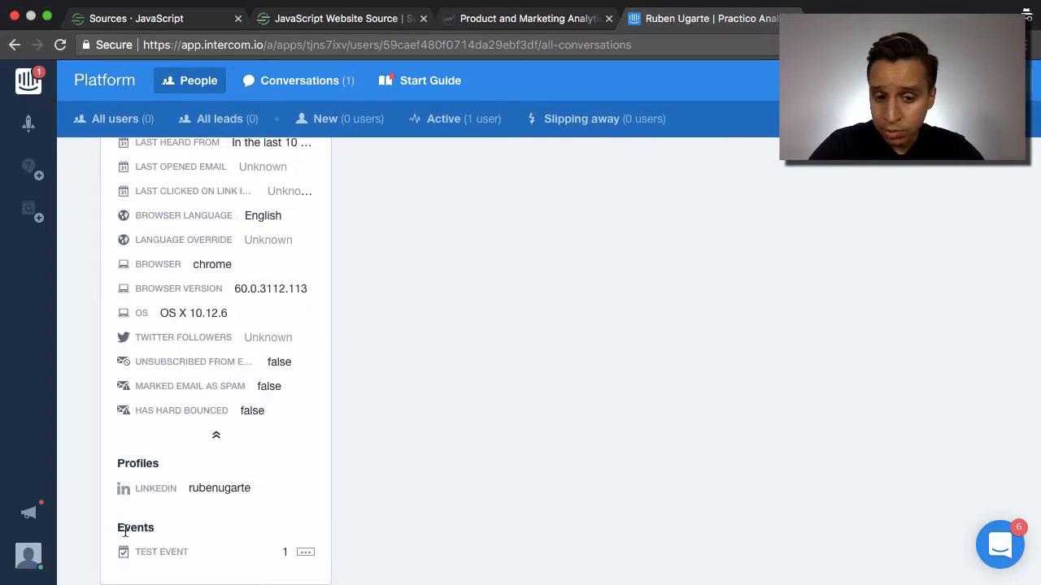
{"action": "mouse_move", "coordinate": [186, 553]}
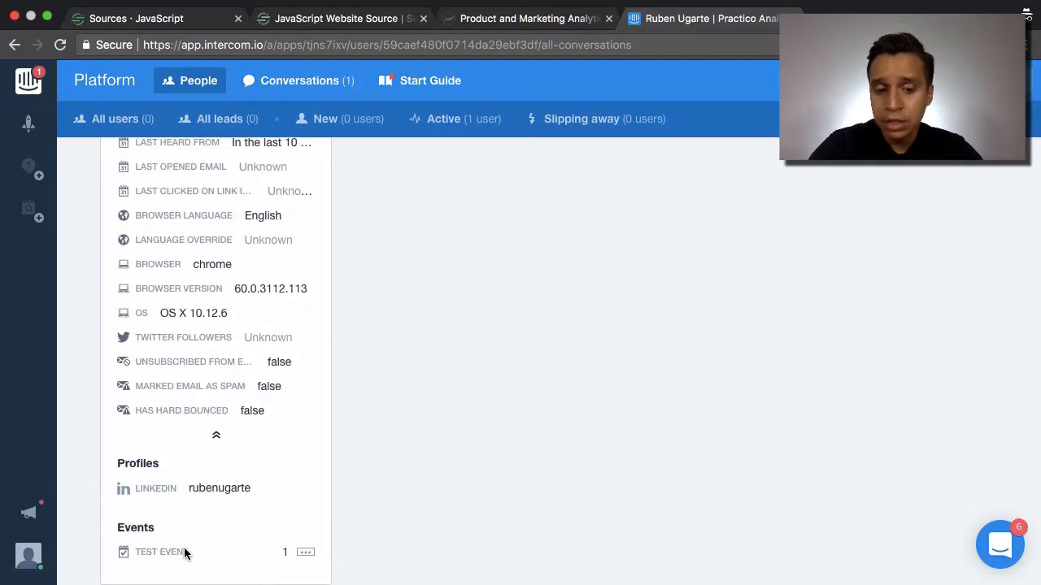
{"action": "mouse_move", "coordinate": [67, 485]}
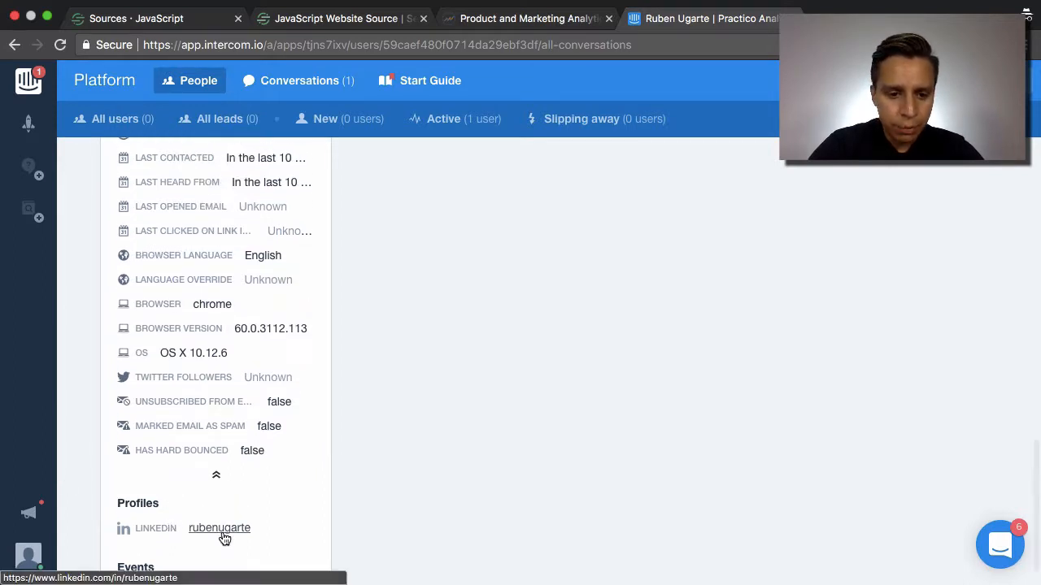
{"action": "scroll", "scroll_direction": "up", "scroll_amount": 3}
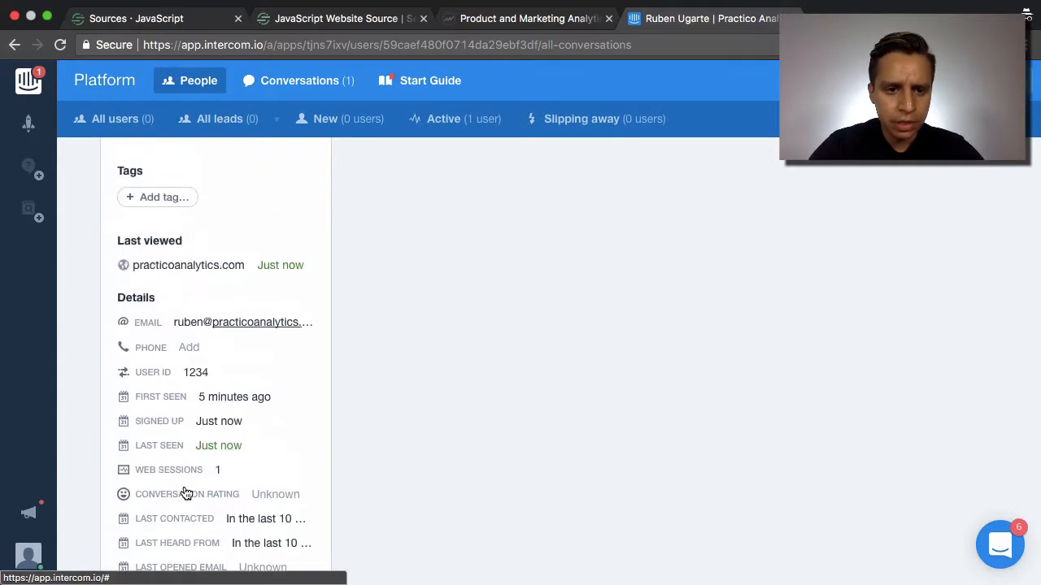
{"action": "scroll", "scroll_direction": "up", "scroll_amount": 3}
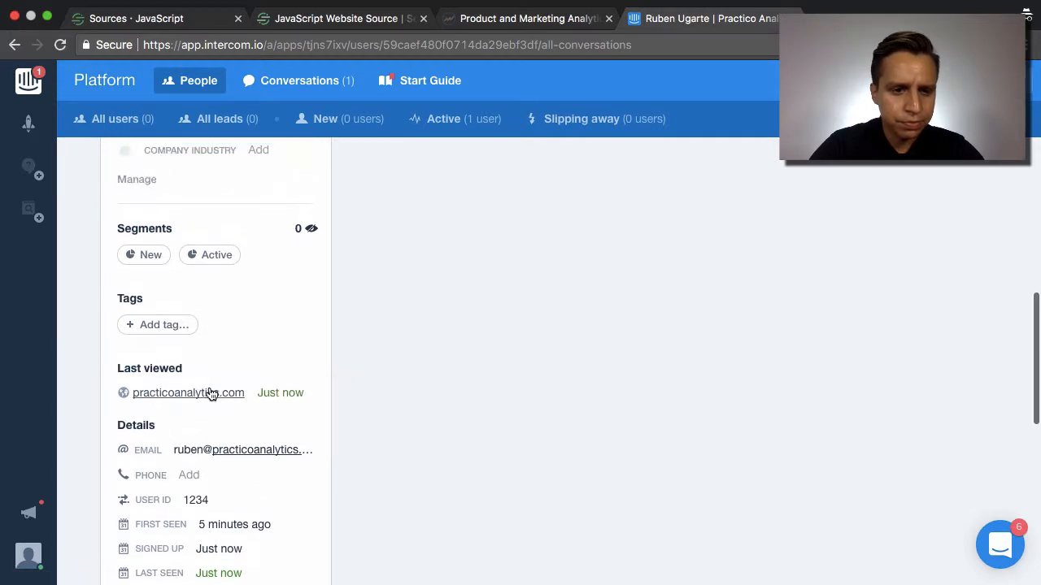
{"action": "scroll", "scroll_direction": "up", "scroll_amount": 3}
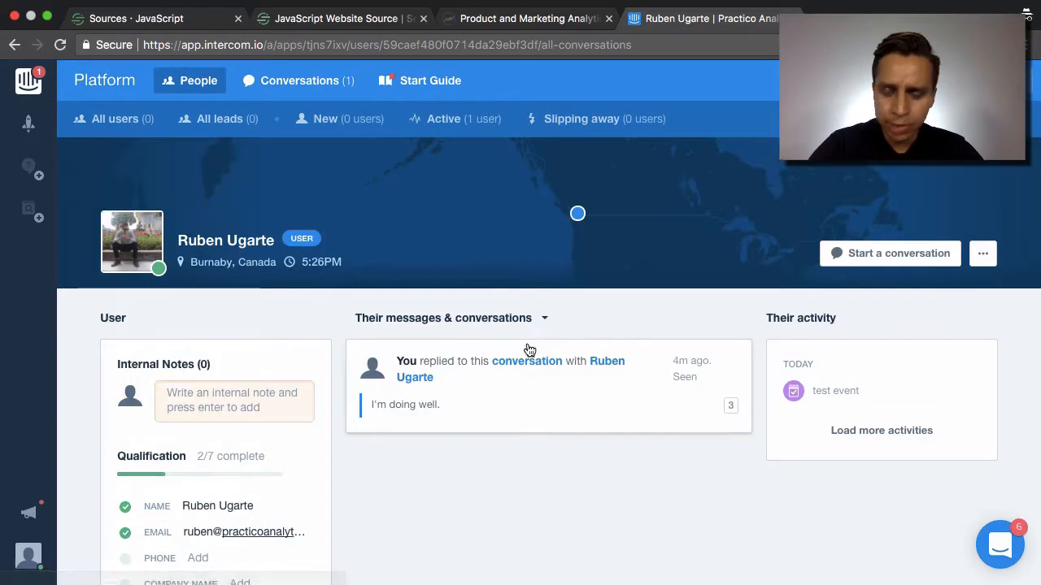
{"action": "mouse_move", "coordinate": [483, 417]}
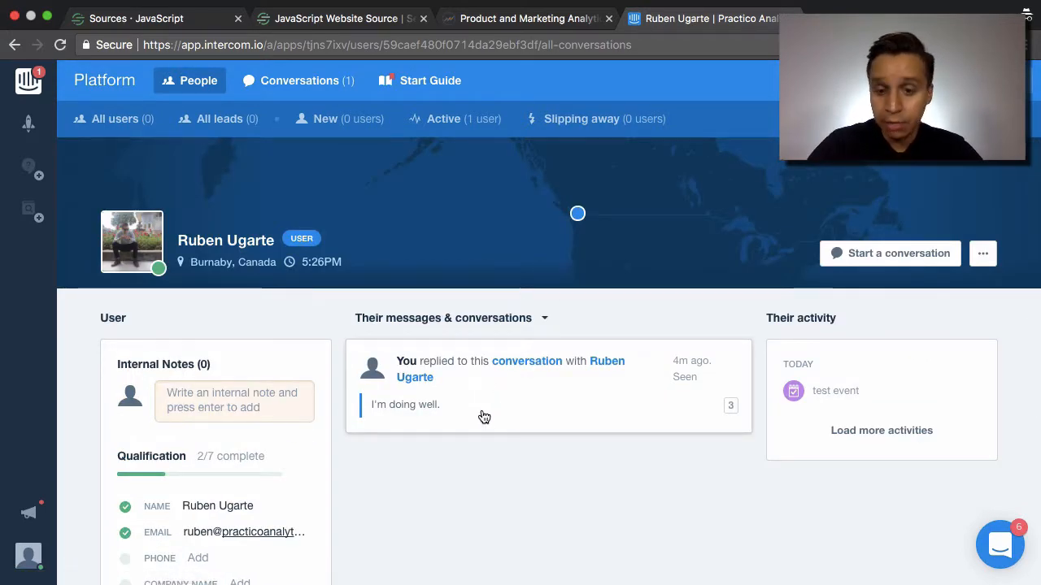
{"action": "mouse_move", "coordinate": [649, 443]}
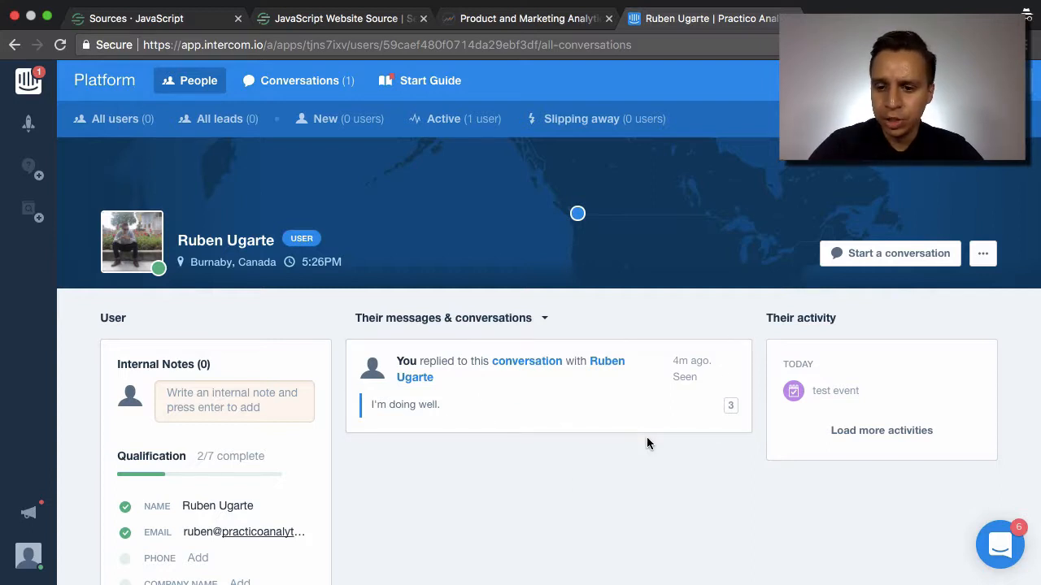
{"action": "mouse_move", "coordinate": [552, 443]}
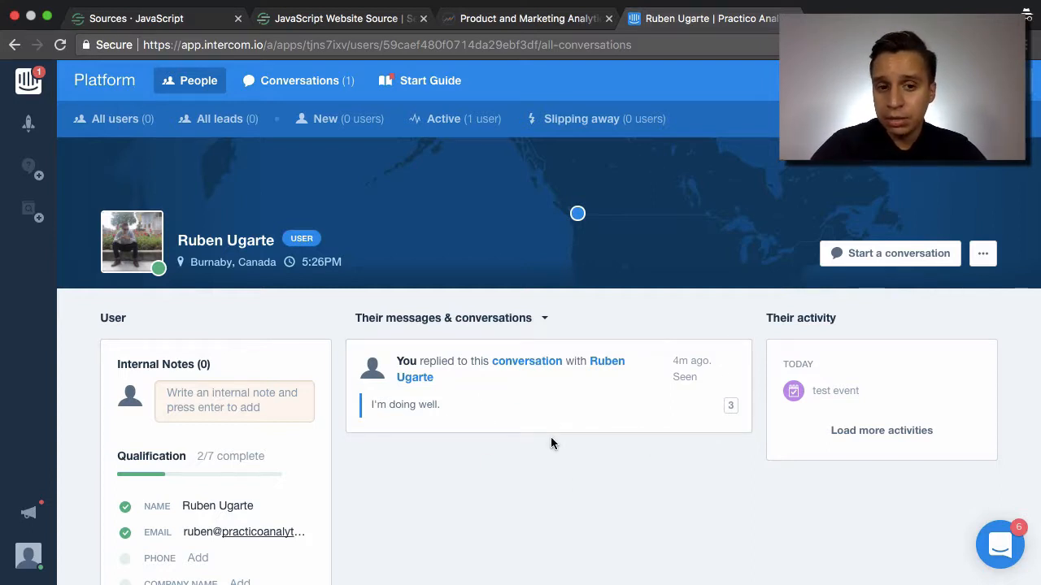
{"action": "mouse_move", "coordinate": [468, 487]}
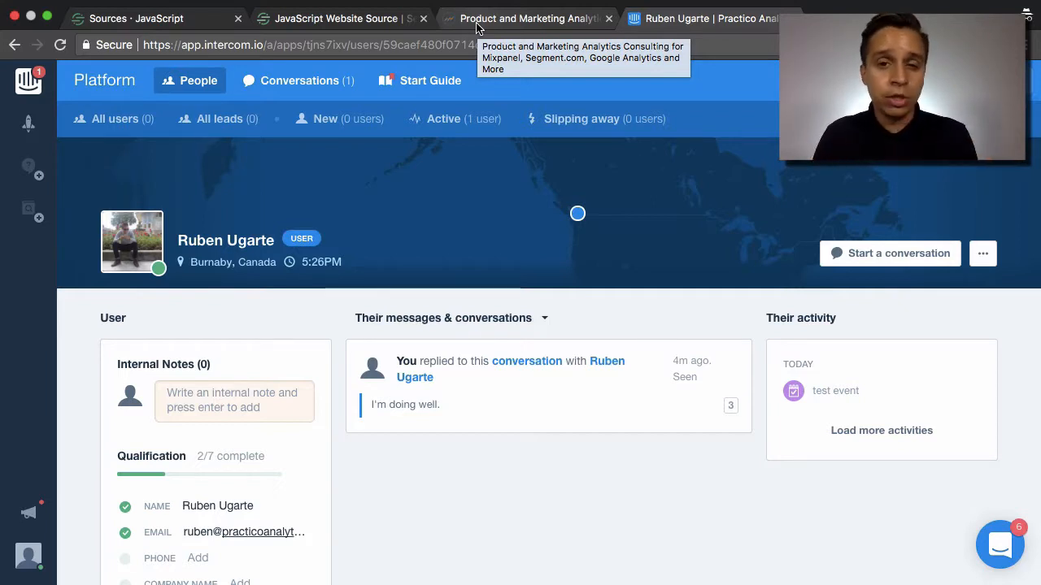
{"action": "mouse_move", "coordinate": [477, 27]}
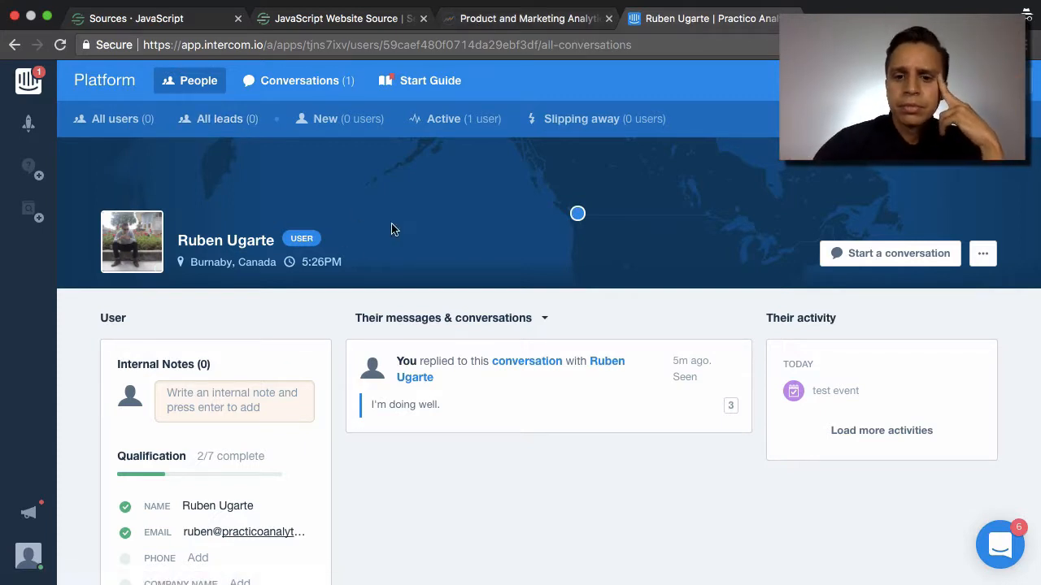
{"action": "mouse_move", "coordinate": [484, 154]}
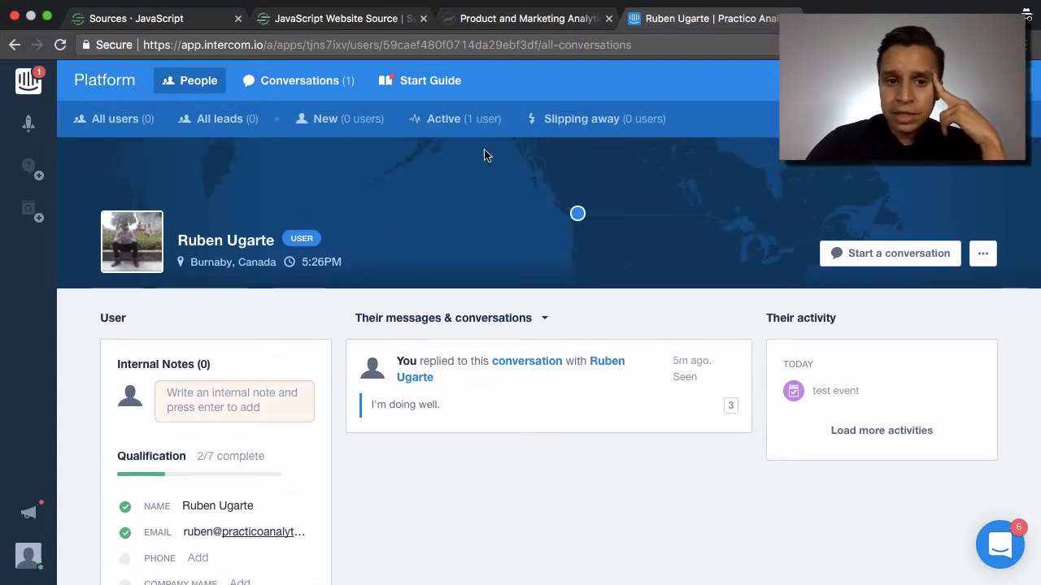
- Browse the attributes available for an audience rule in a new user auto message
{"action": "left_click", "coordinate": [298, 80]}
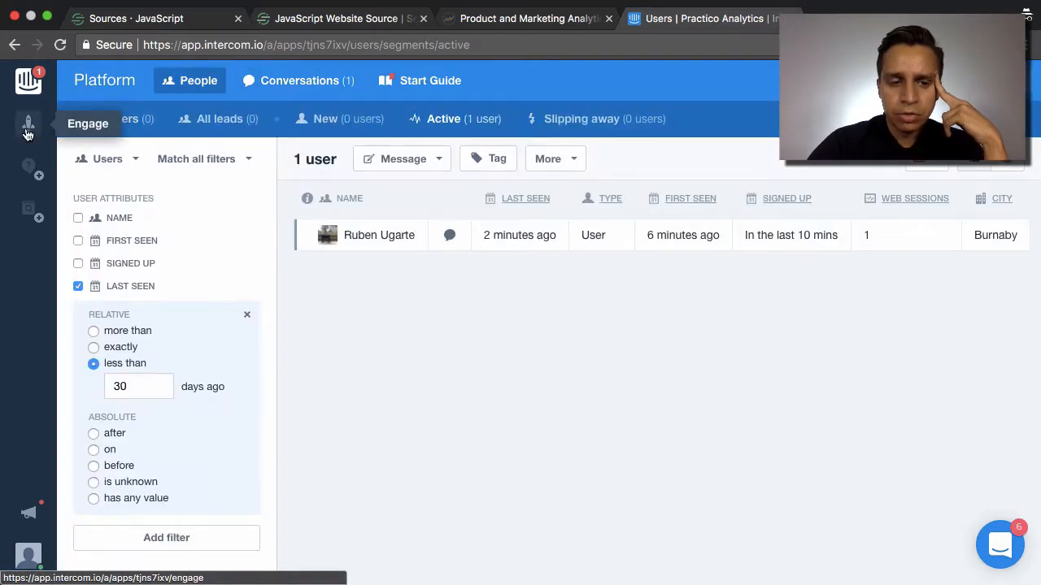
{"action": "left_click", "coordinate": [27, 123]}
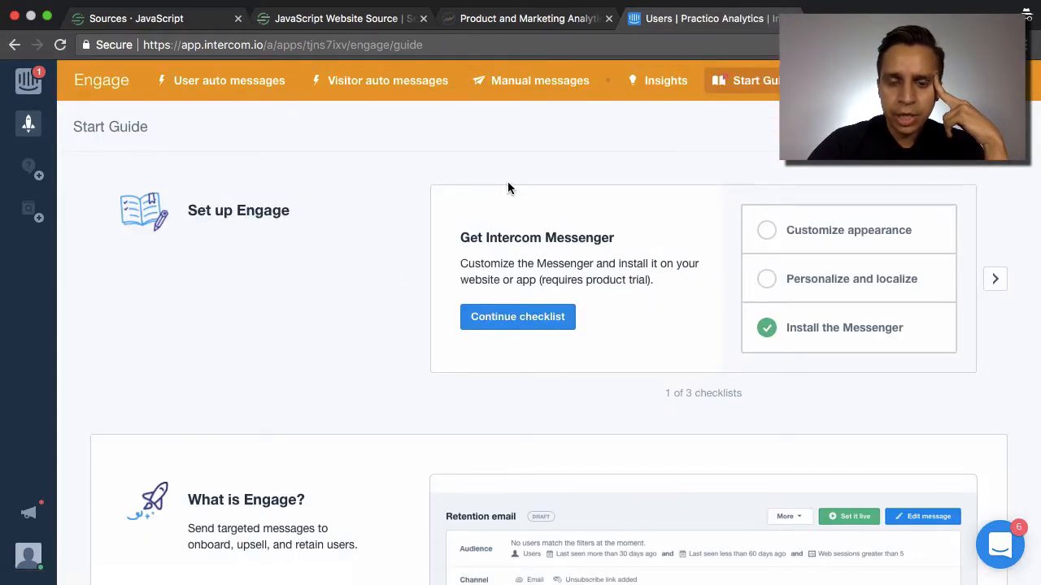
{"action": "mouse_move", "coordinate": [387, 80]}
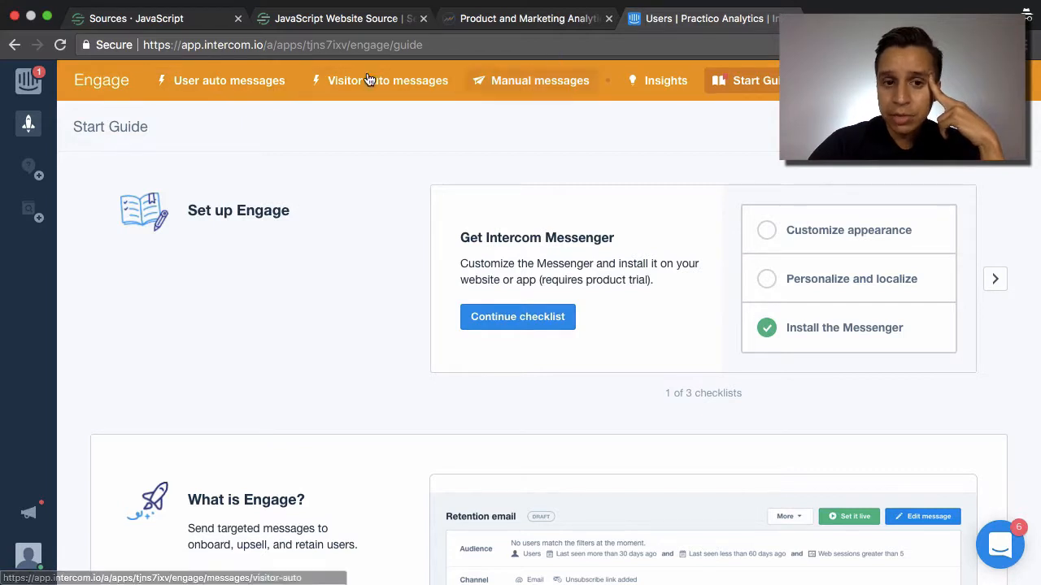
{"action": "left_click", "coordinate": [229, 80]}
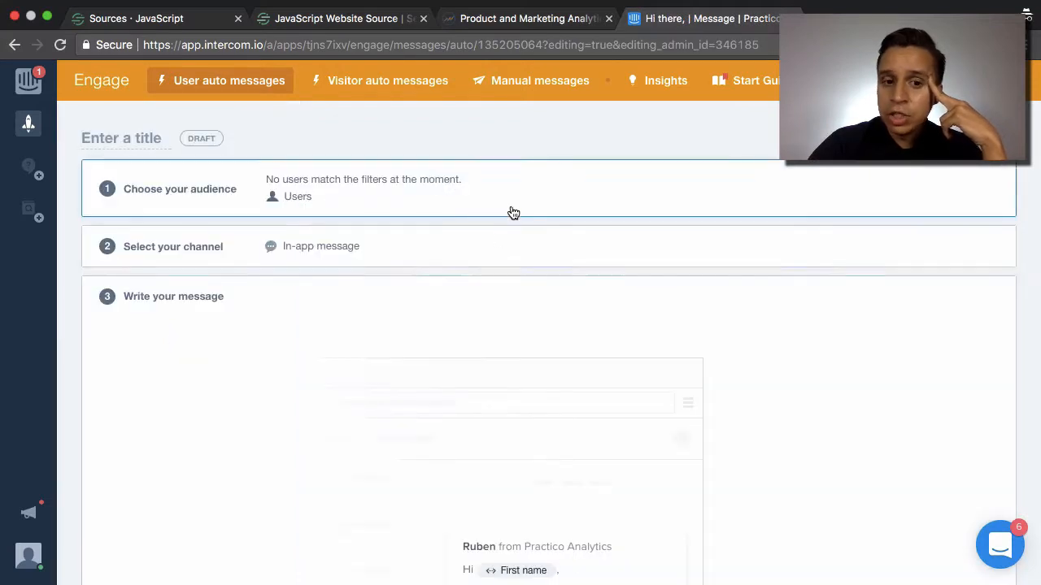
{"action": "left_click", "coordinate": [179, 188]}
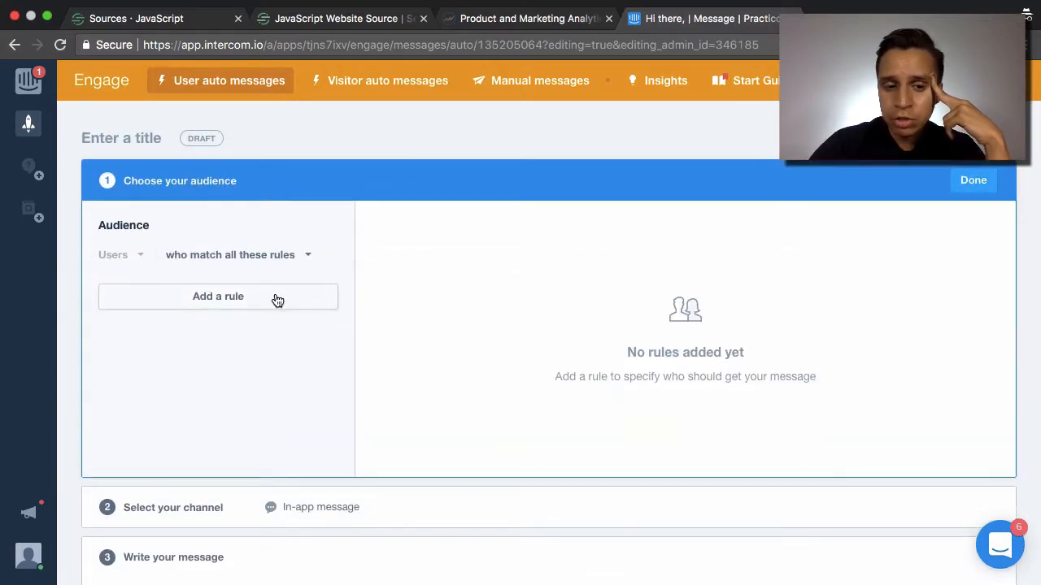
{"action": "left_click", "coordinate": [218, 296]}
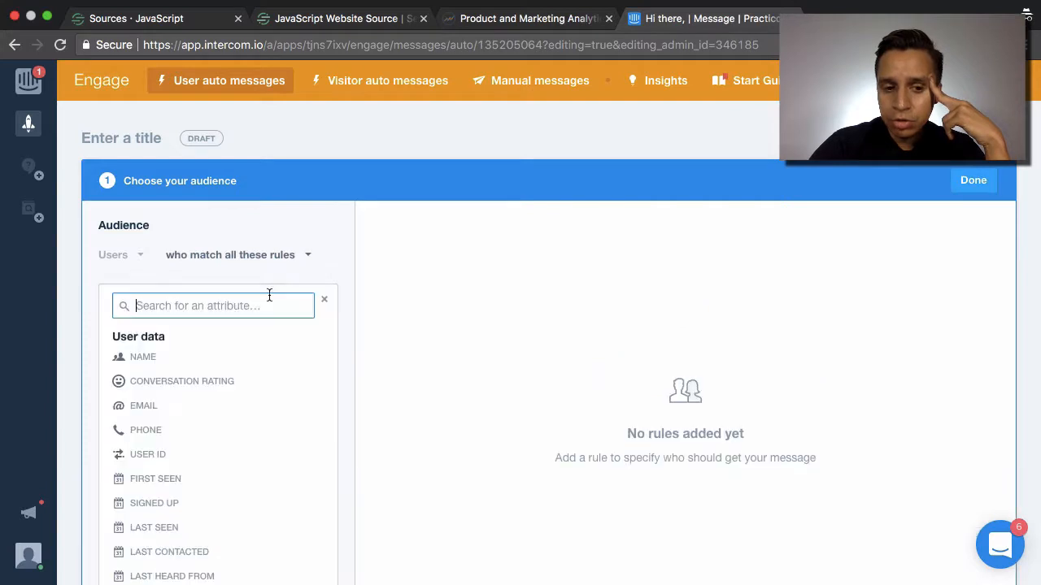
{"action": "scroll", "scroll_direction": "down", "scroll_amount": 3}
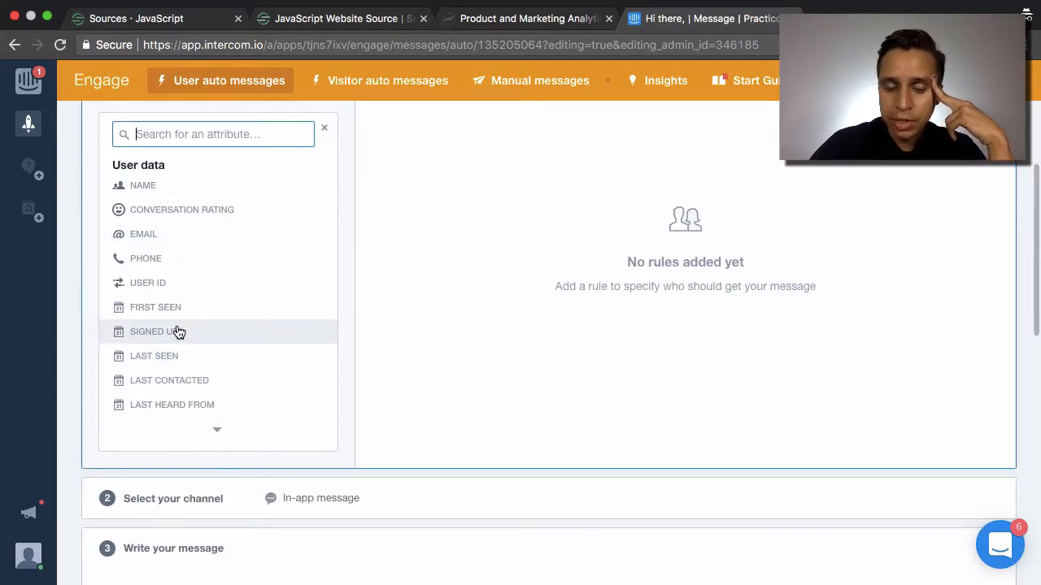
{"action": "mouse_move", "coordinate": [223, 435]}
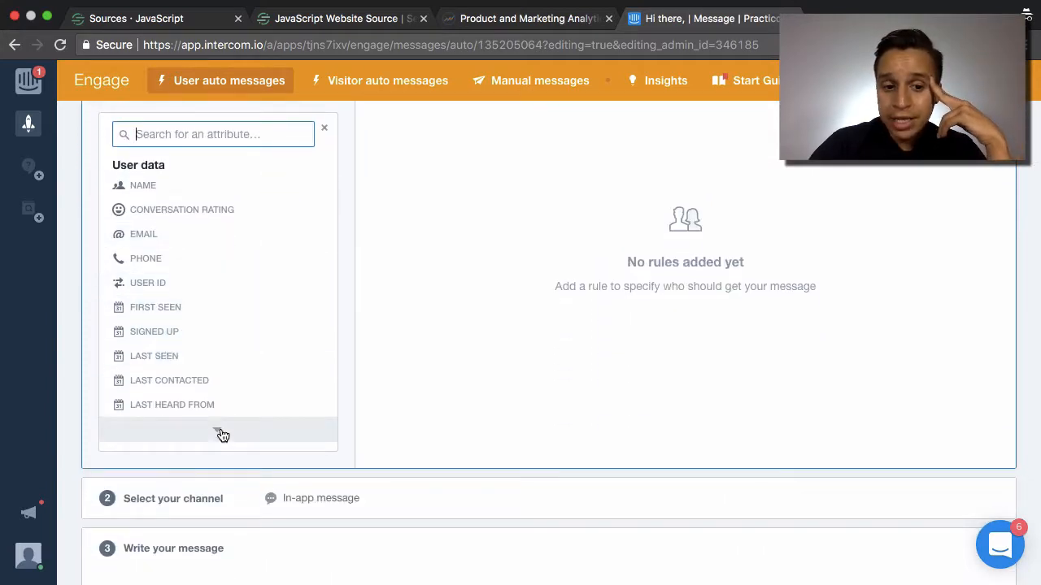
{"action": "scroll", "scroll_direction": "up", "scroll_amount": 3}
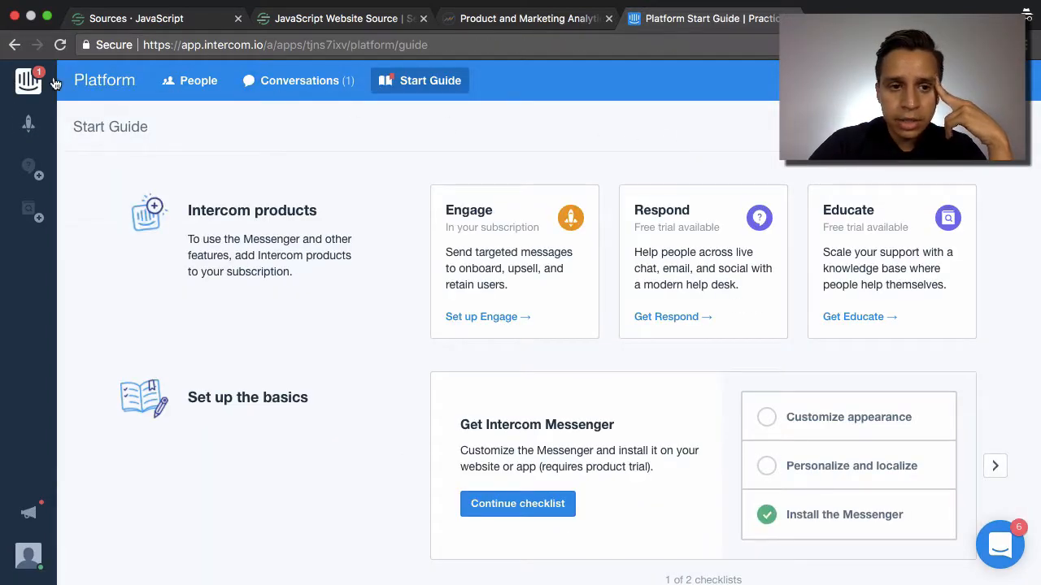
- Revisit the test user's profile in People, then go to the Practico Analytics console
{"action": "left_click", "coordinate": [198, 79]}
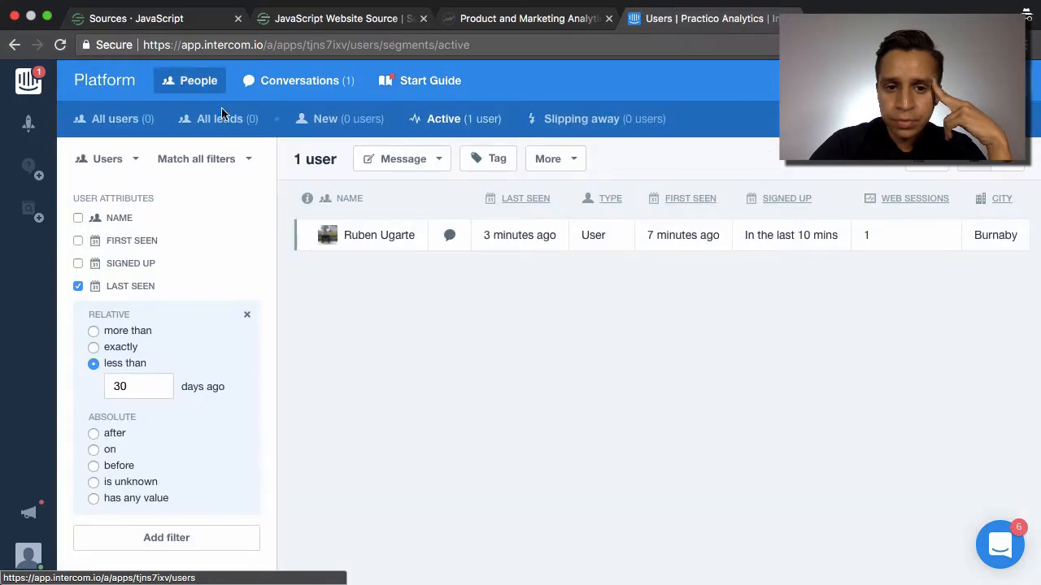
{"action": "mouse_move", "coordinate": [379, 235]}
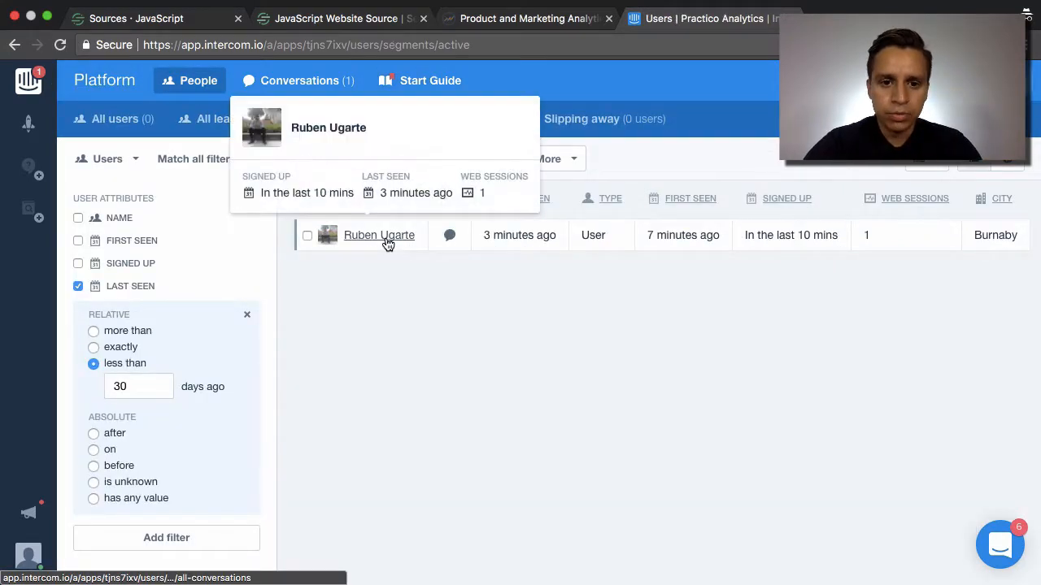
{"action": "left_click", "coordinate": [379, 235]}
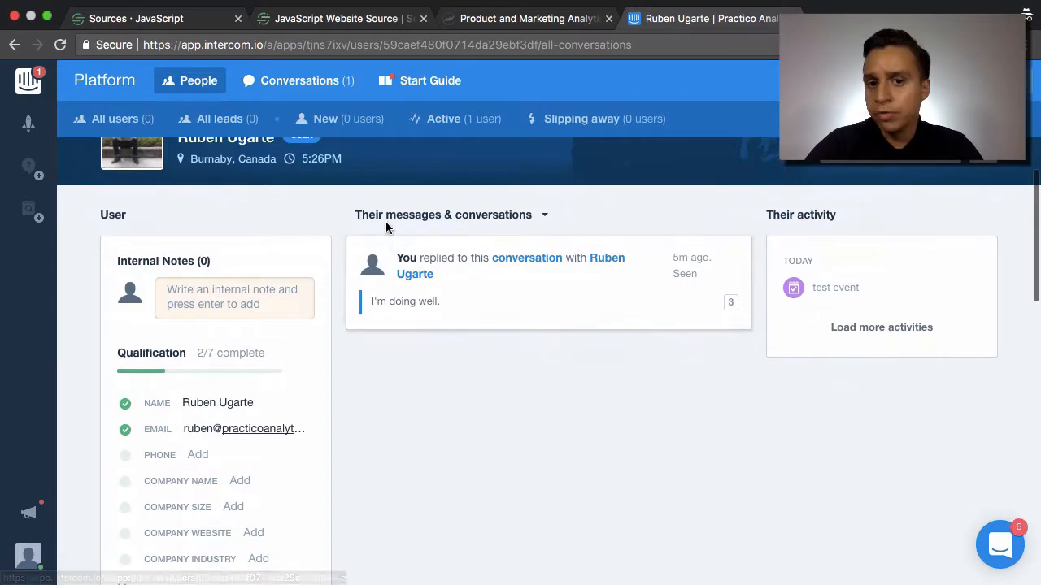
{"action": "left_click", "coordinate": [527, 18]}
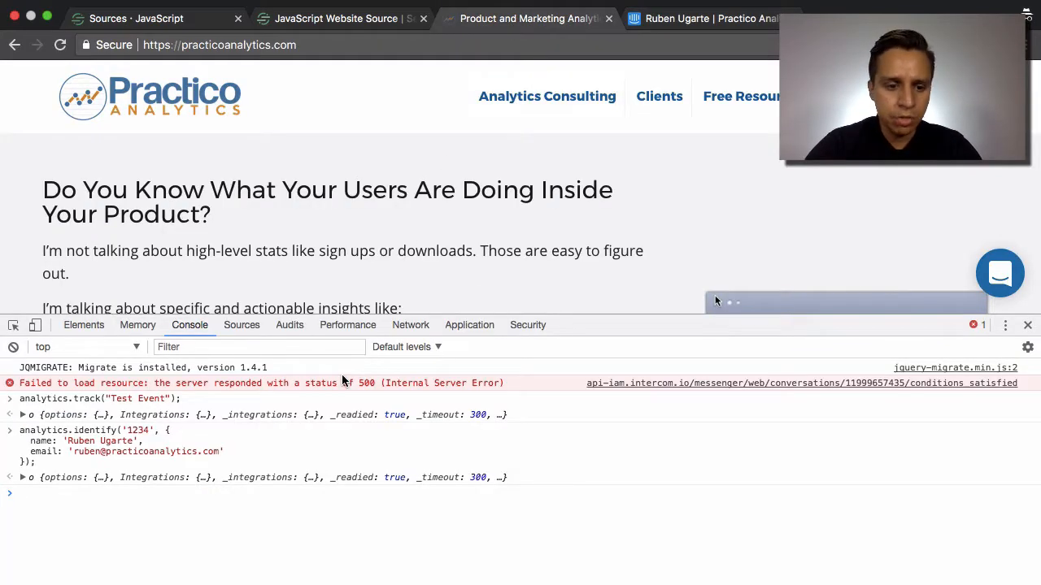
- Recall the identify call for user 1234 and replace name and email with role: 'admin'
{"action": "type", "text": "analytics"}
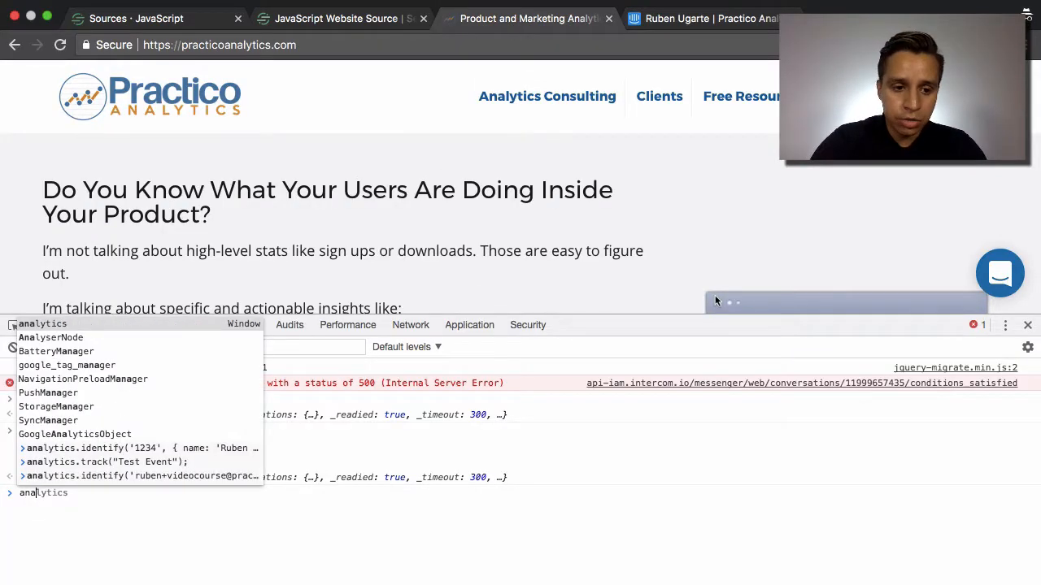
{"action": "type", "text": ".track"}
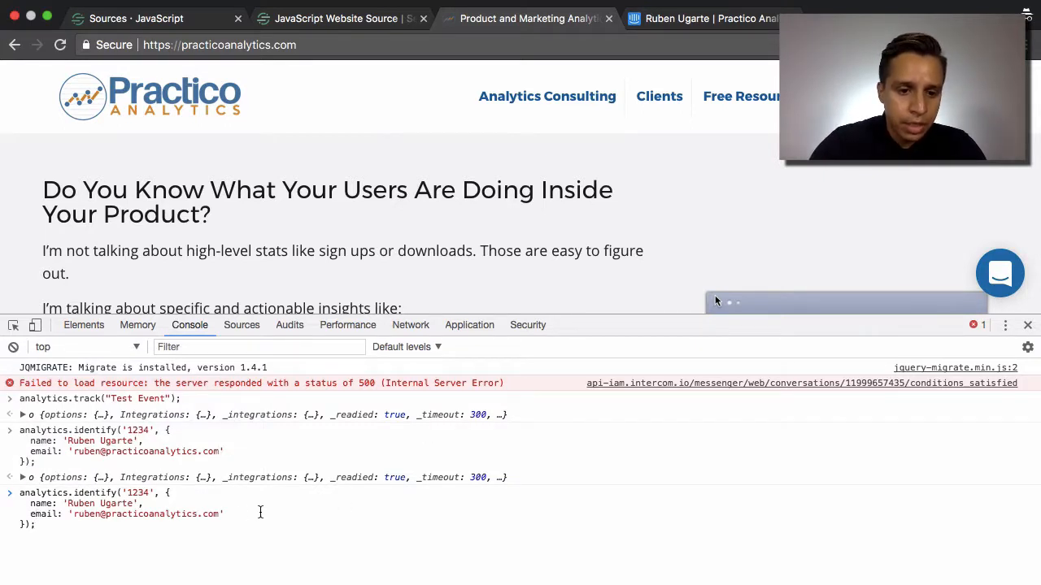
{"action": "left_click_drag", "start_coordinate": [32, 503], "coordinate": [228, 514]}
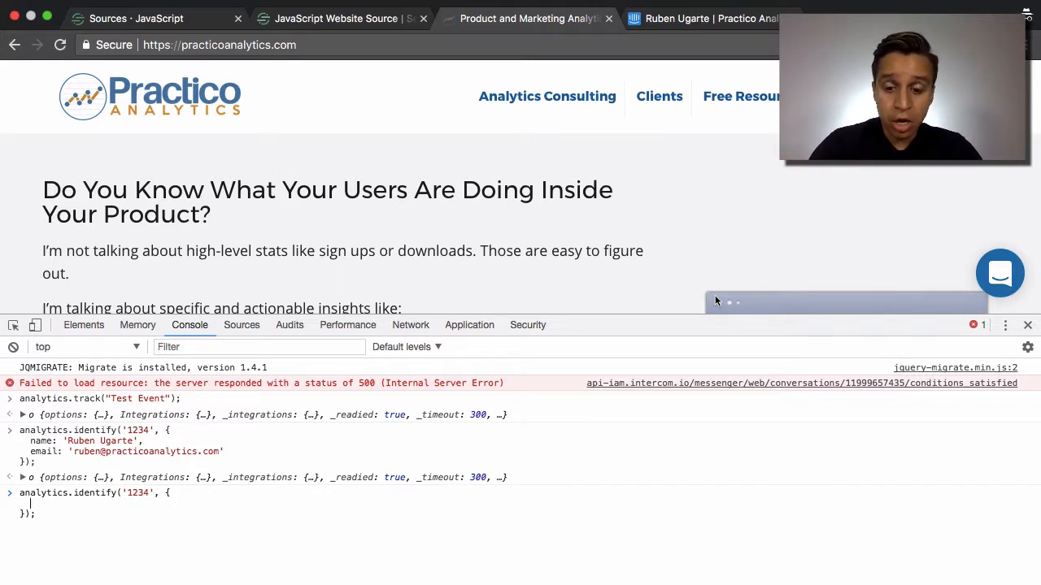
{"action": "type", "text": "role:"}
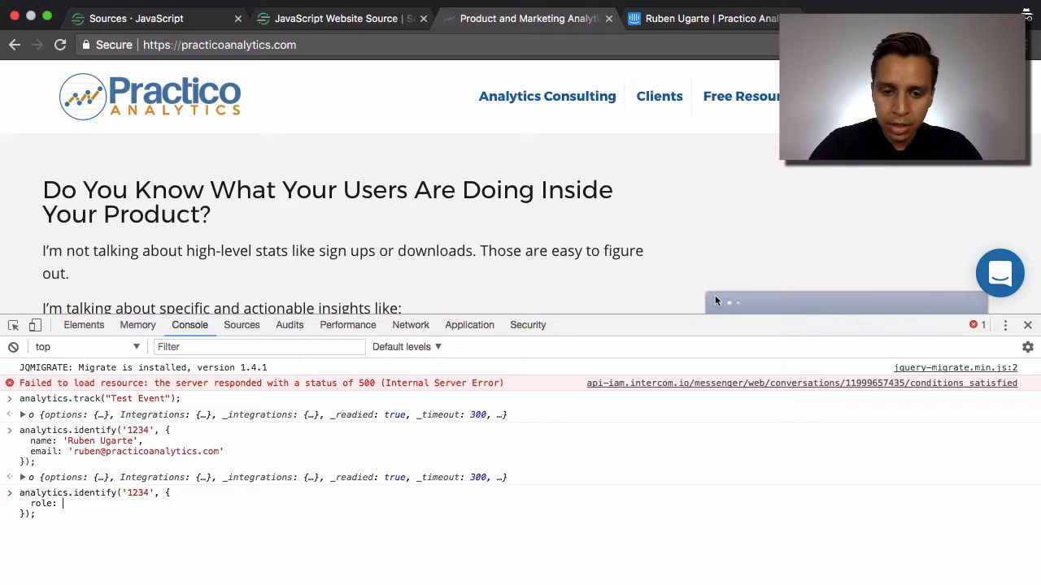
{"action": "type", "text": "'ad"}
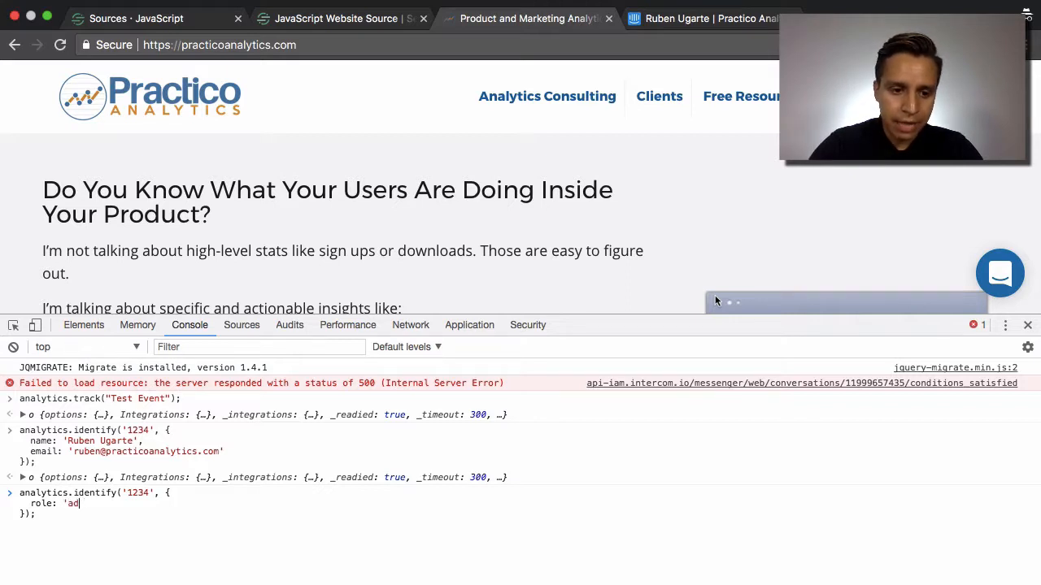
{"action": "type", "text": "min',"}
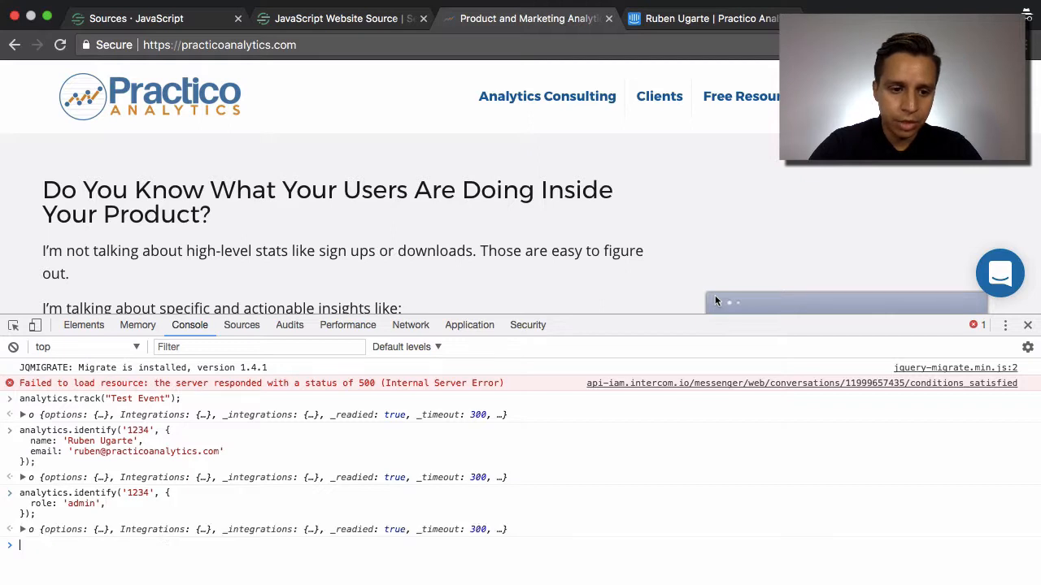
{"action": "mouse_move", "coordinate": [326, 432]}
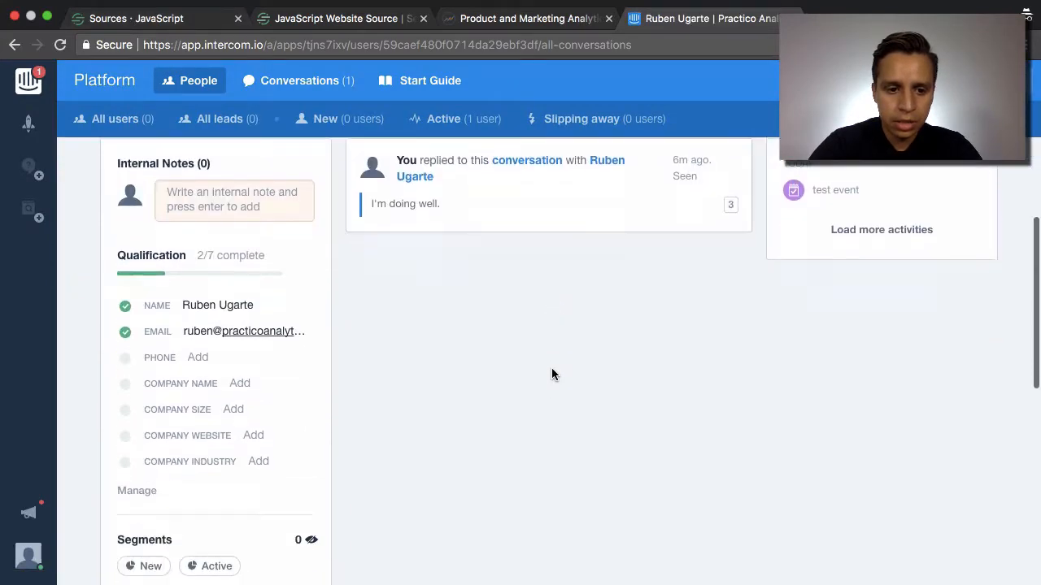
{"action": "scroll", "scroll_direction": "down", "scroll_amount": 3}
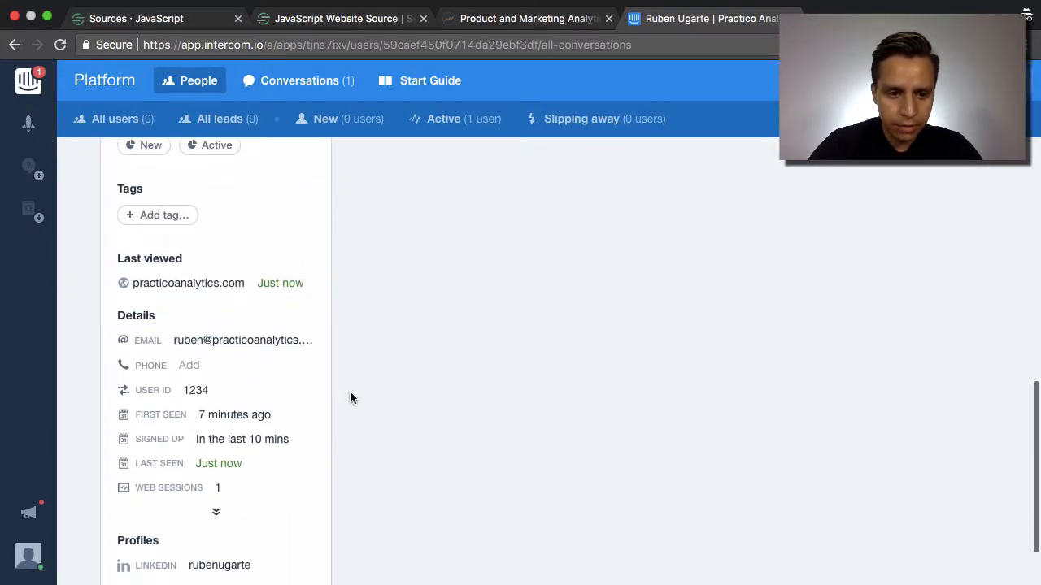
{"action": "scroll", "scroll_direction": "down", "scroll_amount": 3}
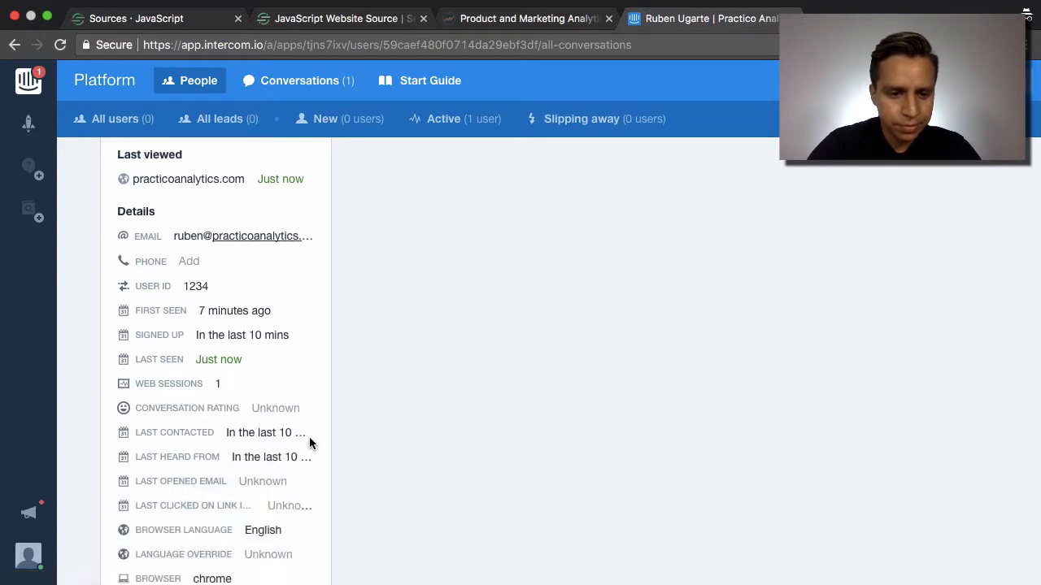
{"action": "scroll", "scroll_direction": "down", "scroll_amount": 3}
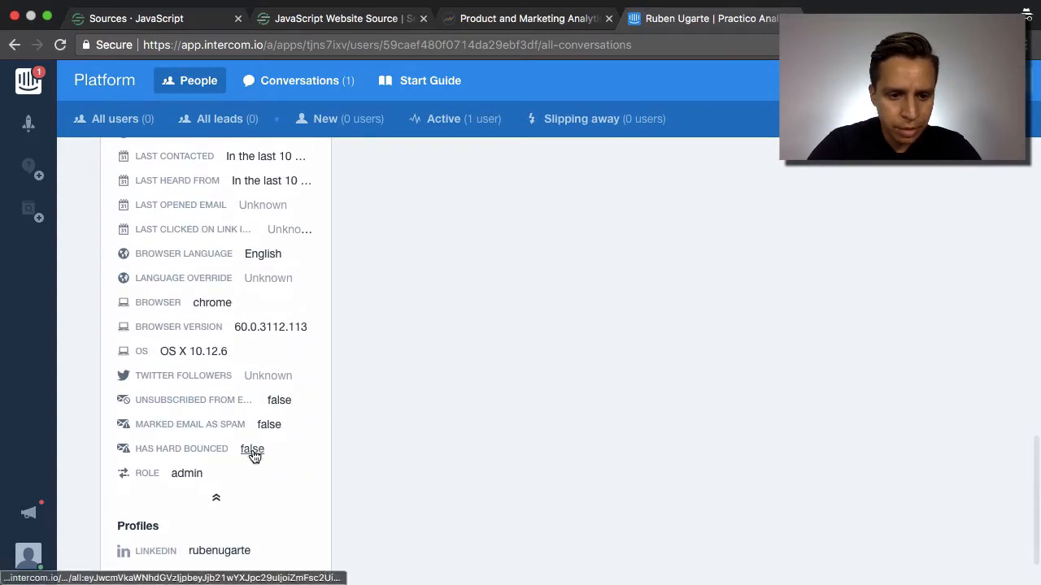
{"action": "mouse_move", "coordinate": [147, 473]}
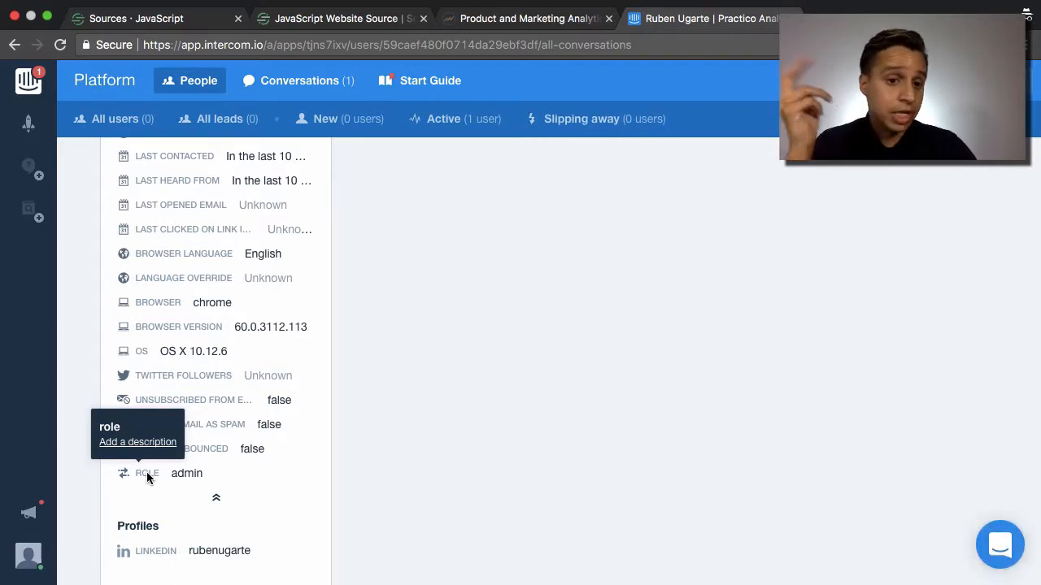
{"action": "mouse_move", "coordinate": [209, 295]}
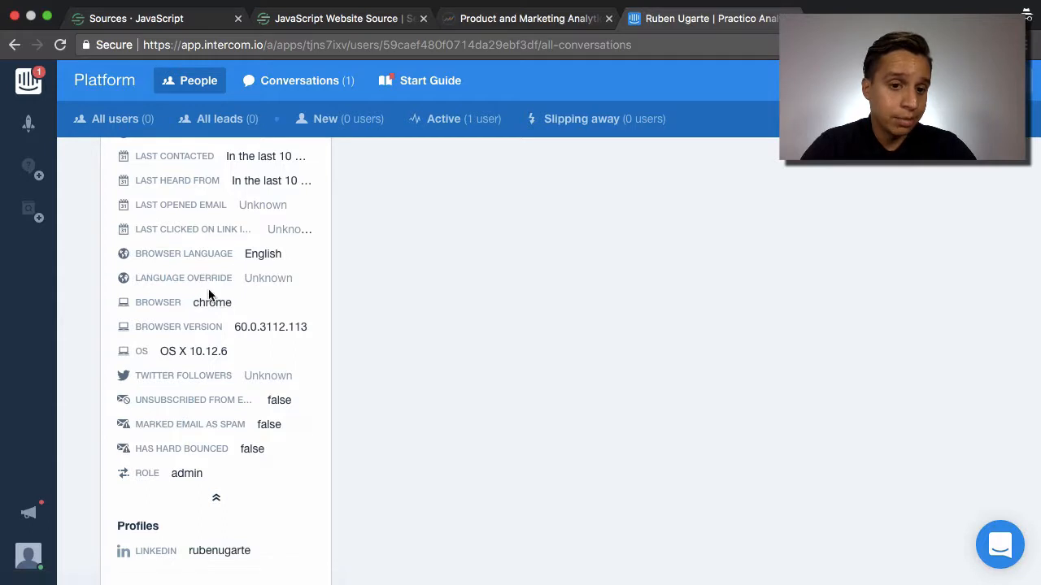
{"action": "scroll", "scroll_direction": "up", "scroll_amount": 3}
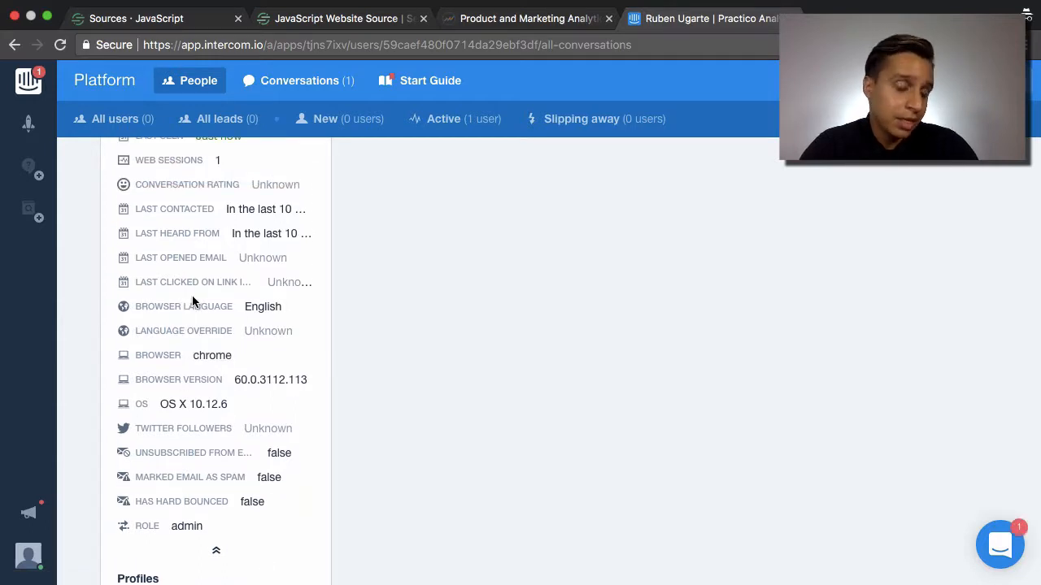
{"action": "scroll", "scroll_direction": "up", "scroll_amount": 3}
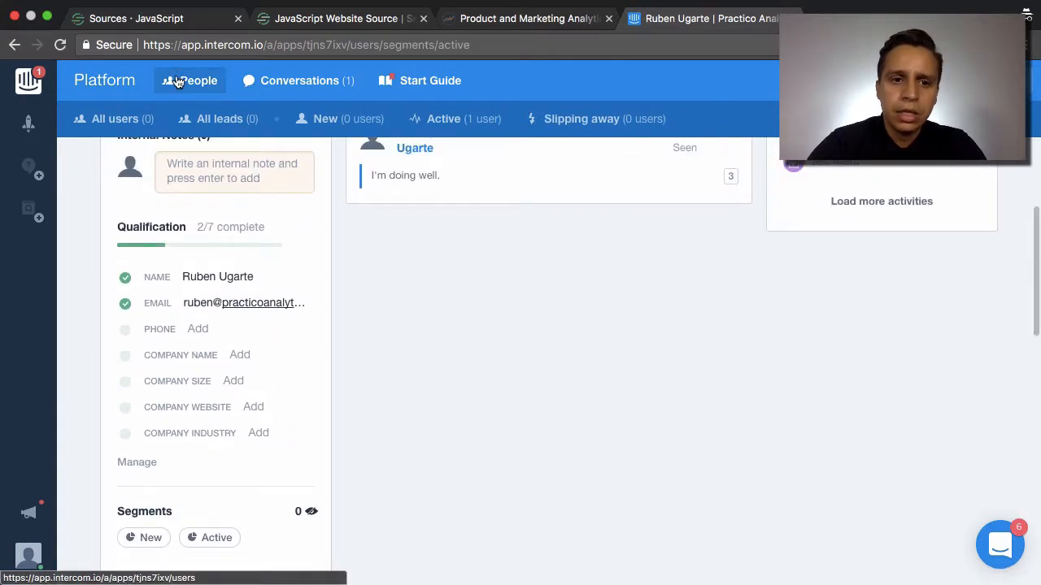
- Open People to list Ruben Ugarte as the single active user
{"action": "left_click", "coordinate": [198, 80]}
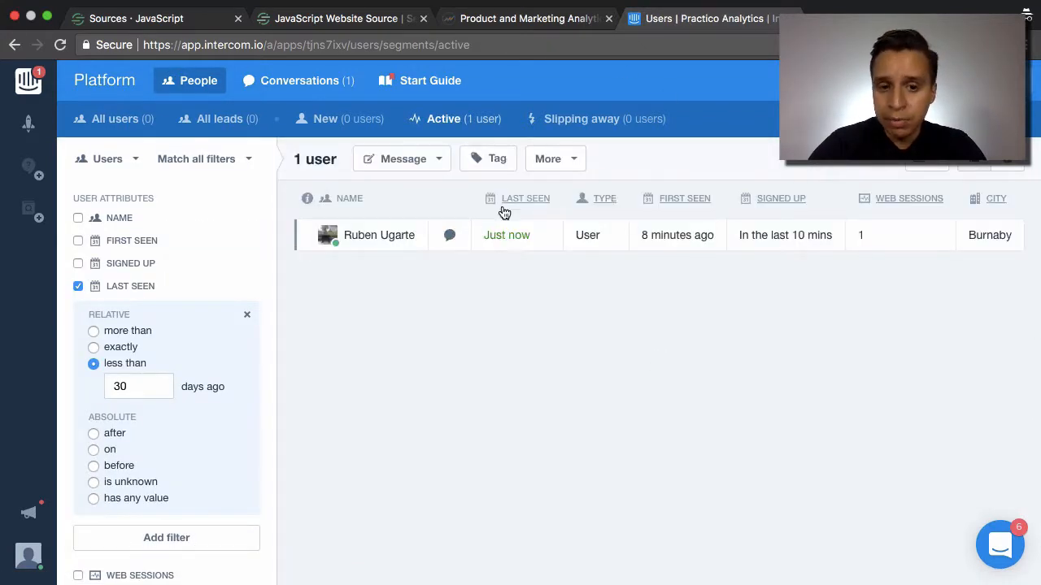
{"action": "mouse_move", "coordinate": [626, 420]}
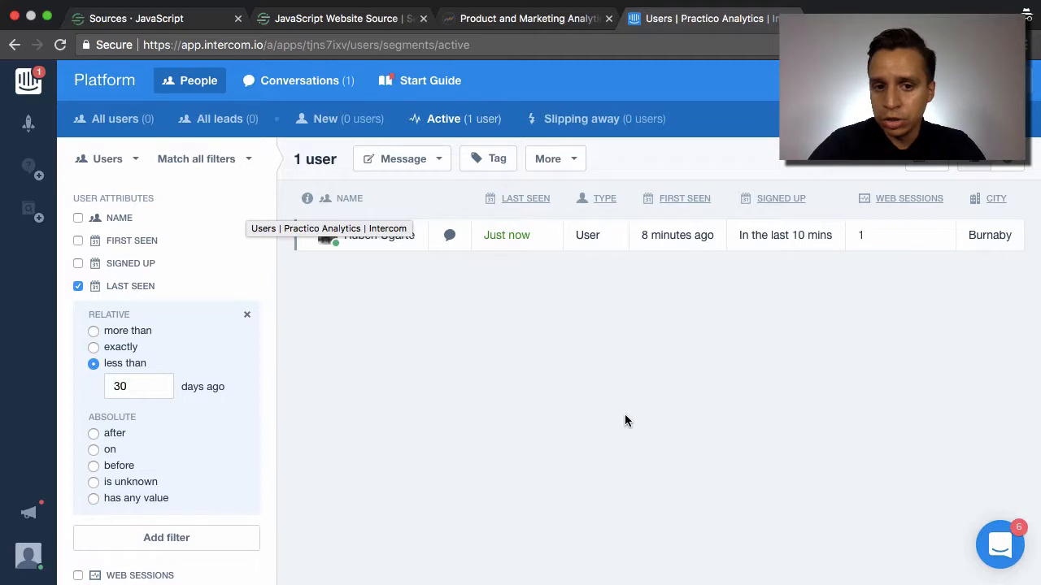
{"action": "mouse_move", "coordinate": [231, 40]}
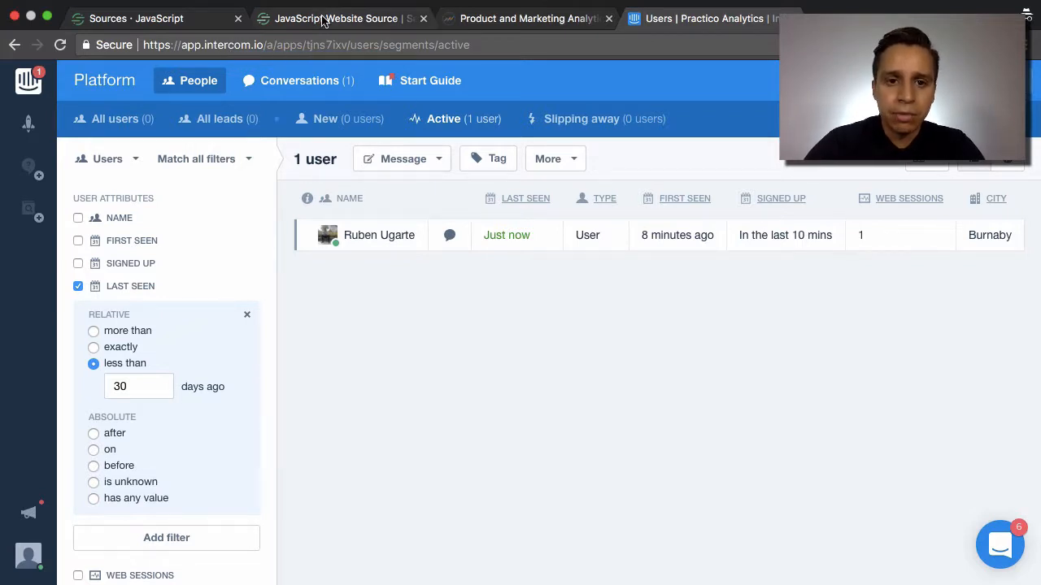
{"action": "mouse_move", "coordinate": [334, 18]}
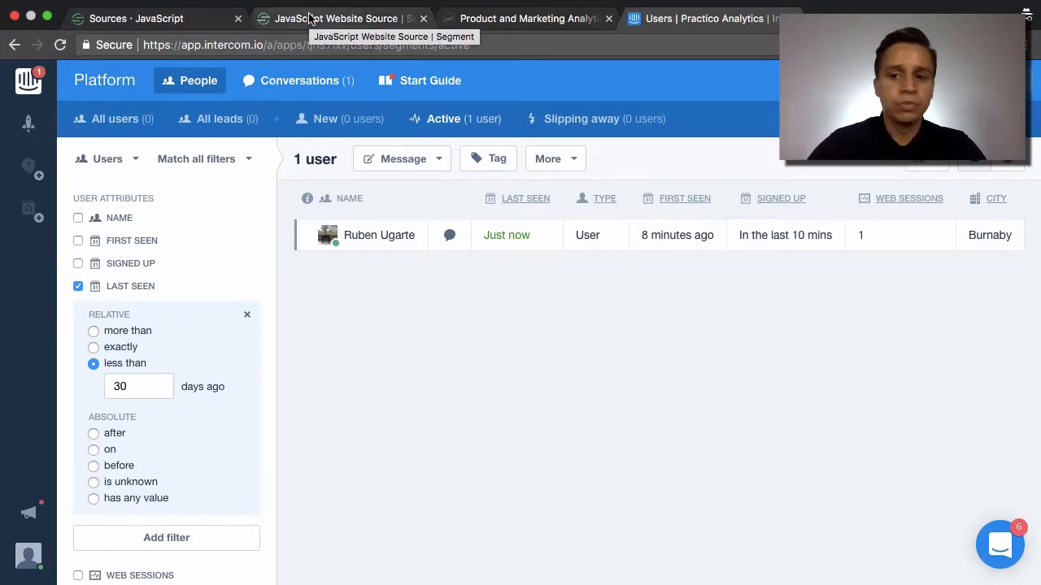
{"action": "mouse_move", "coordinate": [375, 147]}
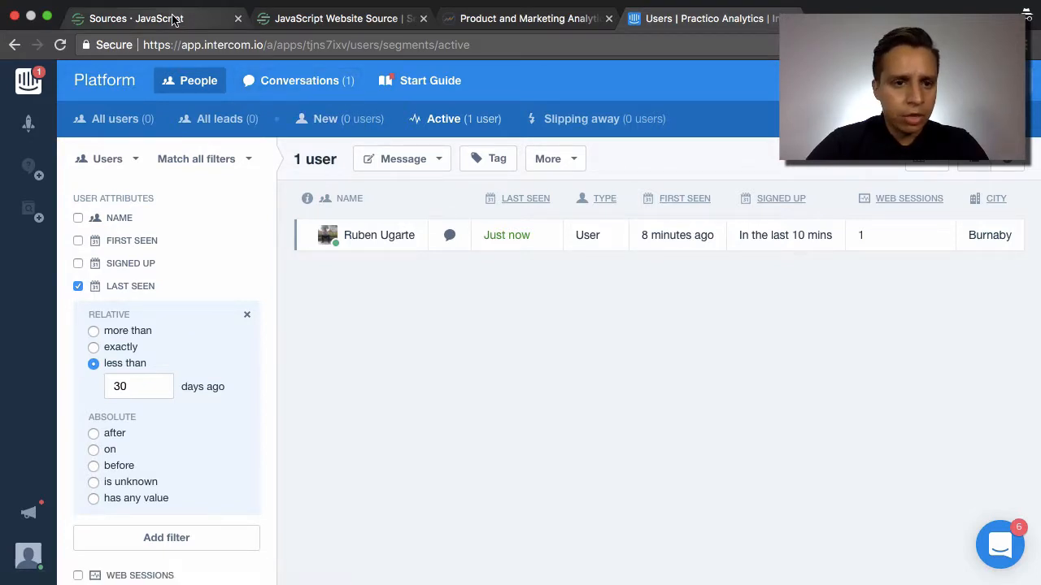
- Inspect the latest identify call's email, name and admin role in the JavaScript source debugger
{"action": "left_click", "coordinate": [136, 18]}
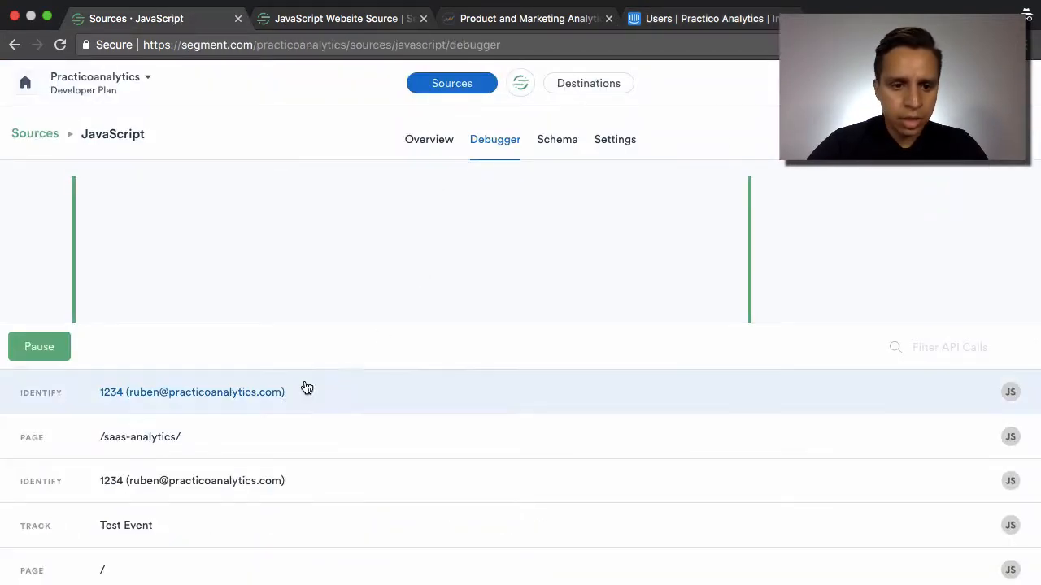
{"action": "scroll", "scroll_direction": "down", "scroll_amount": 3}
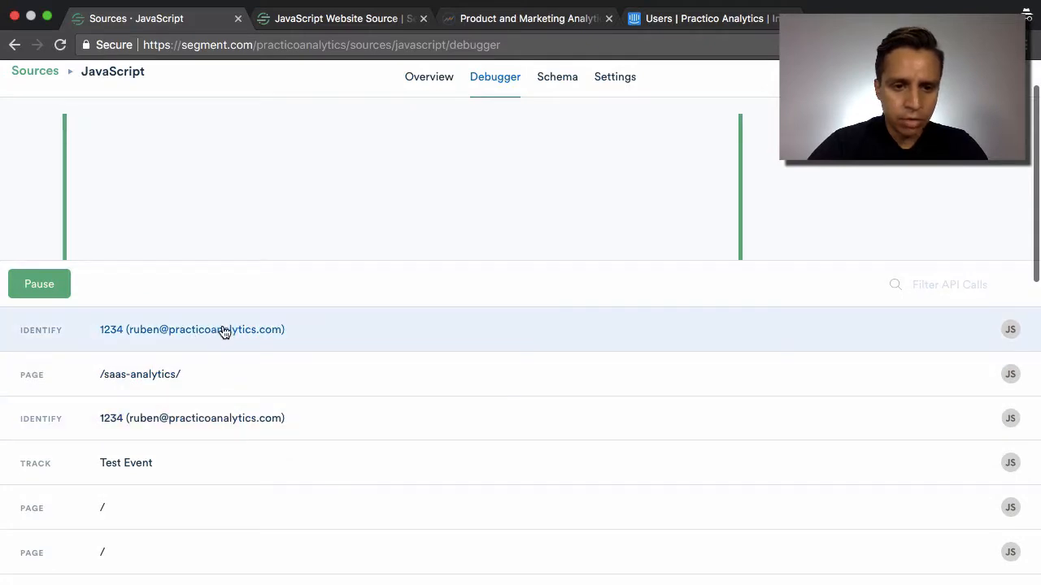
{"action": "left_click", "coordinate": [192, 330]}
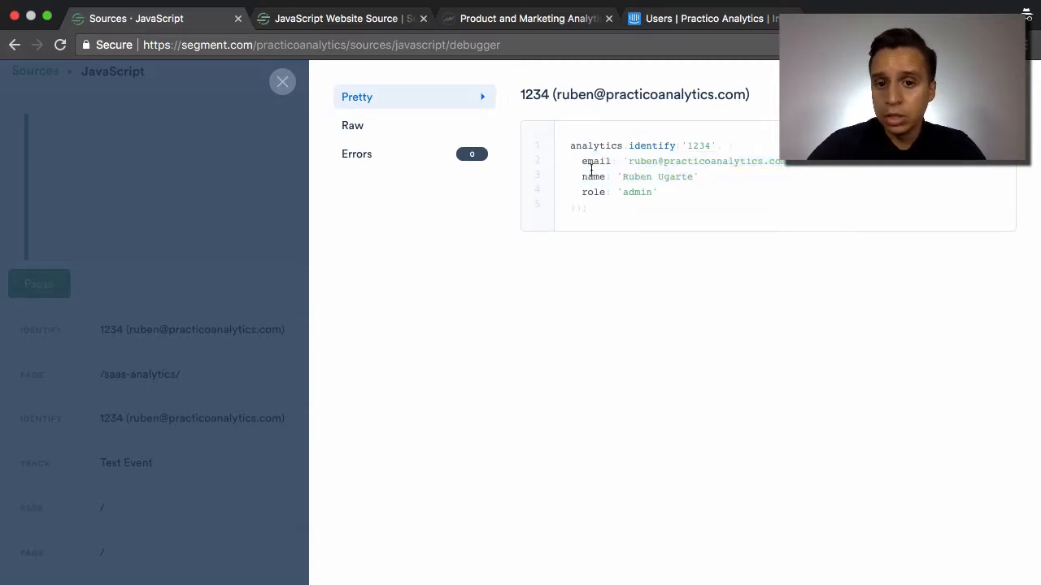
{"action": "left_click_drag", "start_coordinate": [582, 161], "coordinate": [706, 177]}
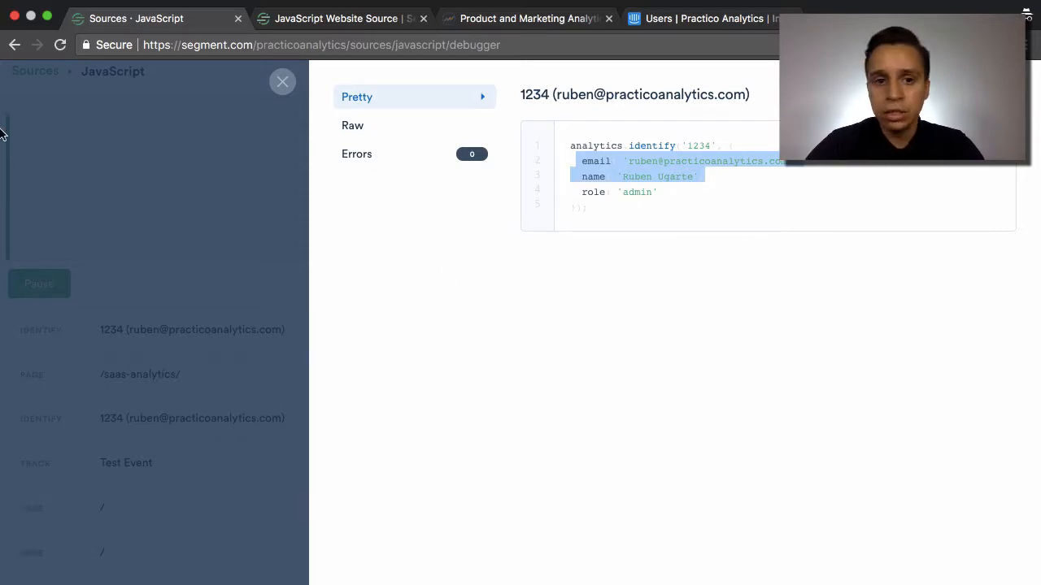
{"action": "mouse_move", "coordinate": [686, 210]}
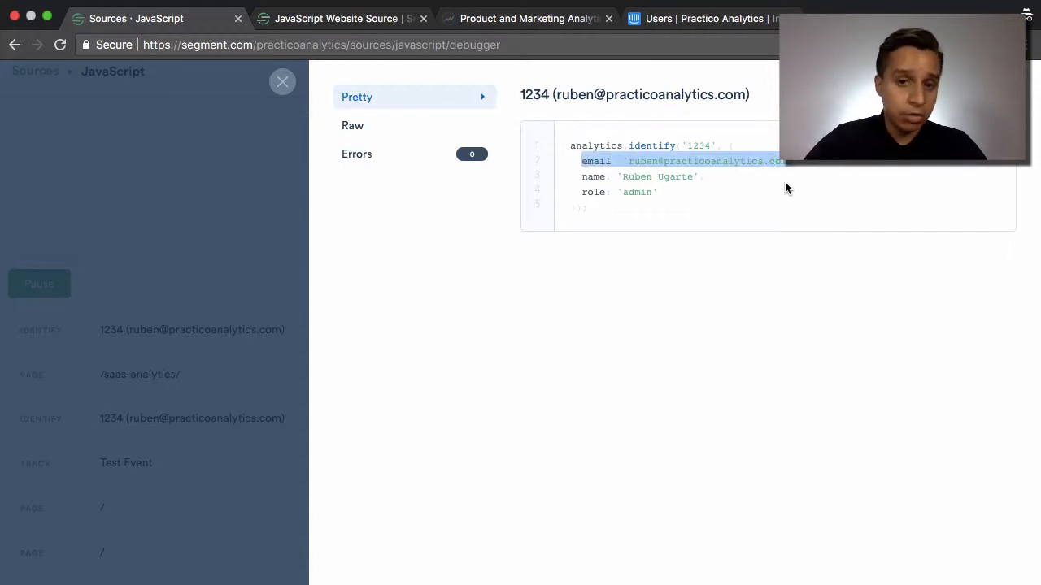
{"action": "left_click", "coordinate": [282, 82]}
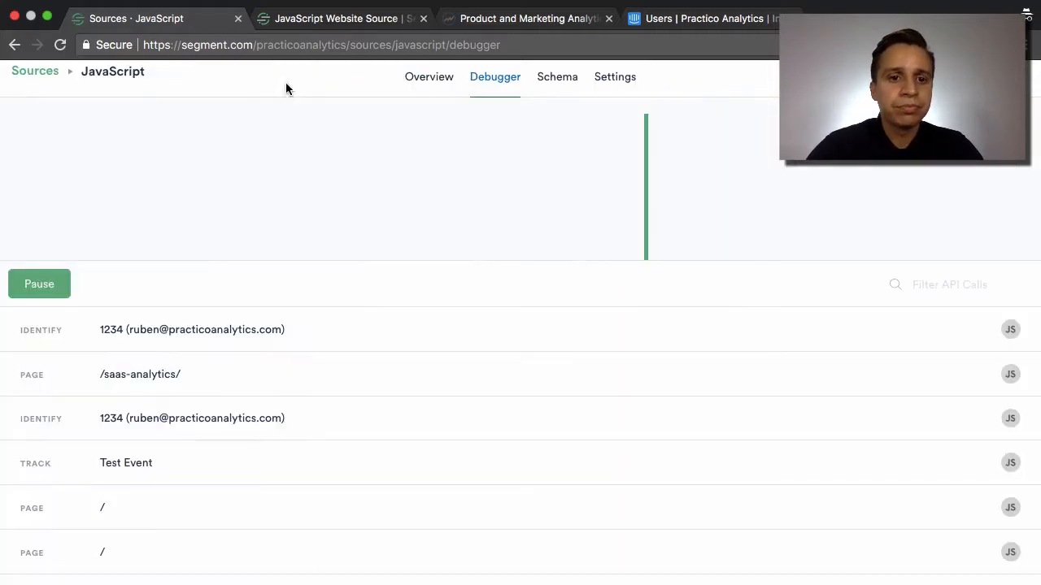
- View Intercom's destination settings from the JavaScript source Overview, then close them
{"action": "left_click", "coordinate": [429, 77]}
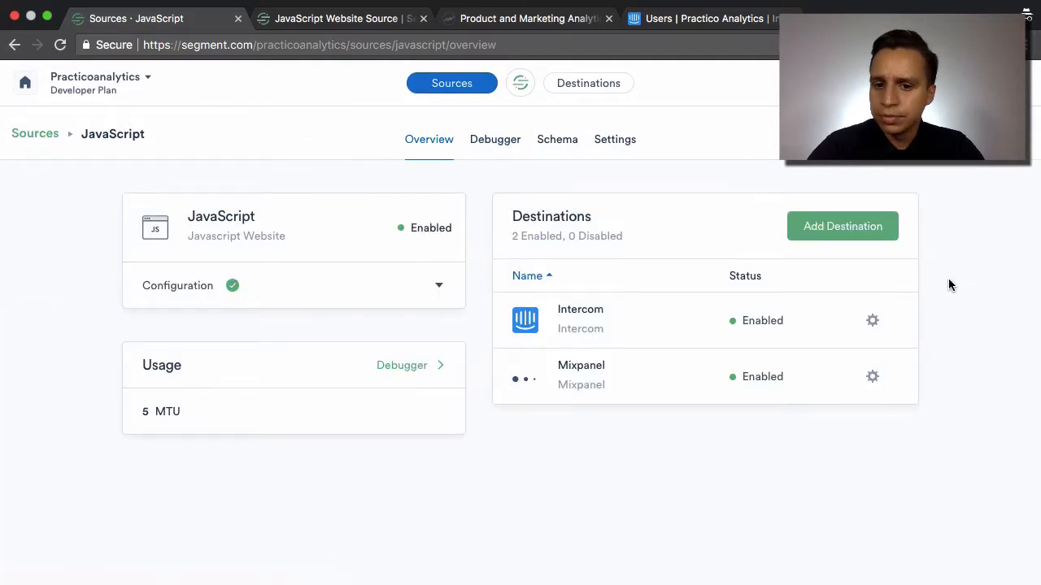
{"action": "mouse_move", "coordinate": [582, 320]}
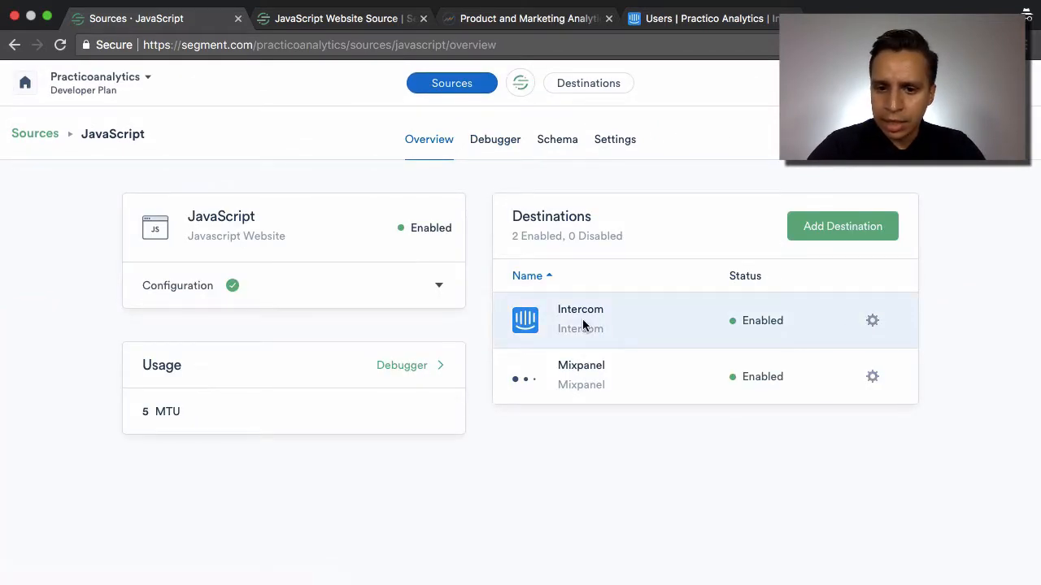
{"action": "left_click", "coordinate": [581, 318]}
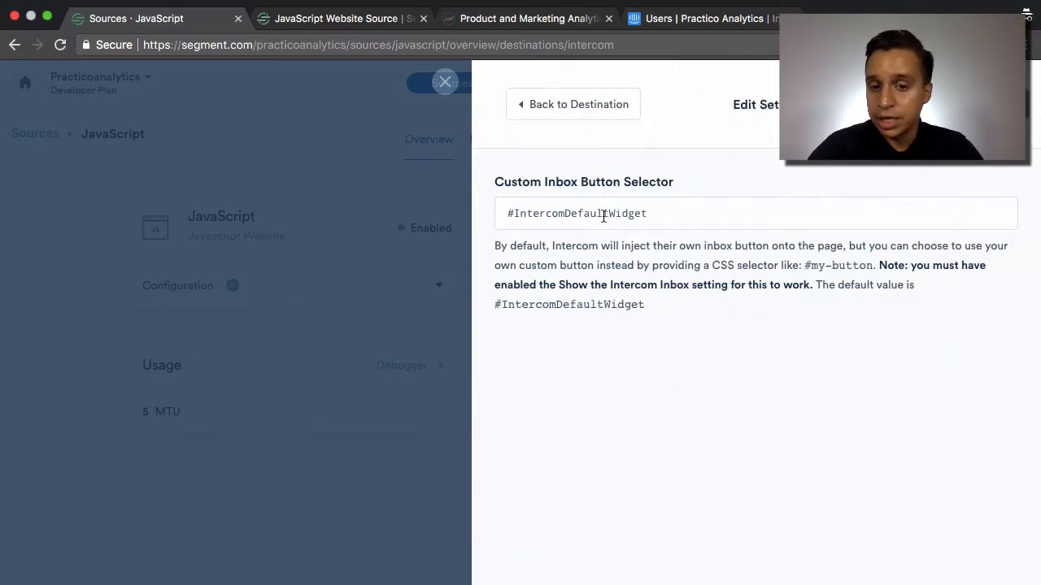
{"action": "mouse_move", "coordinate": [612, 319]}
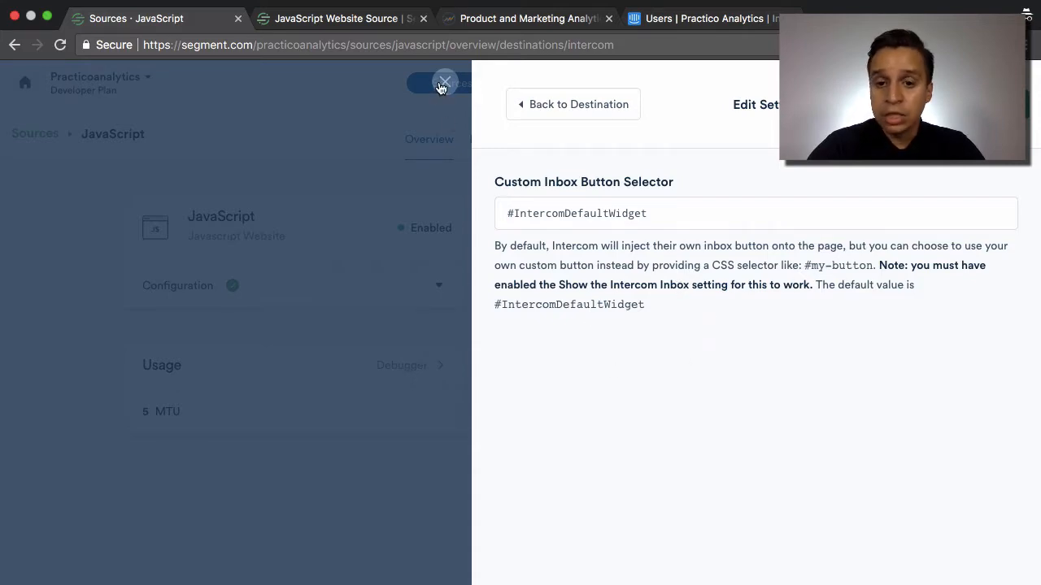
{"action": "left_click", "coordinate": [444, 80]}
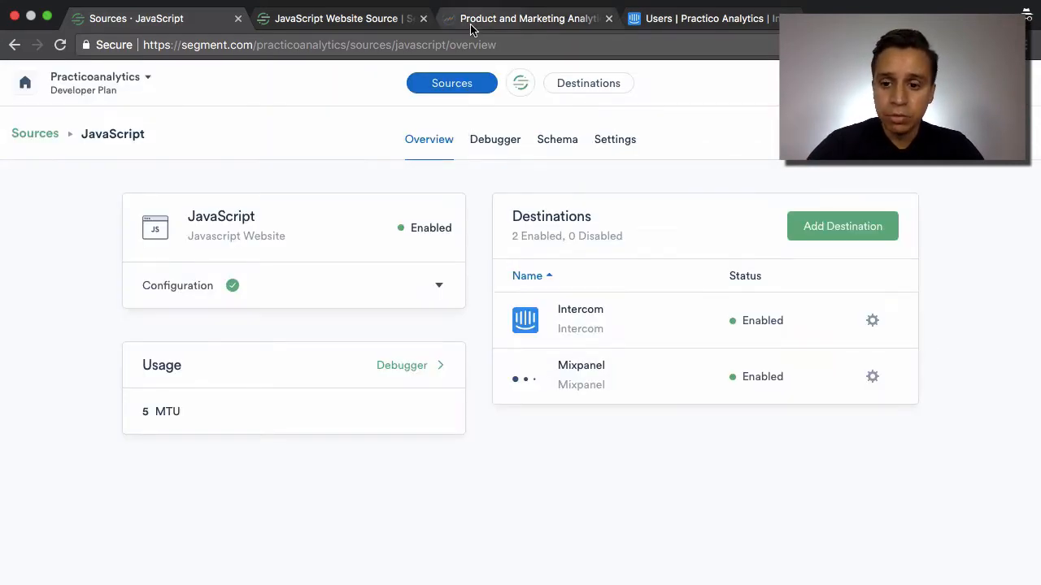
{"action": "left_click", "coordinate": [527, 18]}
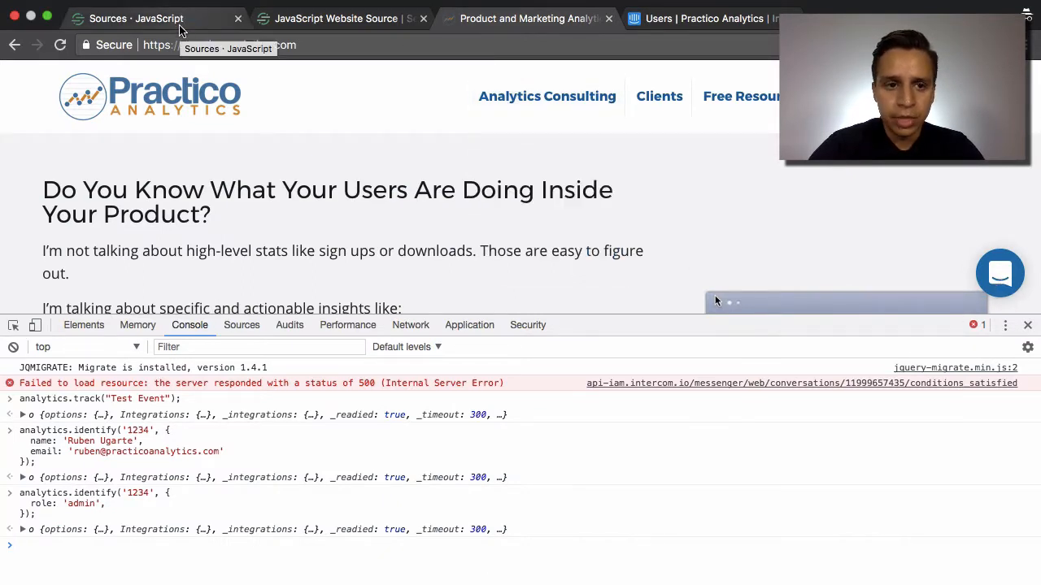
{"action": "left_click", "coordinate": [137, 18]}
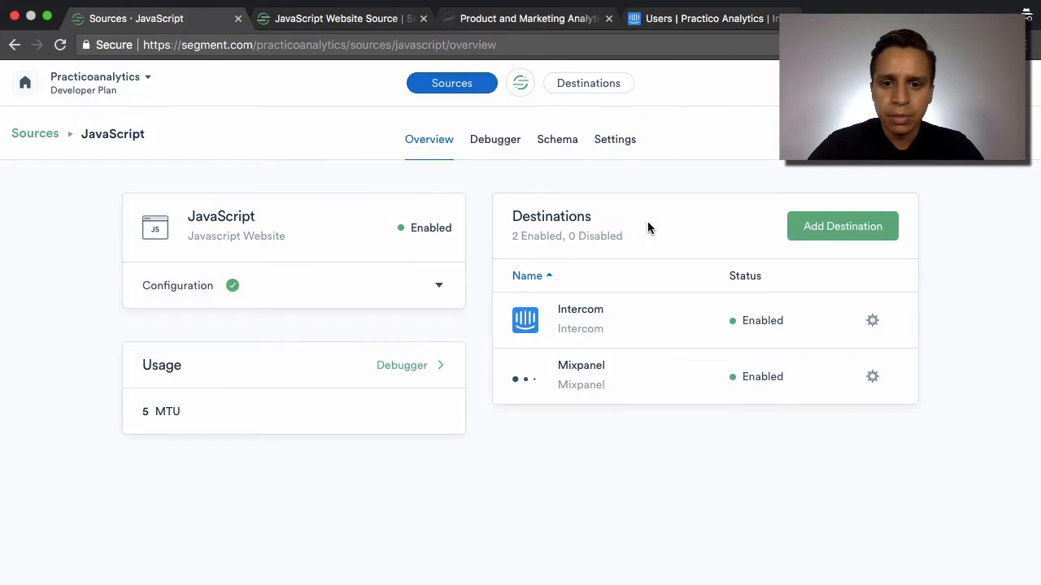